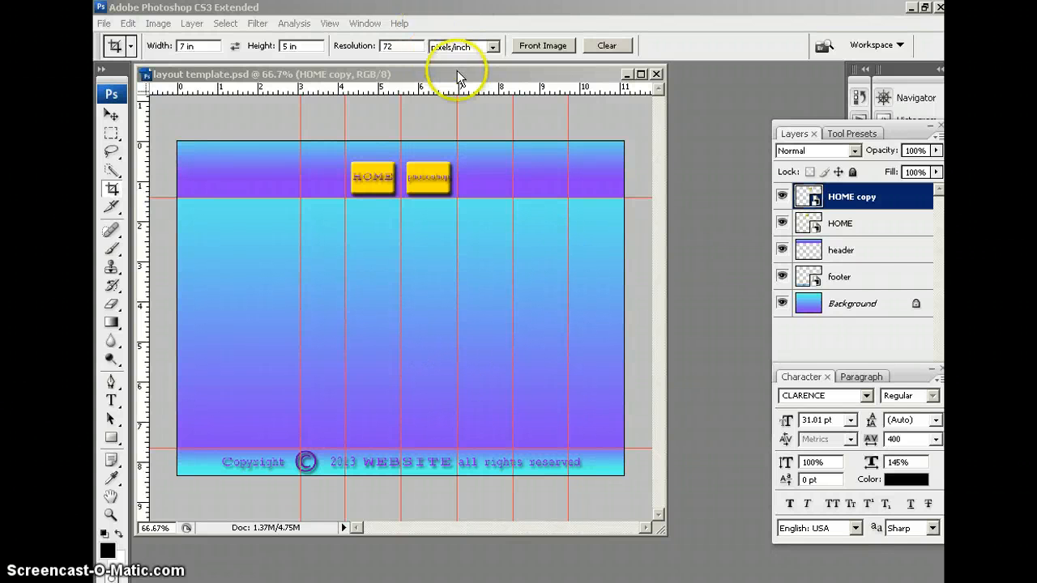
pyautogui.moveTo(459, 77)
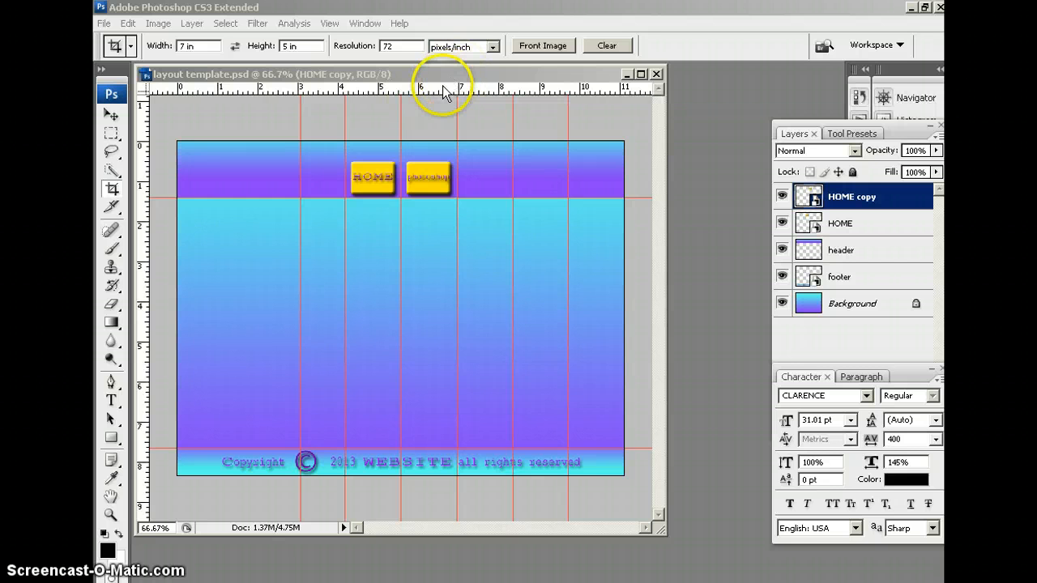
pyautogui.moveTo(453, 81)
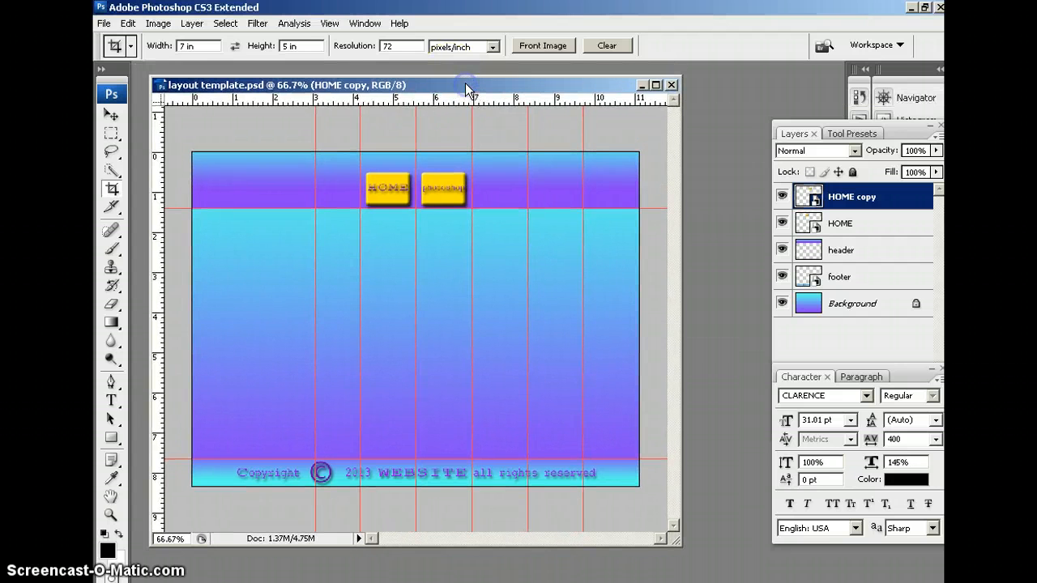
# Float the Layers panel out and rename the 'HOME copy' layer to 'Photoshop'
pyautogui.click(389, 191)
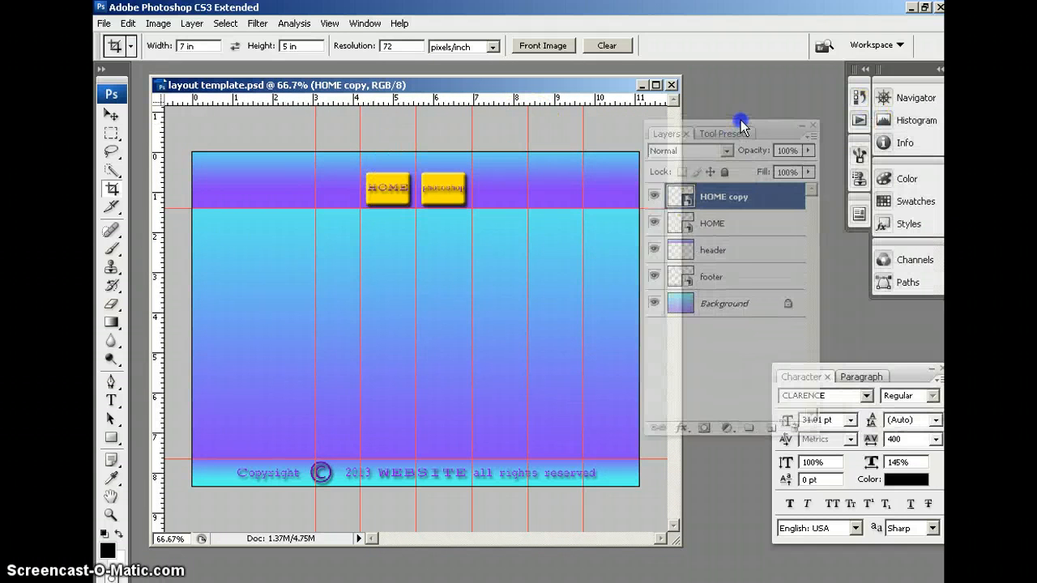
pyautogui.moveTo(741, 123); pyautogui.dragTo(712, 143)
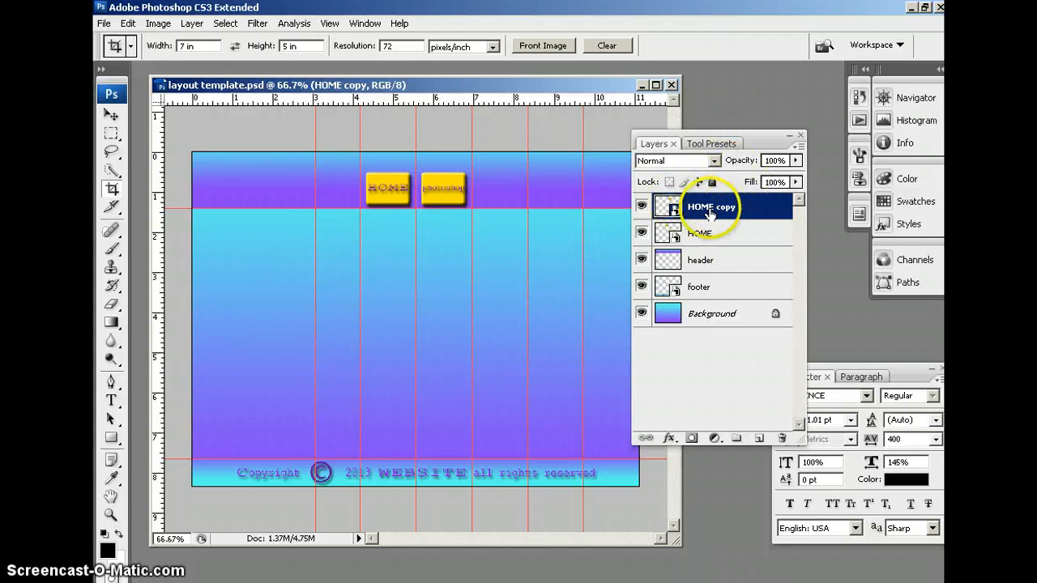
pyautogui.doubleClick(710, 206)
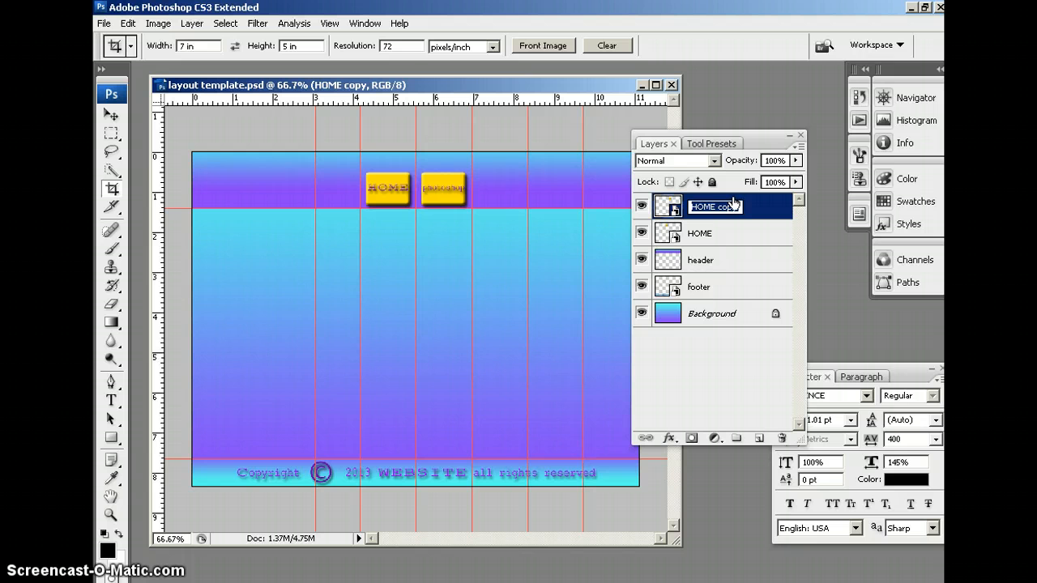
pyautogui.write('Photoshop')
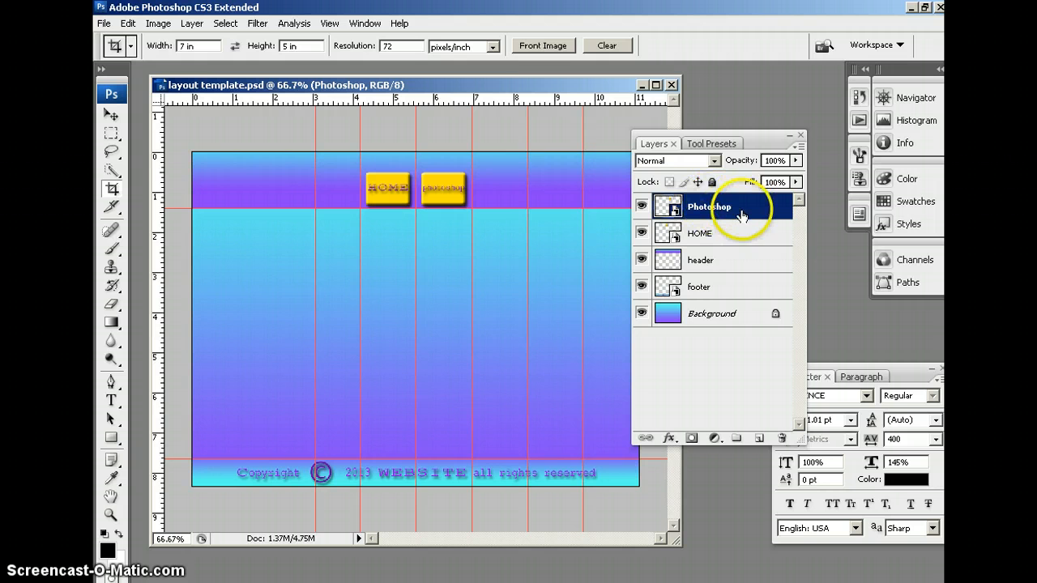
pyautogui.moveTo(736, 210)
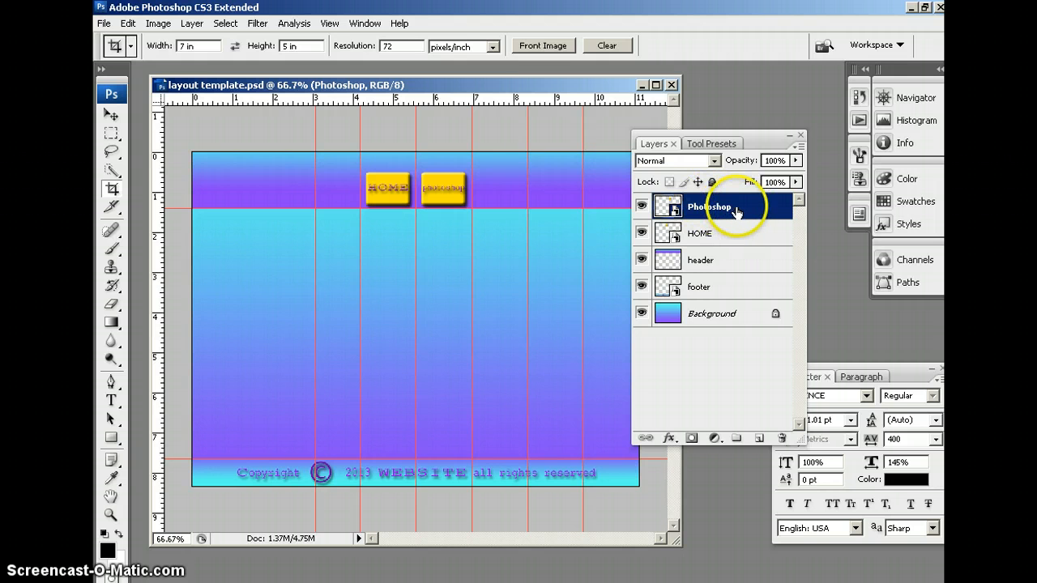
pyautogui.click(728, 206)
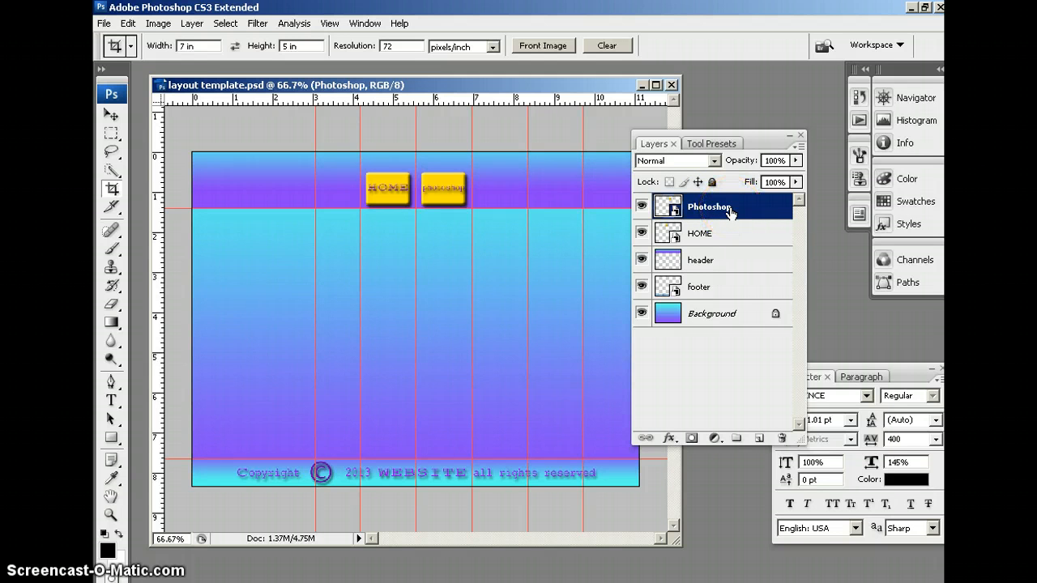
pyautogui.moveTo(679, 240)
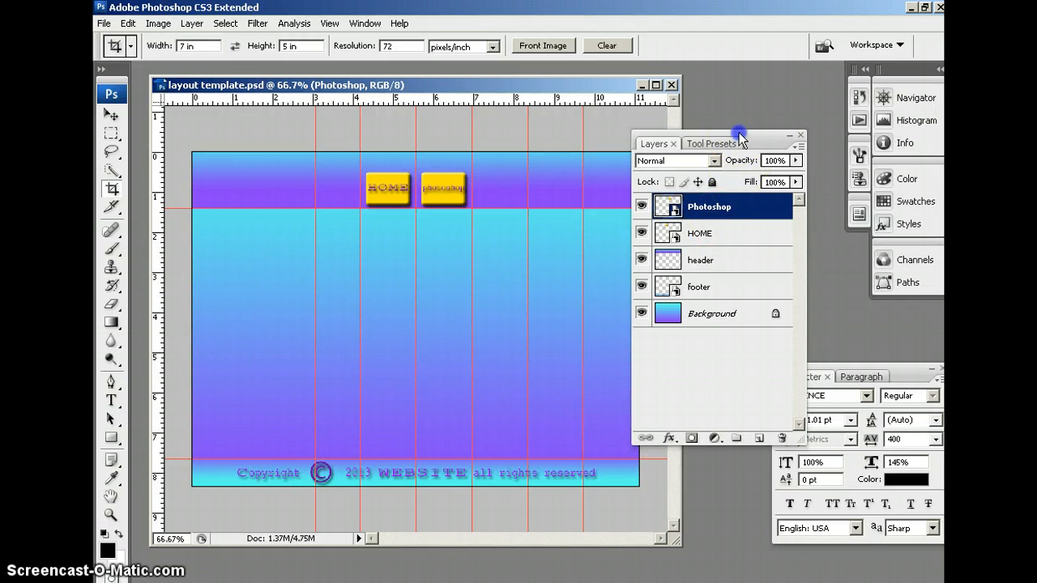
pyautogui.click(708, 143)
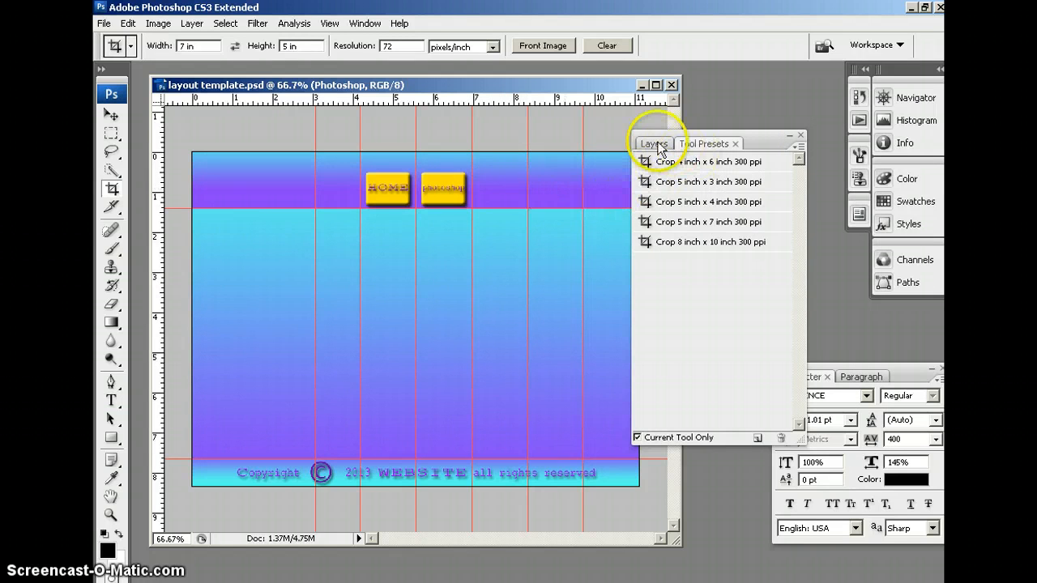
# Rename the 'about me copy' layer to 'flash' and drag it below 'about me'
pyautogui.click(654, 143)
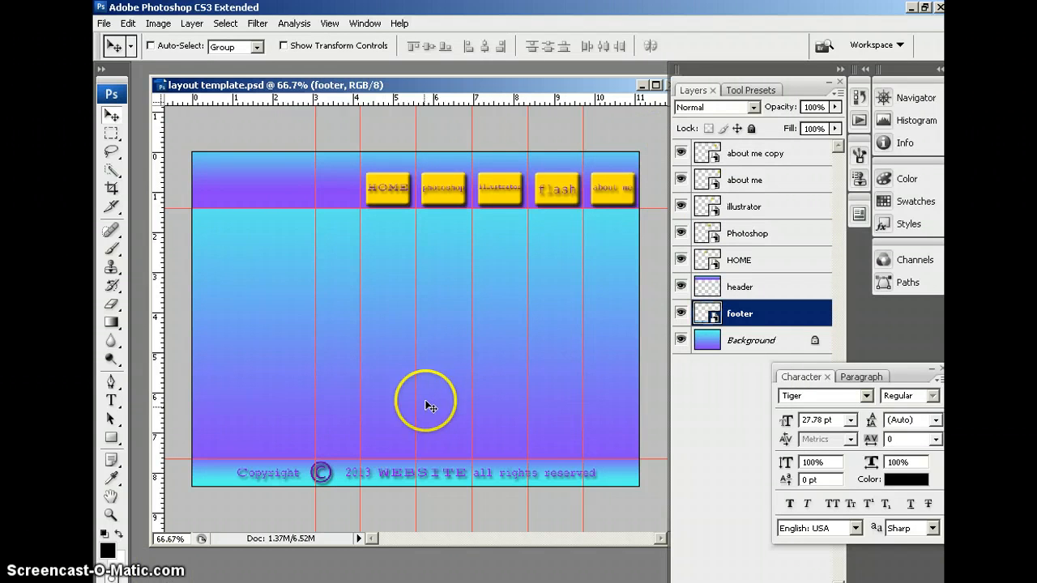
pyautogui.moveTo(650, 300)
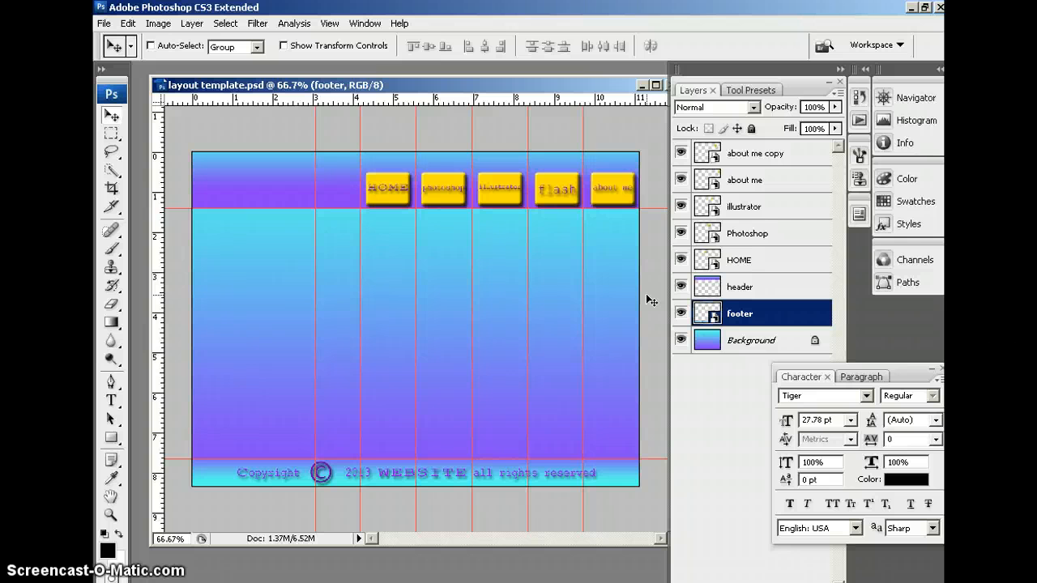
pyautogui.moveTo(688, 63)
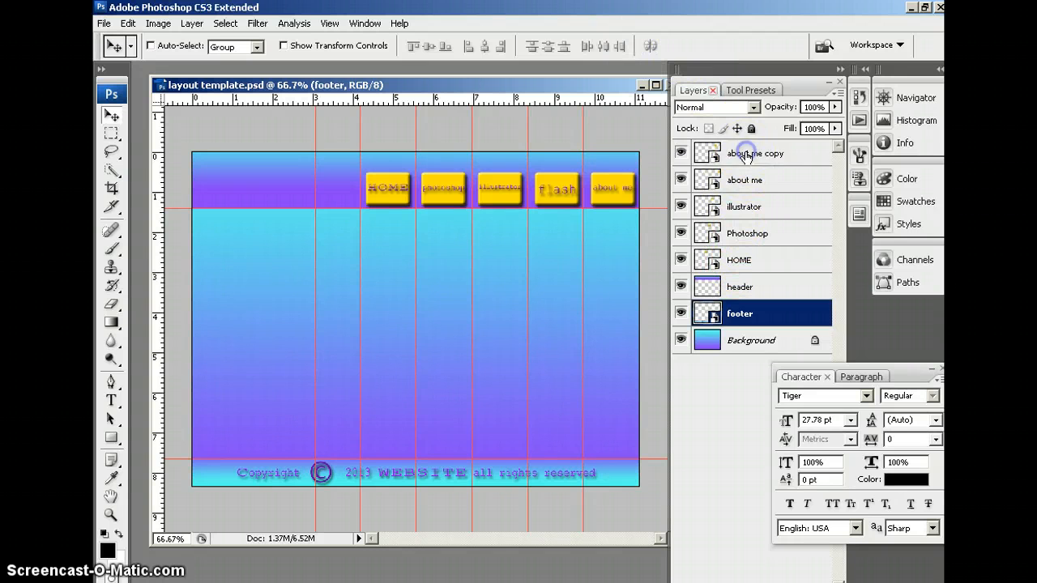
pyautogui.doubleClick(754, 153)
pyautogui.write('flash')
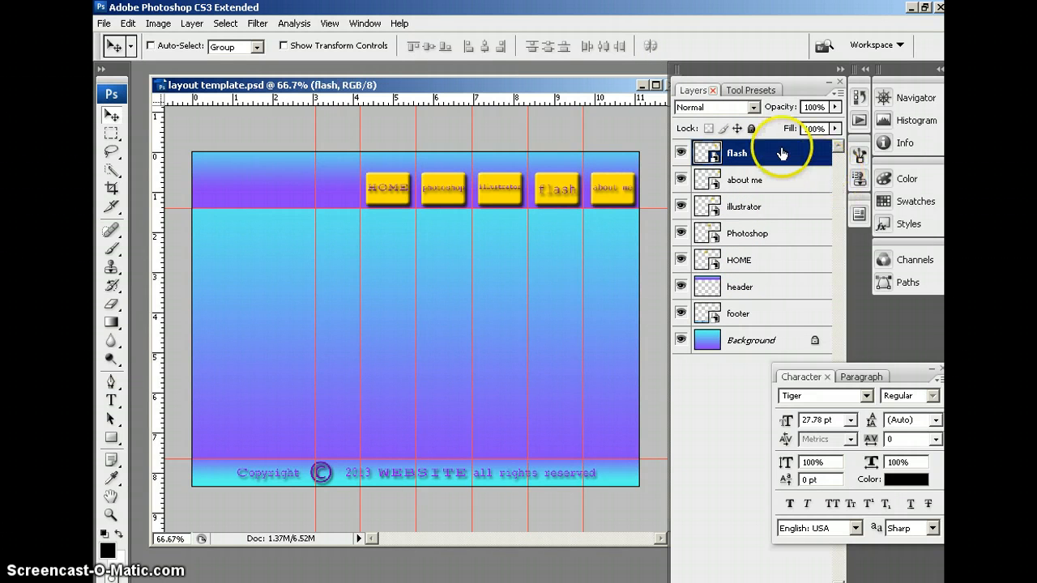
pyautogui.moveTo(737, 154); pyautogui.dragTo(736, 179)
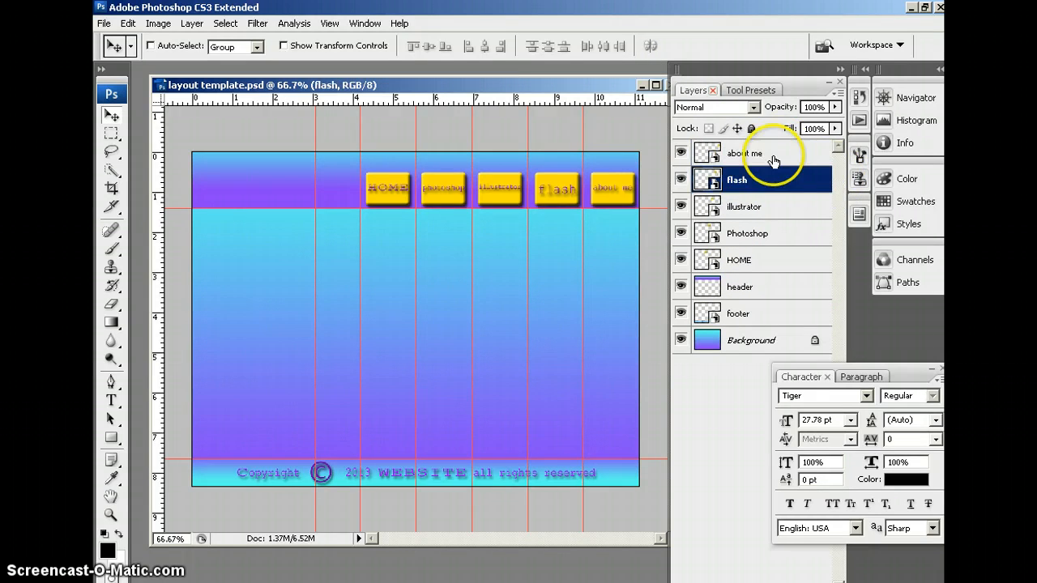
pyautogui.moveTo(753, 154)
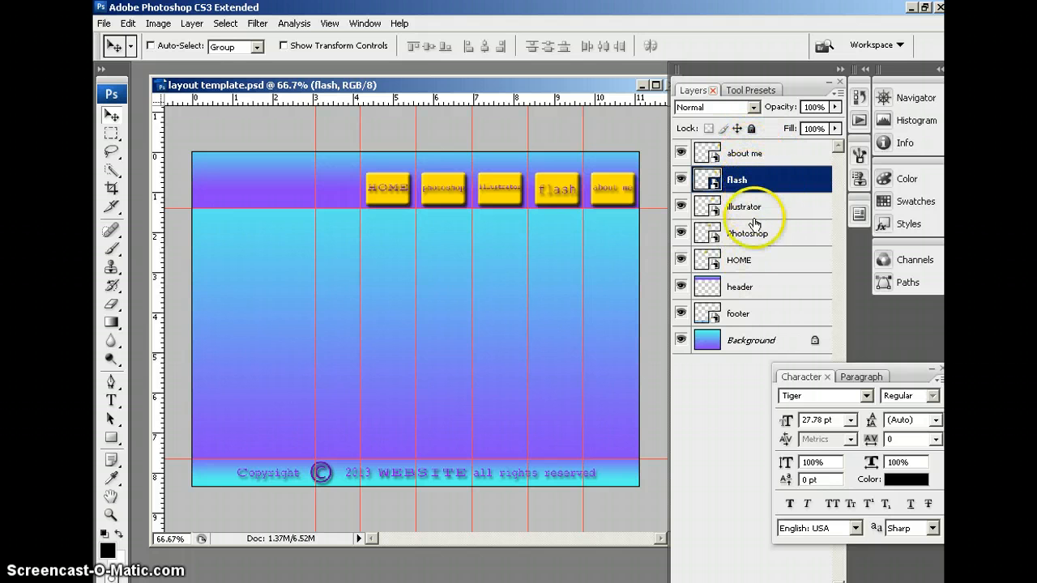
pyautogui.moveTo(753, 260)
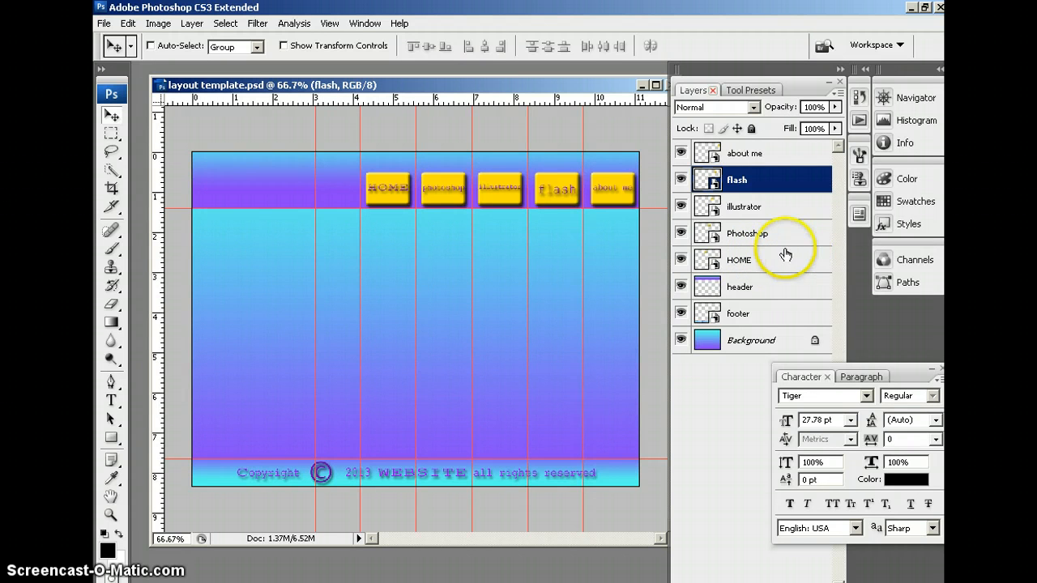
pyautogui.moveTo(312, 178)
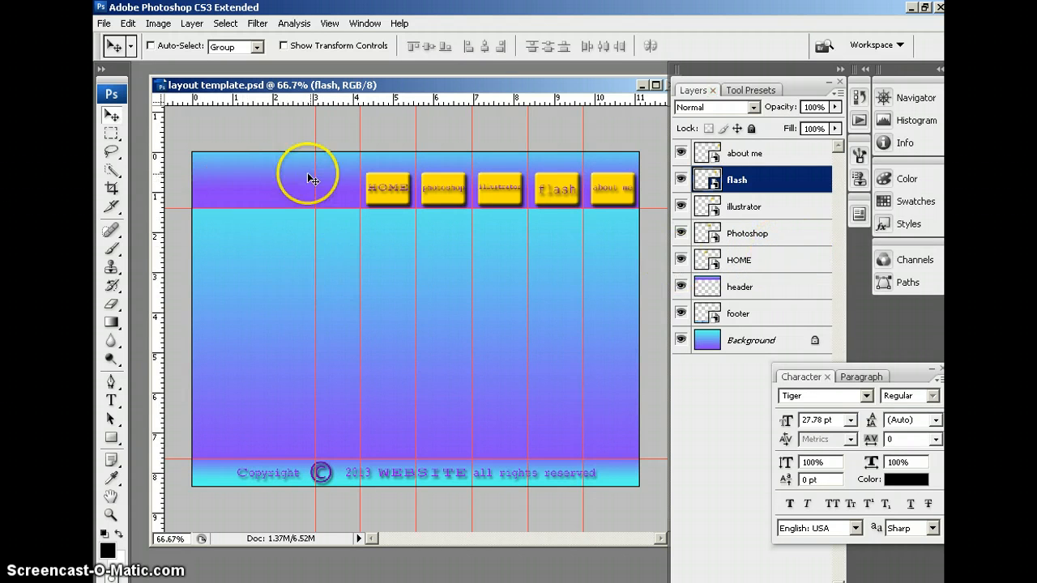
pyautogui.moveTo(425, 195)
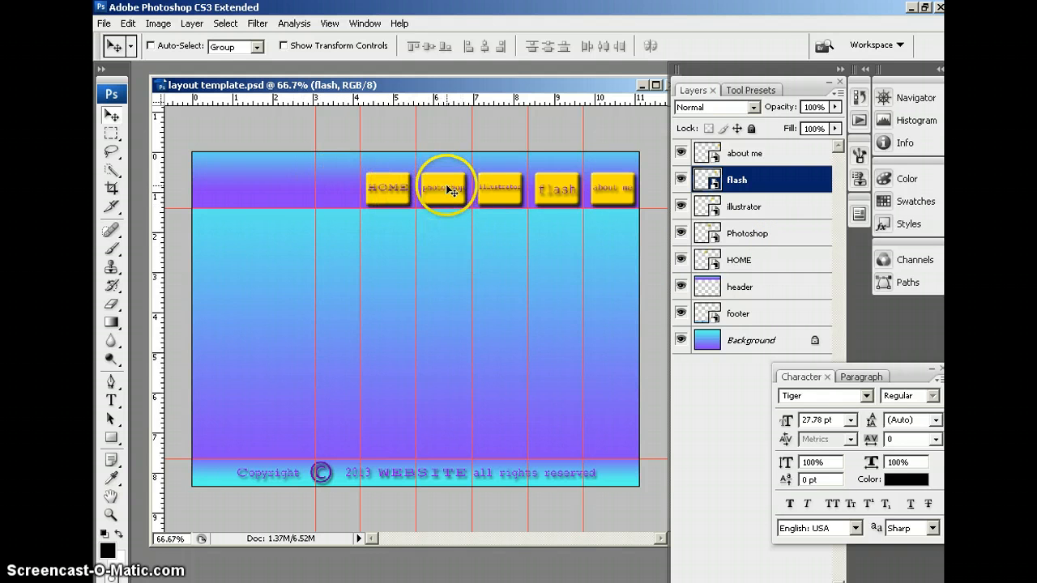
pyautogui.moveTo(445, 203)
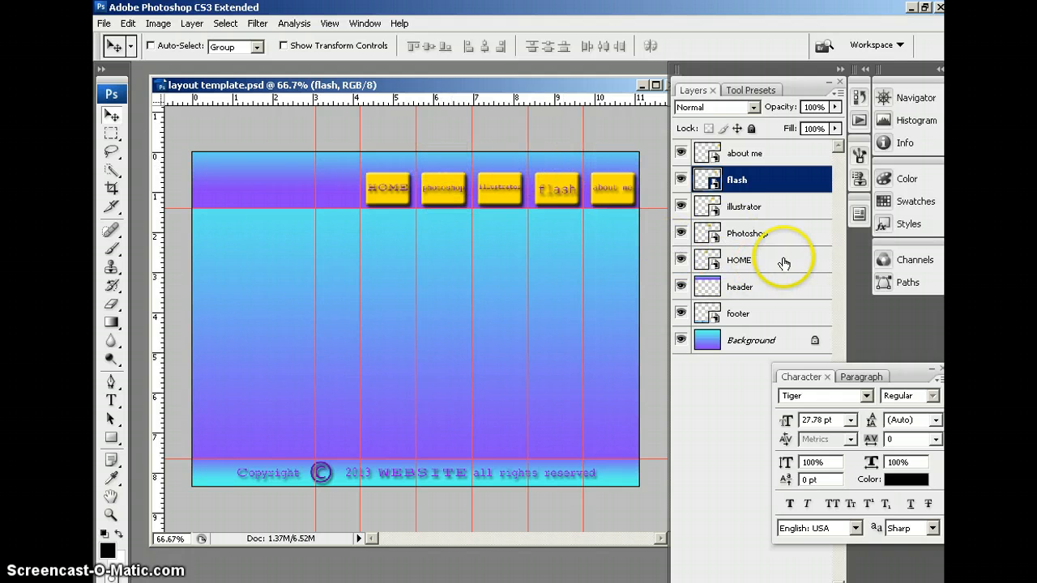
# Duplicate the HOME layer with New Smart Object via Copy and name it 'roll home'
pyautogui.click(738, 260)
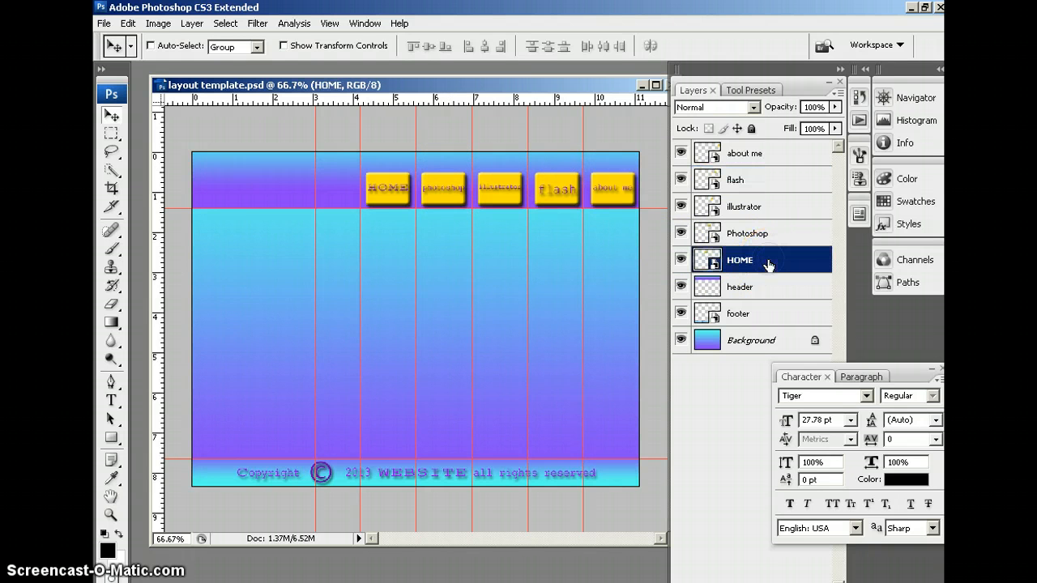
pyautogui.rightClick(739, 260)
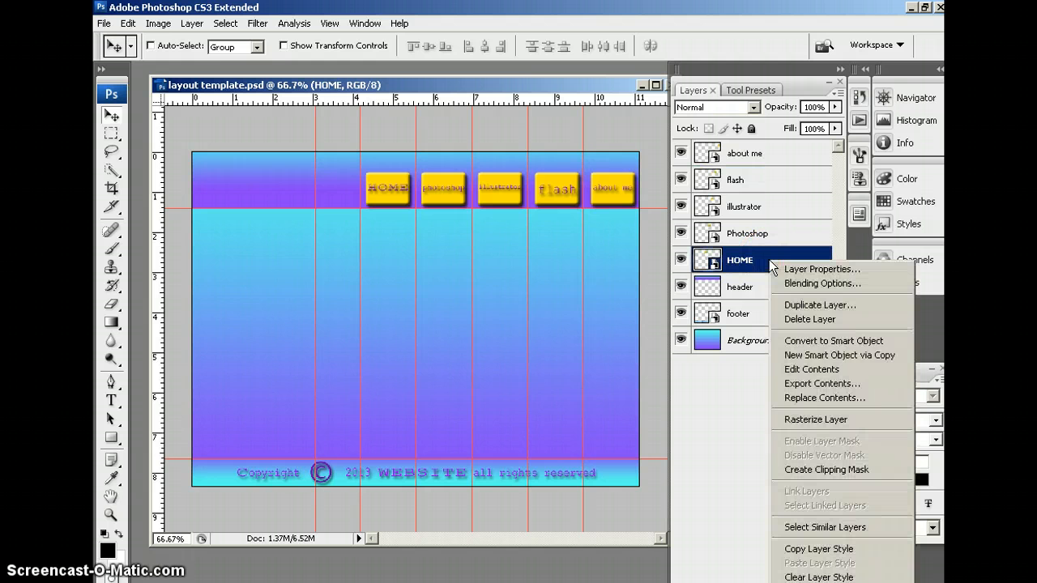
pyautogui.moveTo(840, 355)
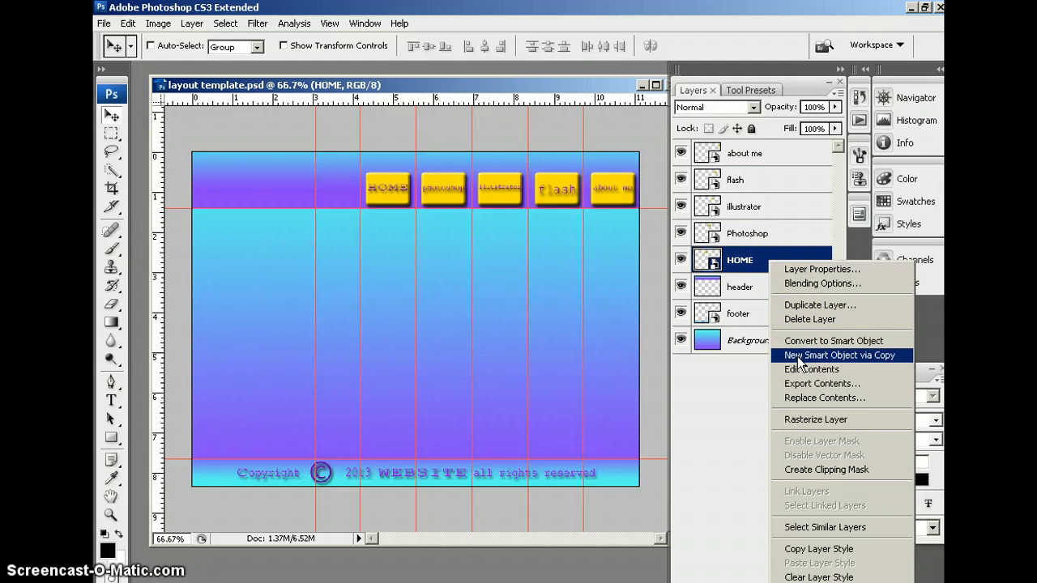
pyautogui.click(839, 355)
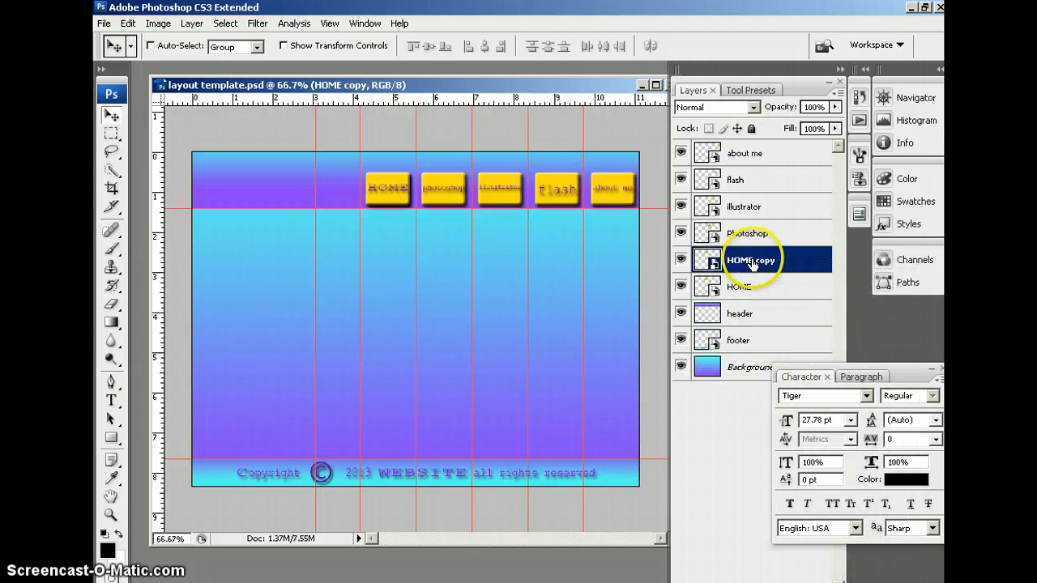
pyautogui.doubleClick(750, 260)
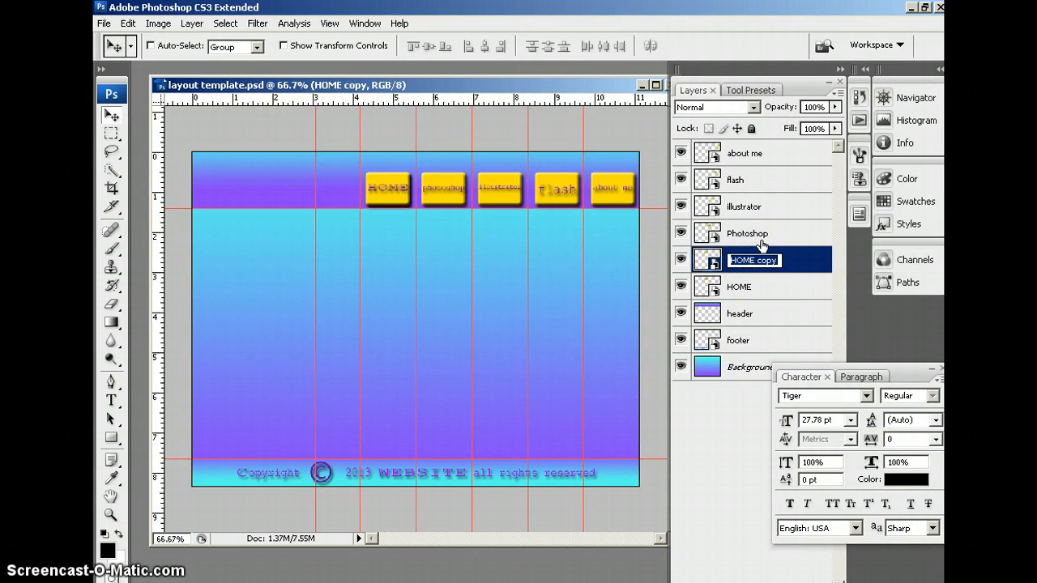
pyautogui.write('roll home')
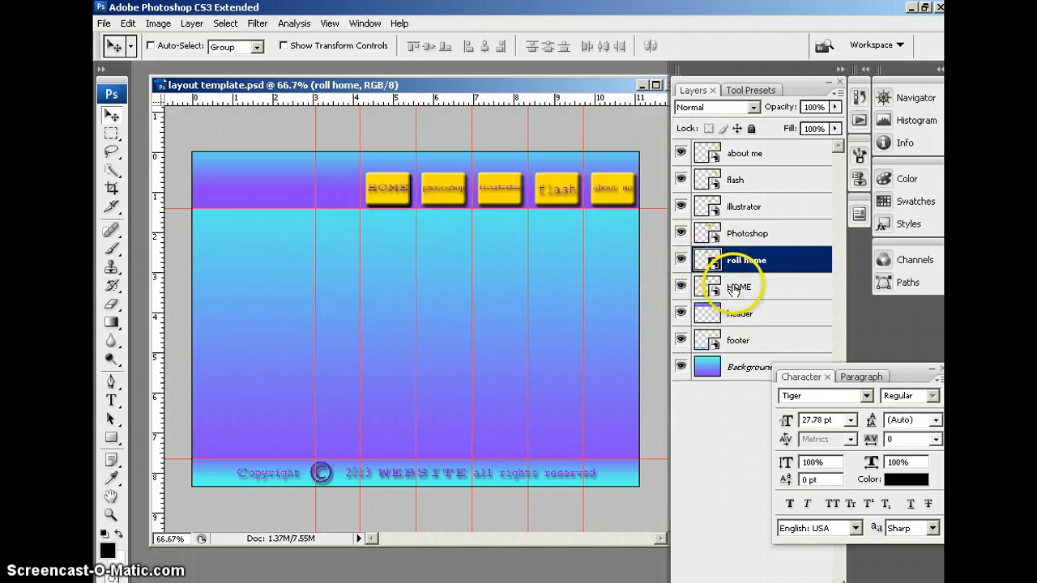
# Recolor the roll home smart object's button purple (8a40f9) and close its HOME2.psb window
pyautogui.doubleClick(706, 260)
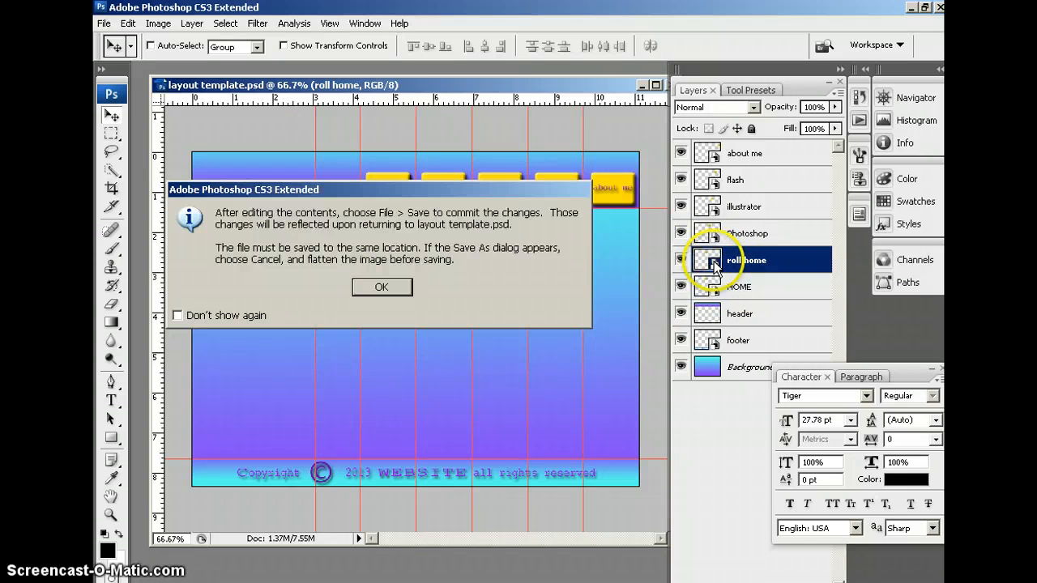
pyautogui.click(381, 287)
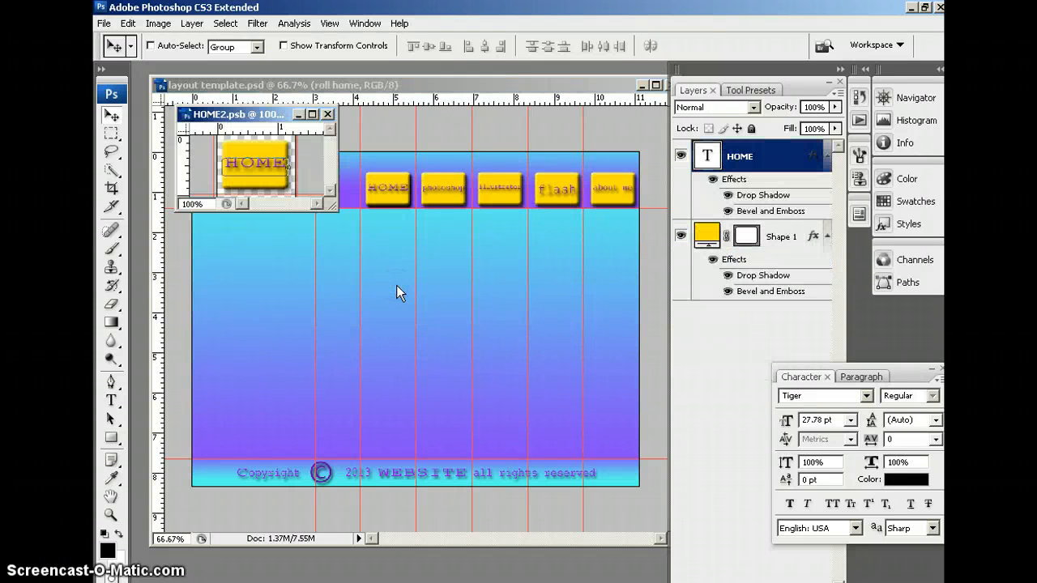
pyautogui.click(112, 400)
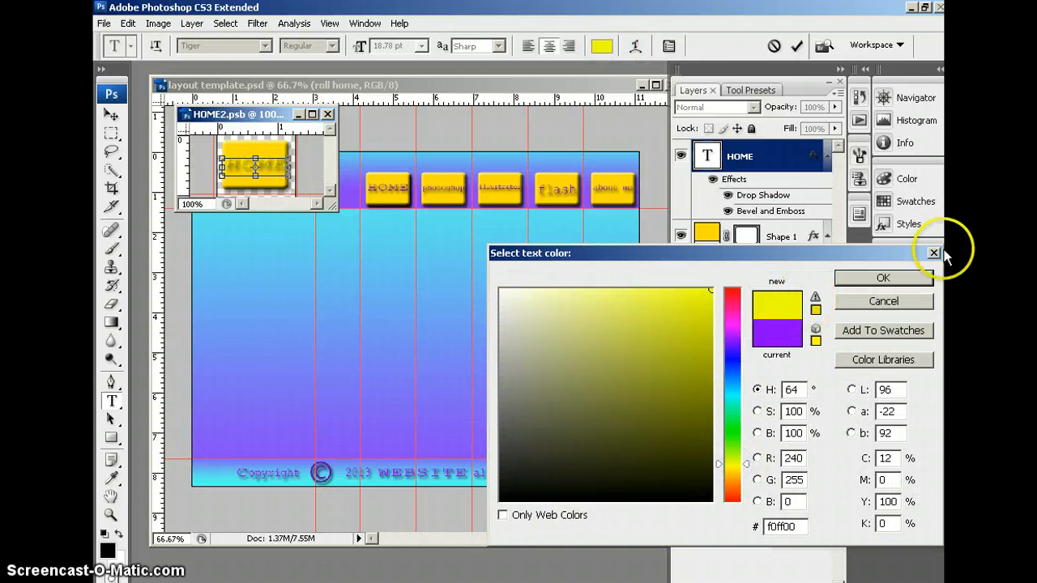
pyautogui.click(883, 277)
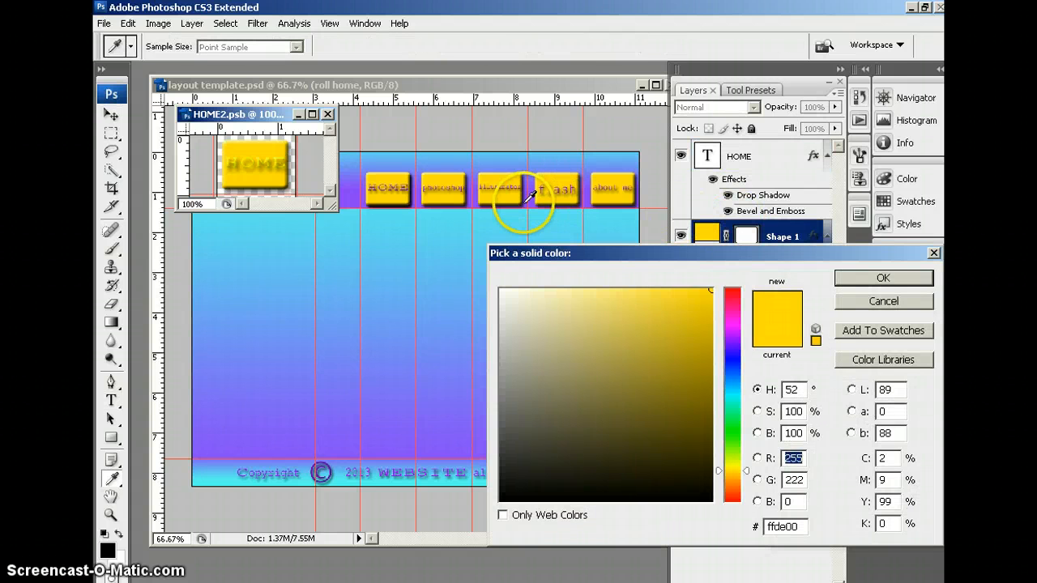
pyautogui.click(657, 293)
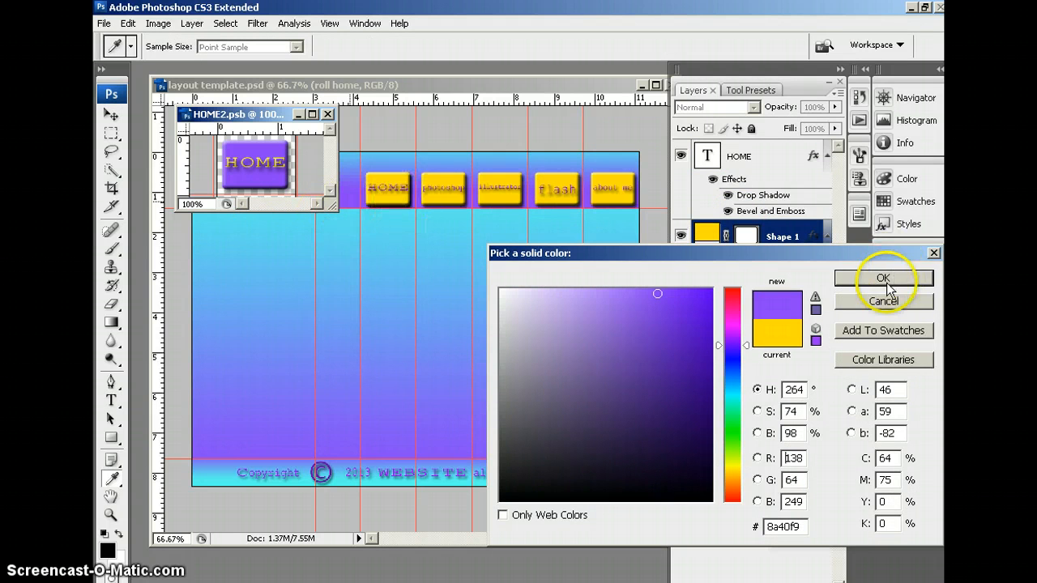
pyautogui.click(883, 278)
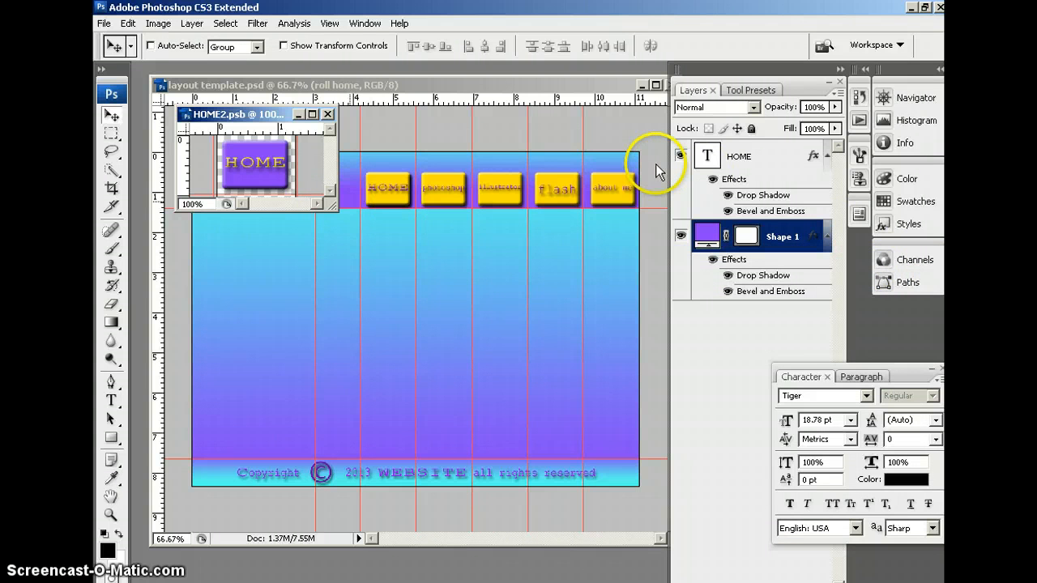
pyautogui.moveTo(332, 118)
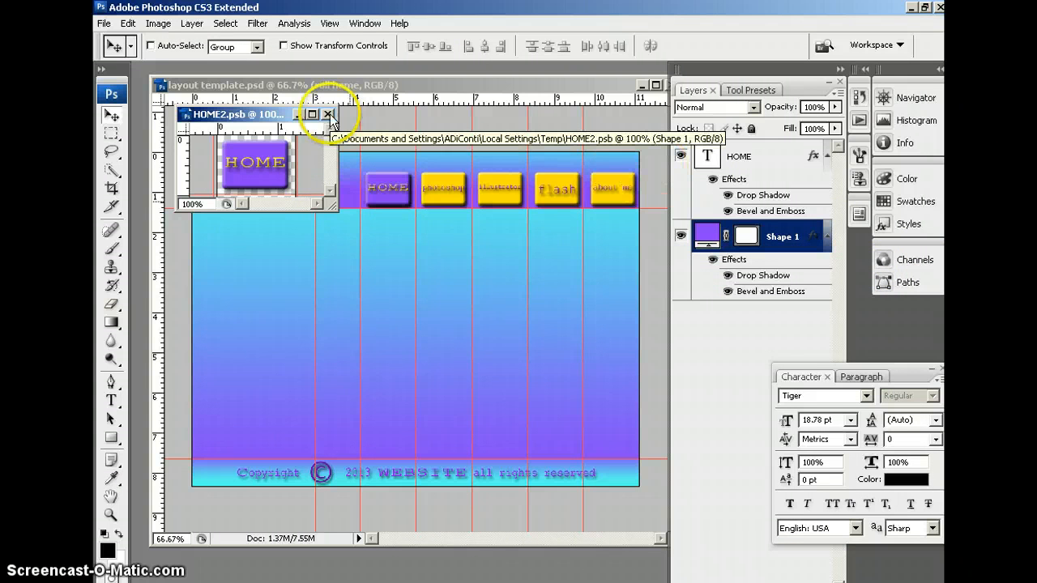
pyautogui.click(328, 113)
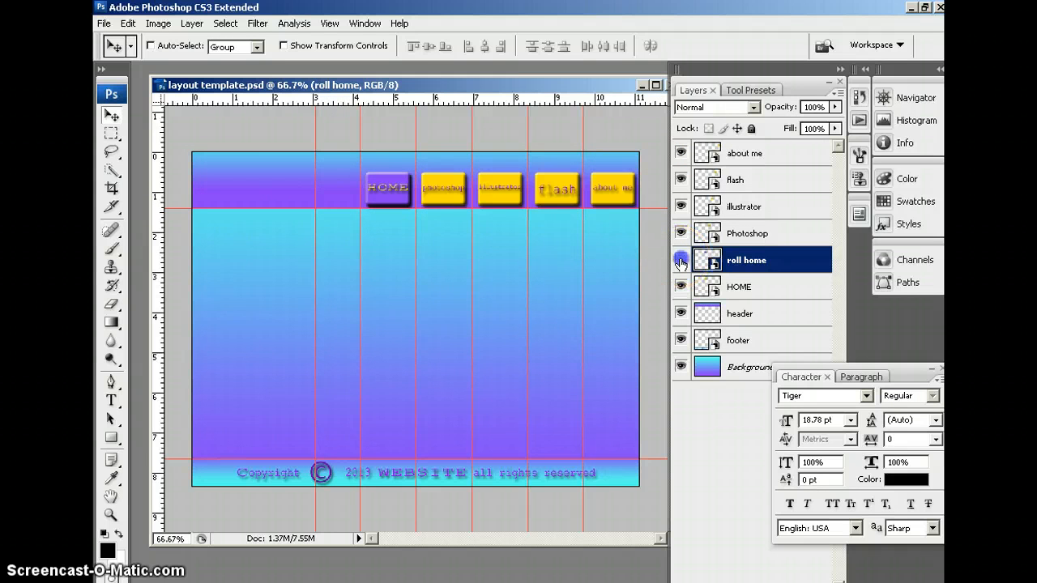
# Move roll home beneath HOME and toggle HOME's visibility to compare the rollover
pyautogui.click(681, 260)
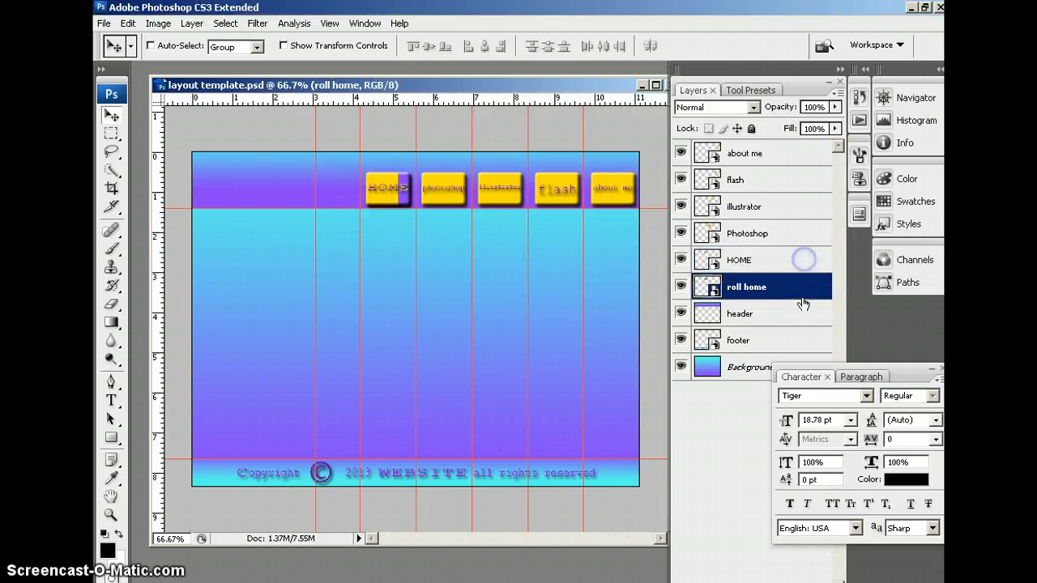
pyautogui.click(681, 260)
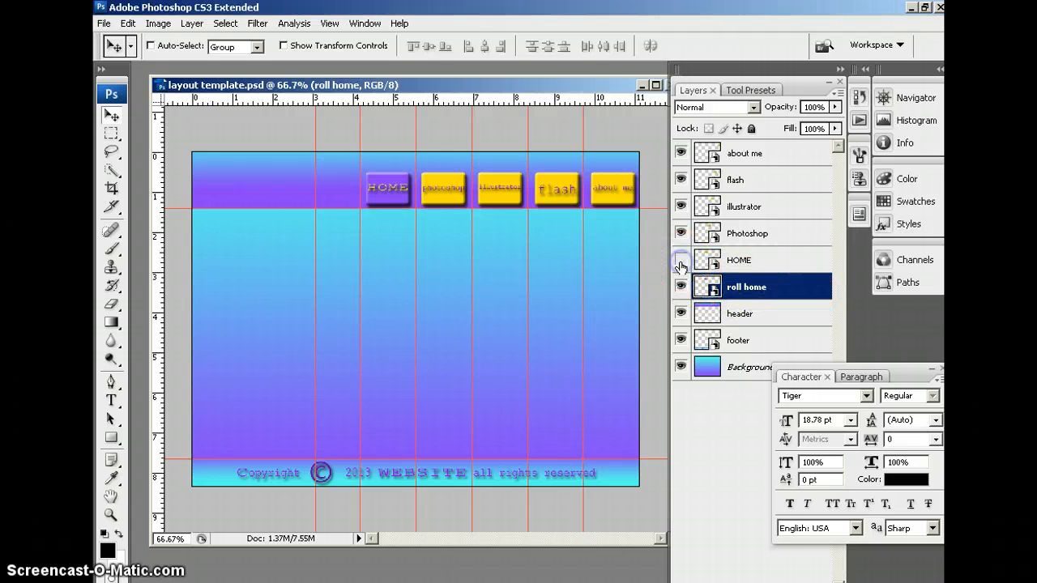
pyautogui.click(681, 260)
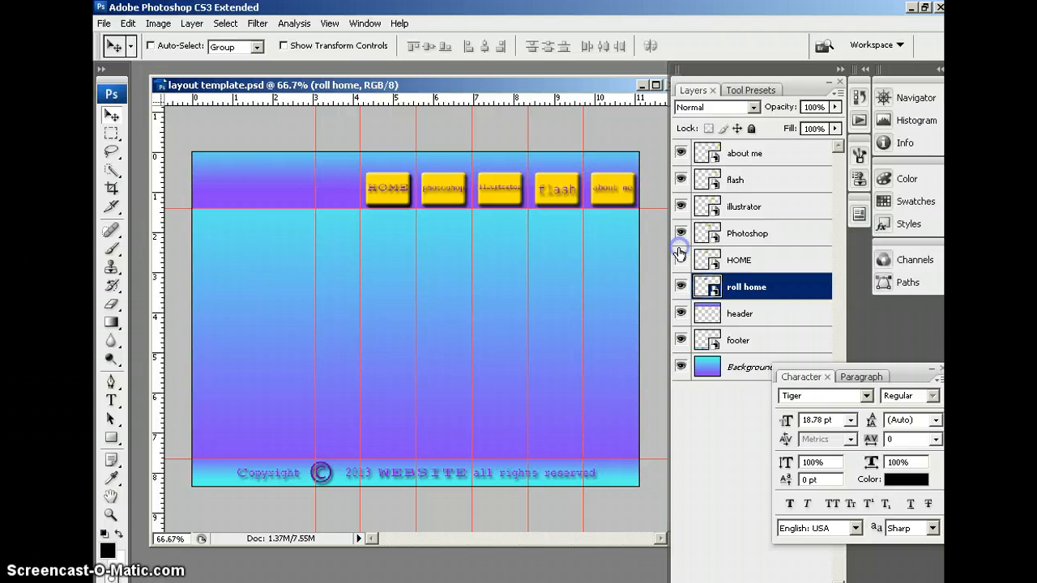
pyautogui.click(681, 259)
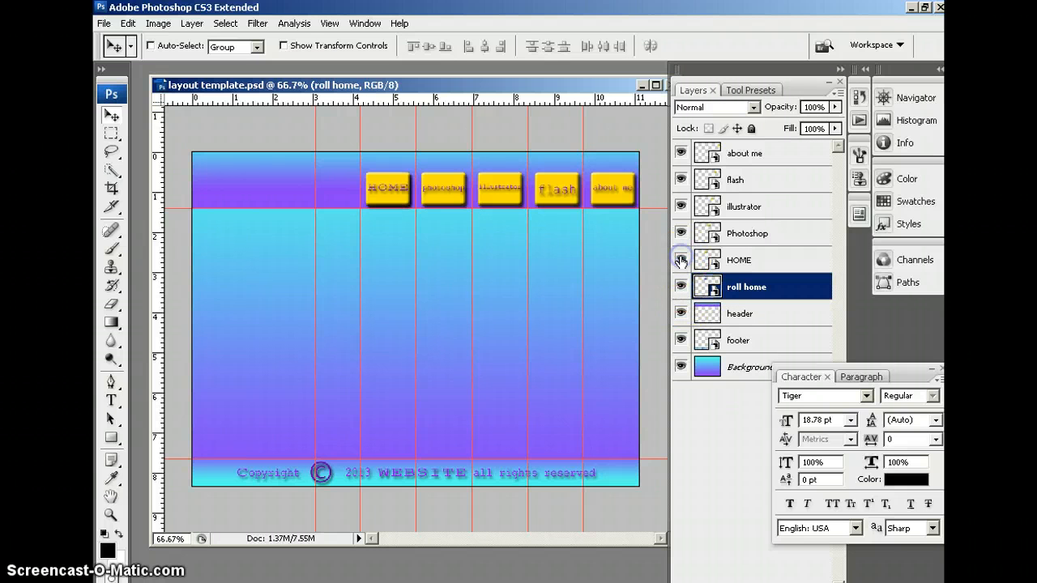
pyautogui.click(747, 233)
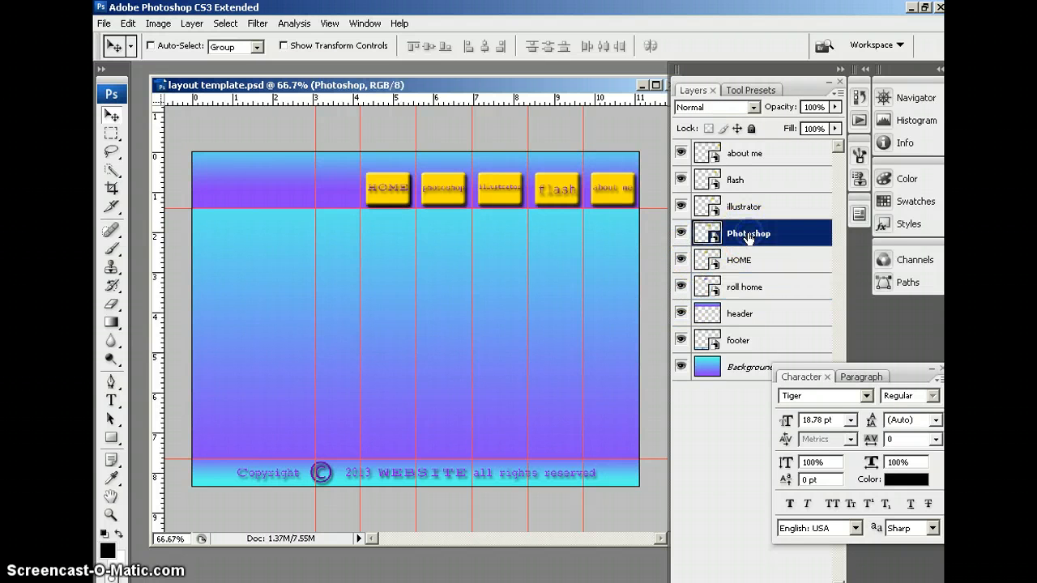
# Copy the Photoshop layer as a new smart object named 'roll photo'
pyautogui.rightClick(749, 234)
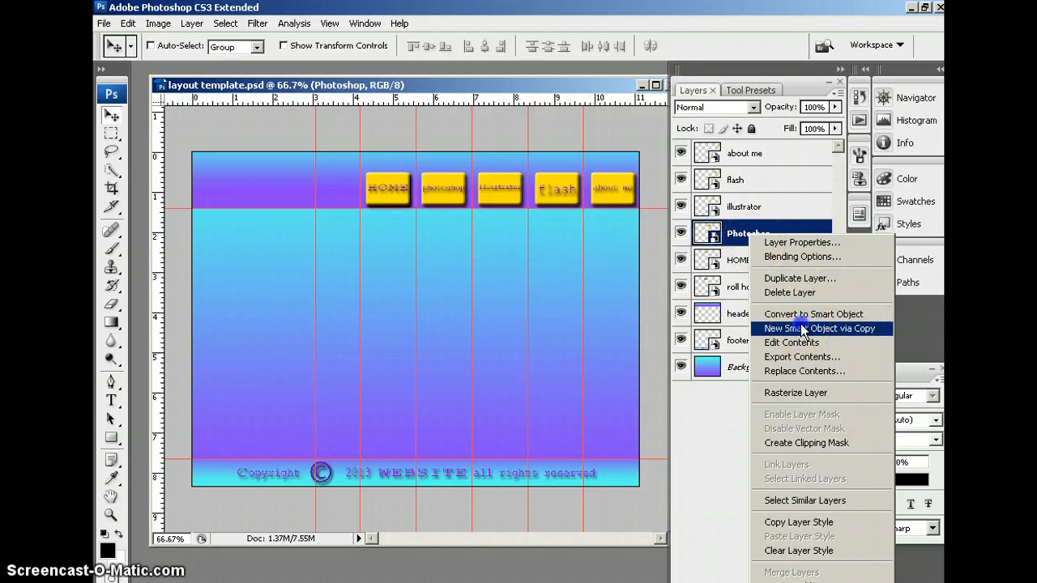
pyautogui.click(819, 328)
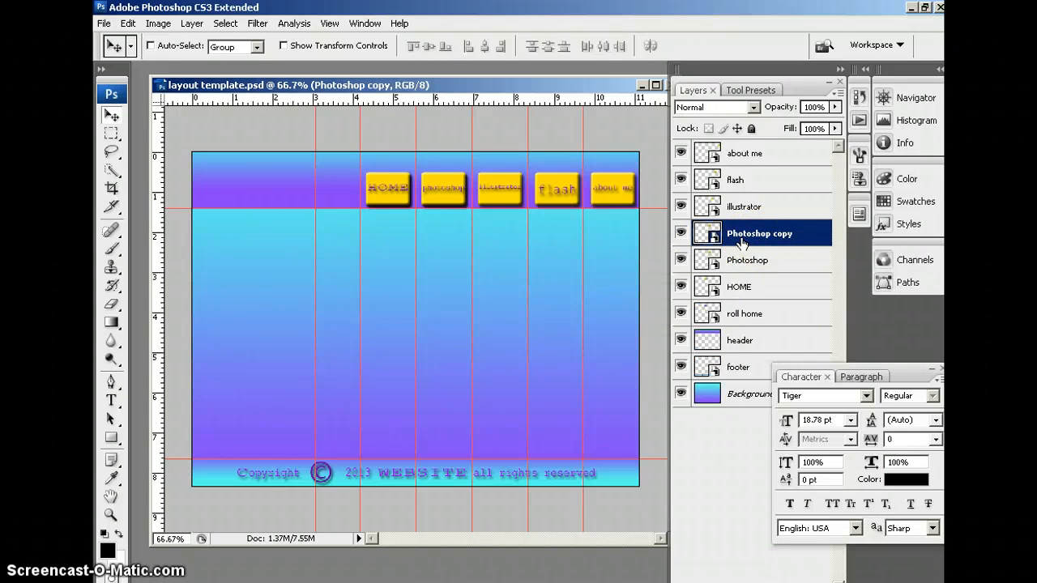
pyautogui.doubleClick(759, 233)
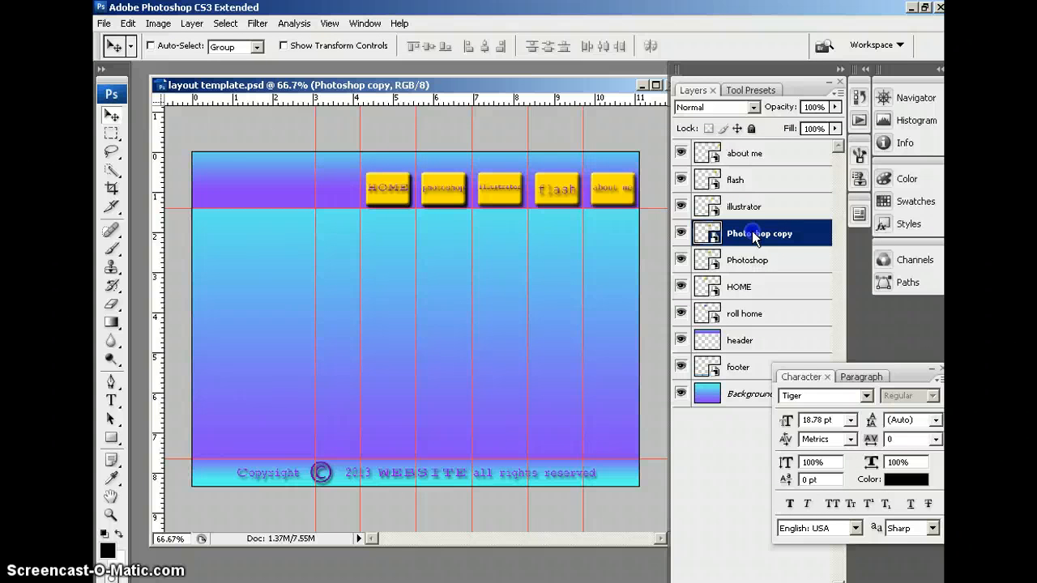
pyautogui.doubleClick(759, 234)
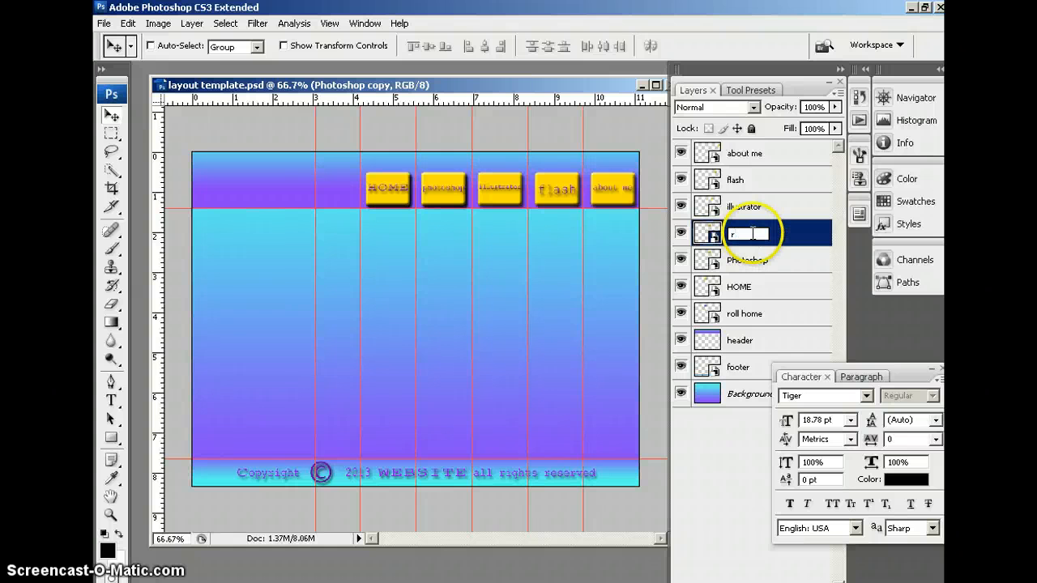
pyautogui.write('oll photo')
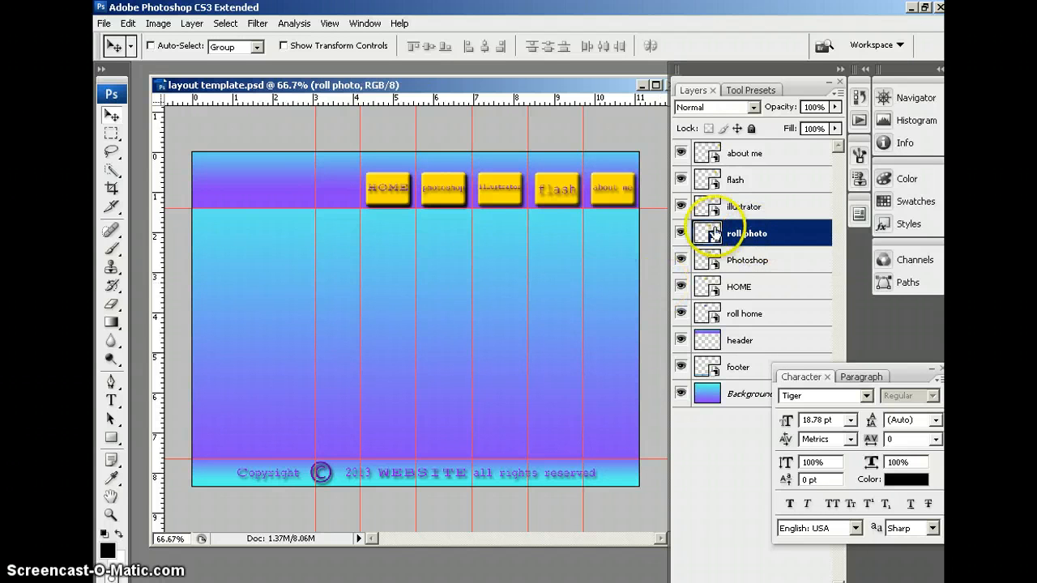
# Recolor the roll photo button shape purple and toggle layer visibility to check it
pyautogui.doubleClick(706, 234)
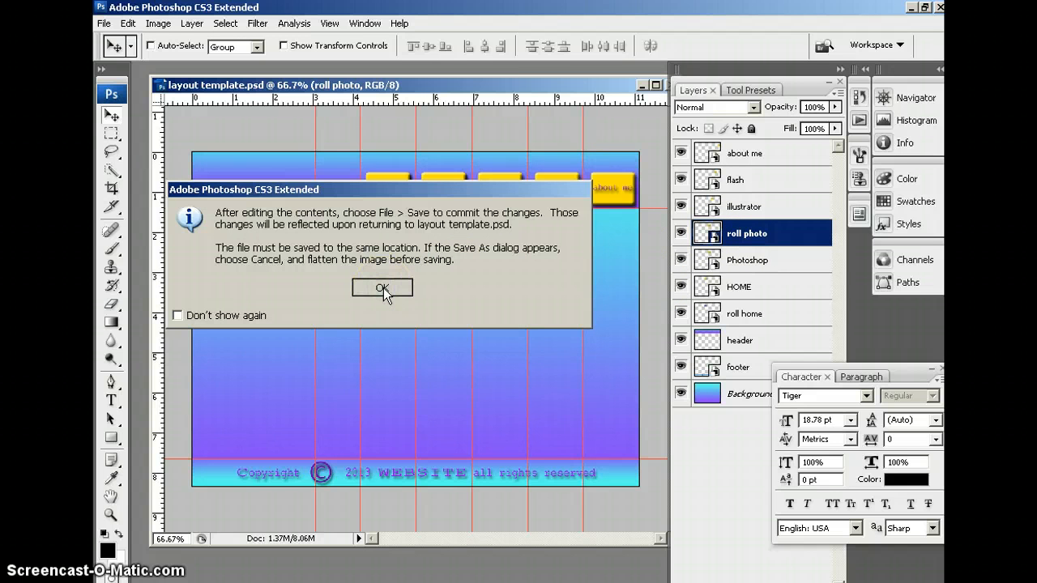
pyautogui.click(382, 288)
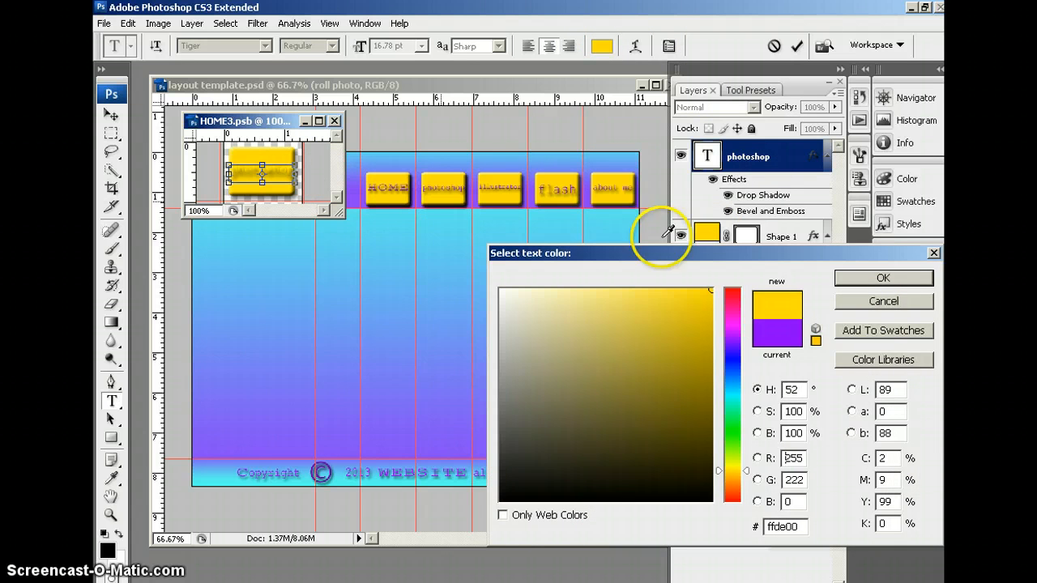
pyautogui.click(883, 277)
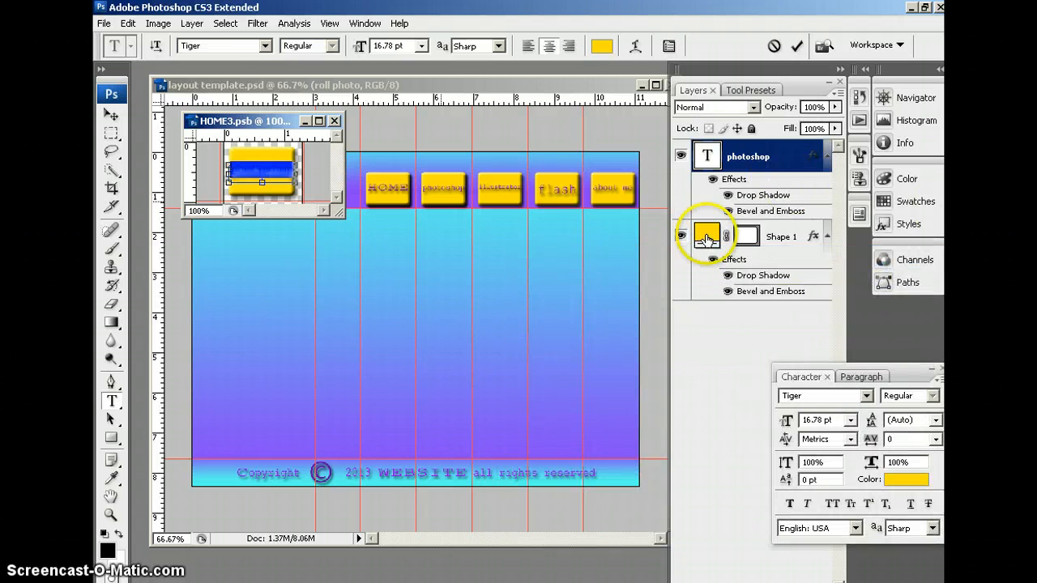
pyautogui.click(706, 236)
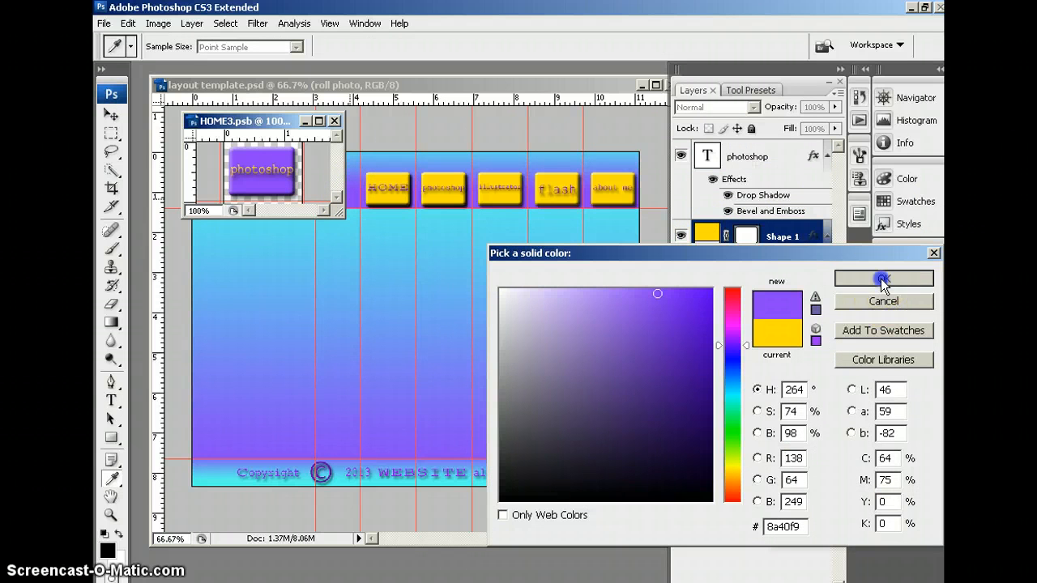
pyautogui.click(882, 279)
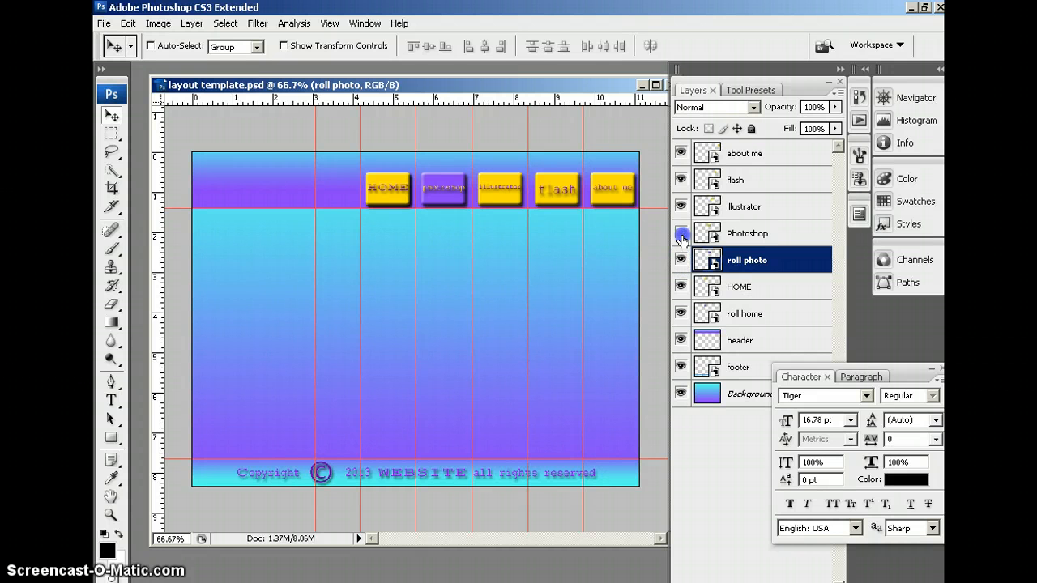
pyautogui.click(681, 233)
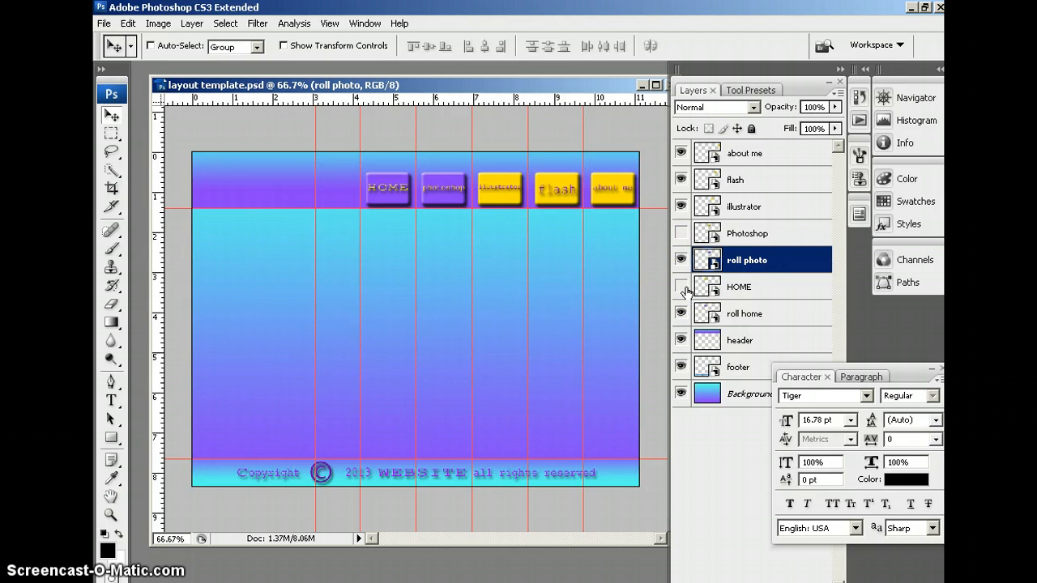
pyautogui.click(680, 285)
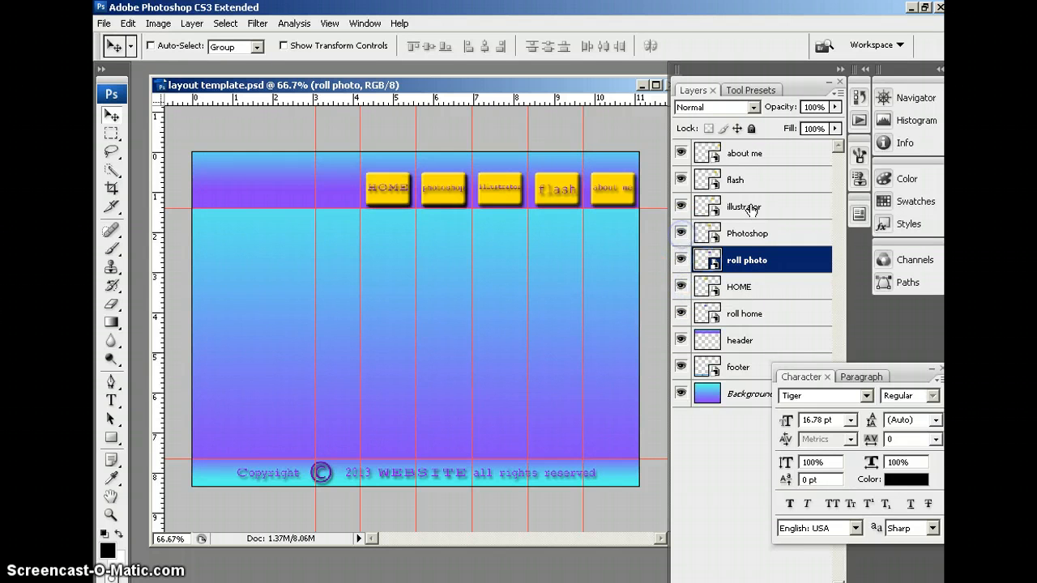
# Copy the illustrator layer as a new smart object named 'roll illust'
pyautogui.rightClick(744, 207)
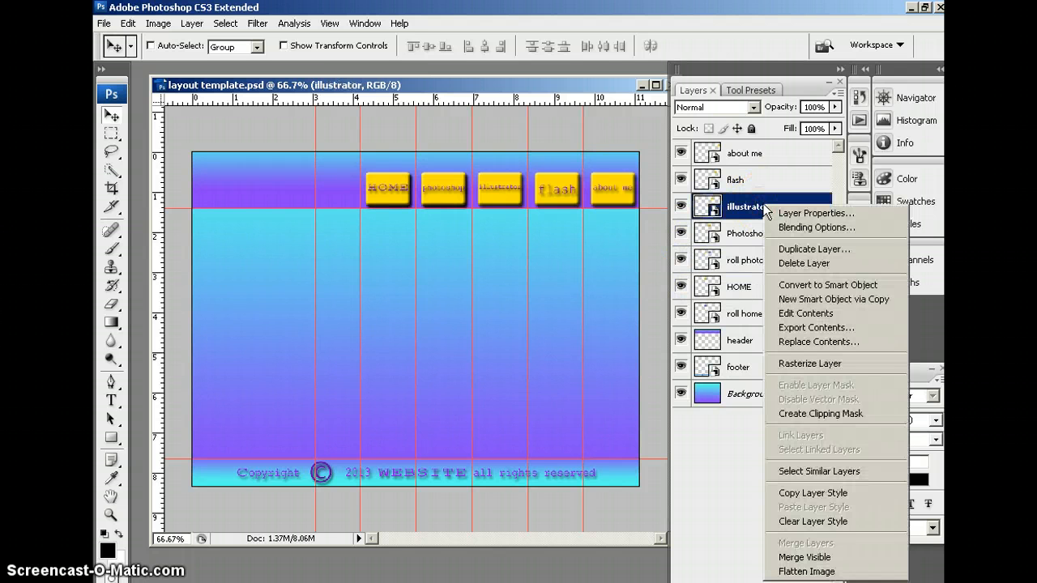
pyautogui.moveTo(832, 298)
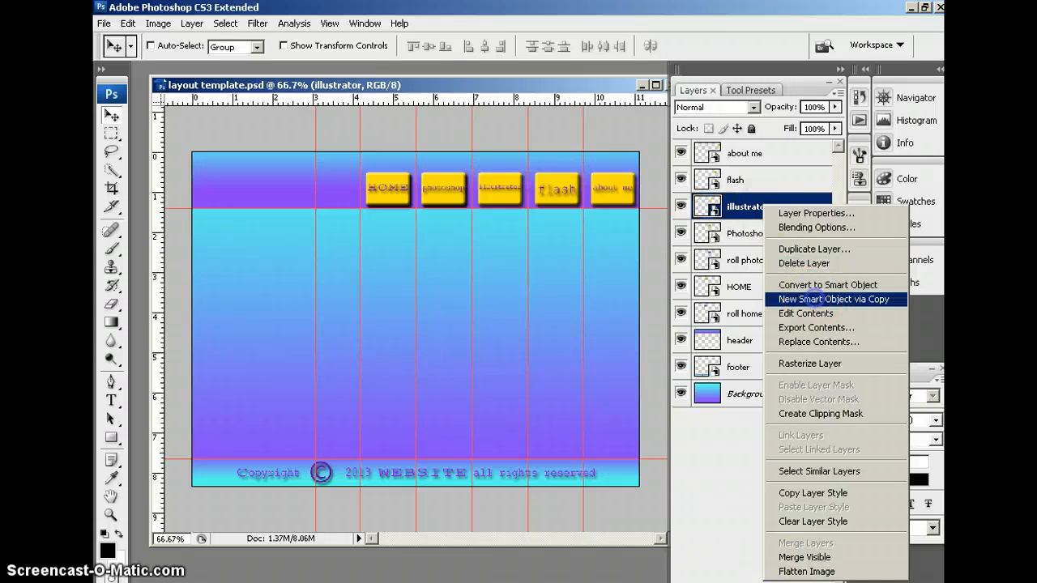
pyautogui.click(832, 299)
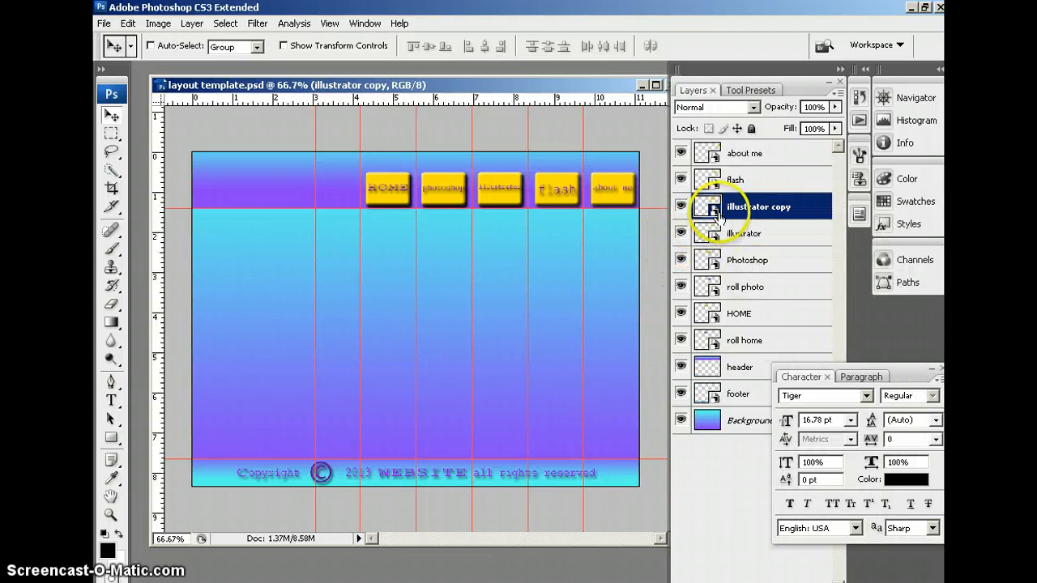
pyautogui.doubleClick(758, 207)
pyautogui.write('roll illu')
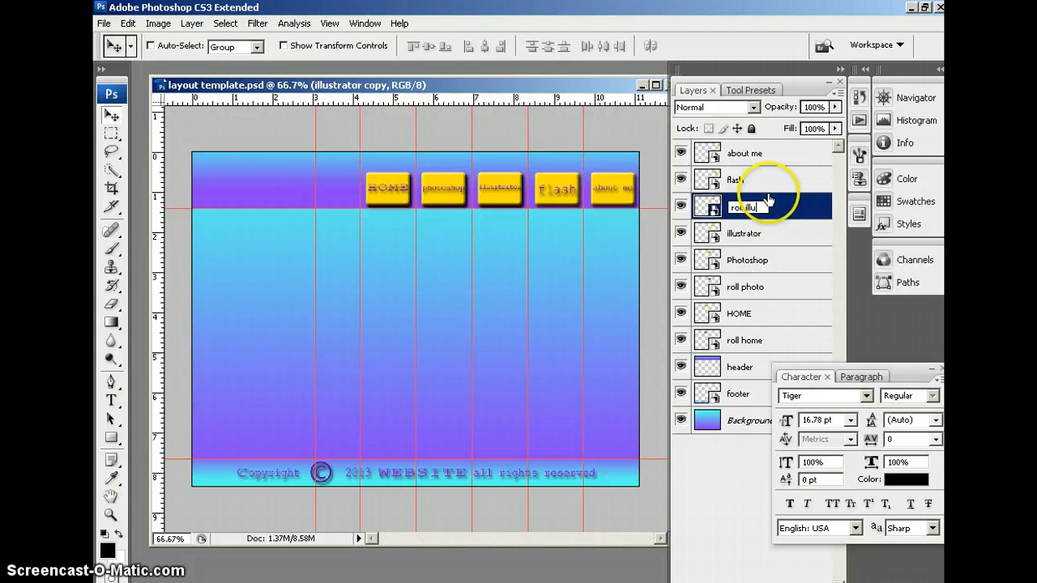
pyautogui.click(743, 206)
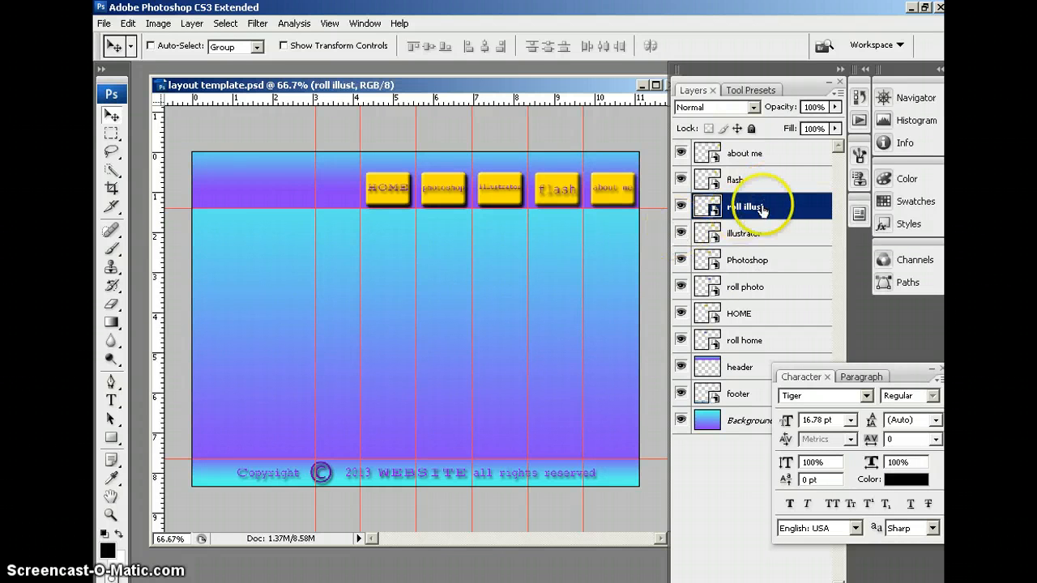
# Recolor the roll illust button purple inside its smart object contents
pyautogui.doubleClick(706, 207)
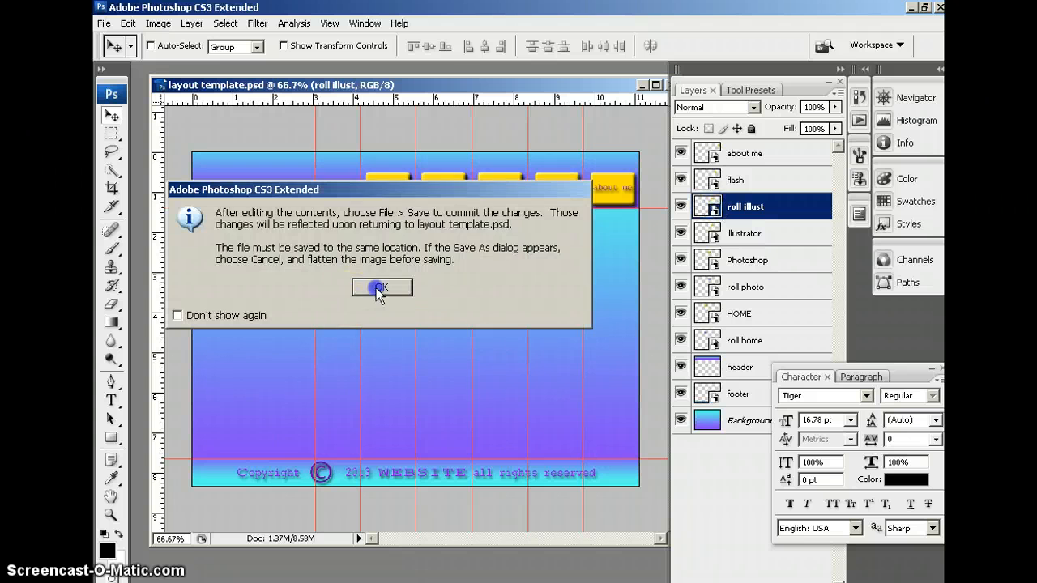
pyautogui.click(381, 288)
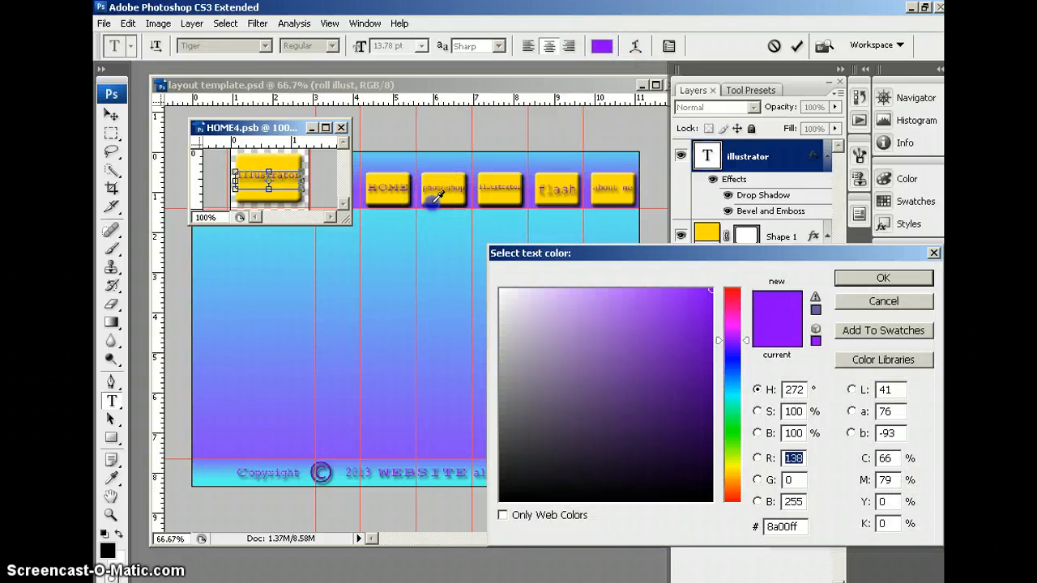
pyautogui.click(883, 278)
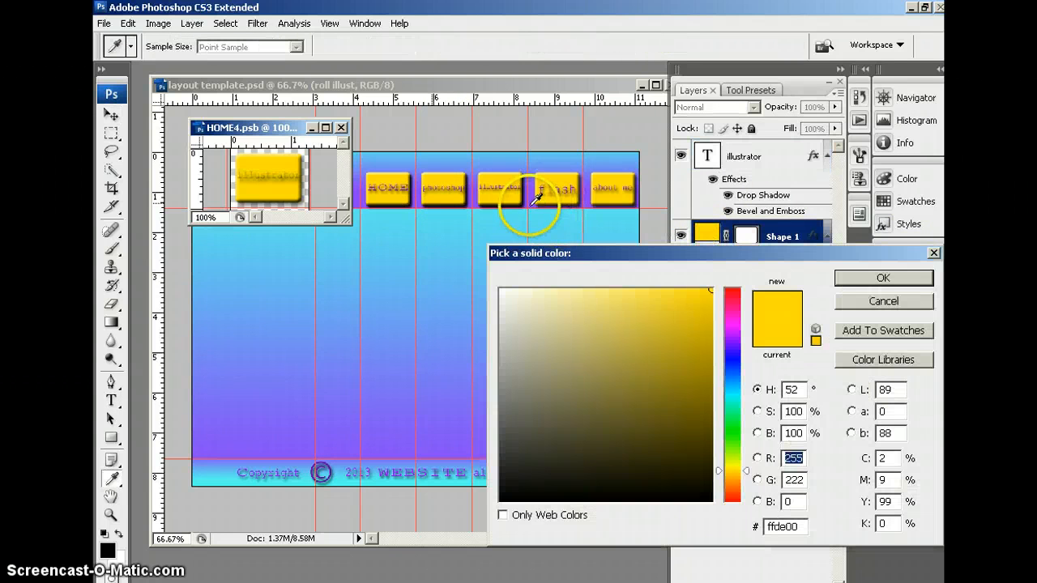
pyautogui.click(882, 278)
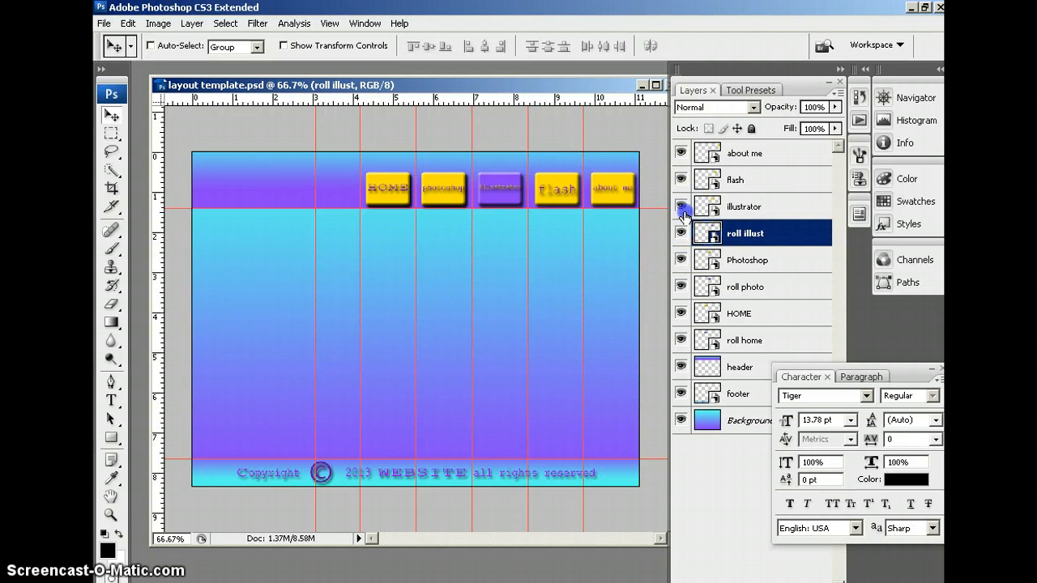
pyautogui.click(736, 179)
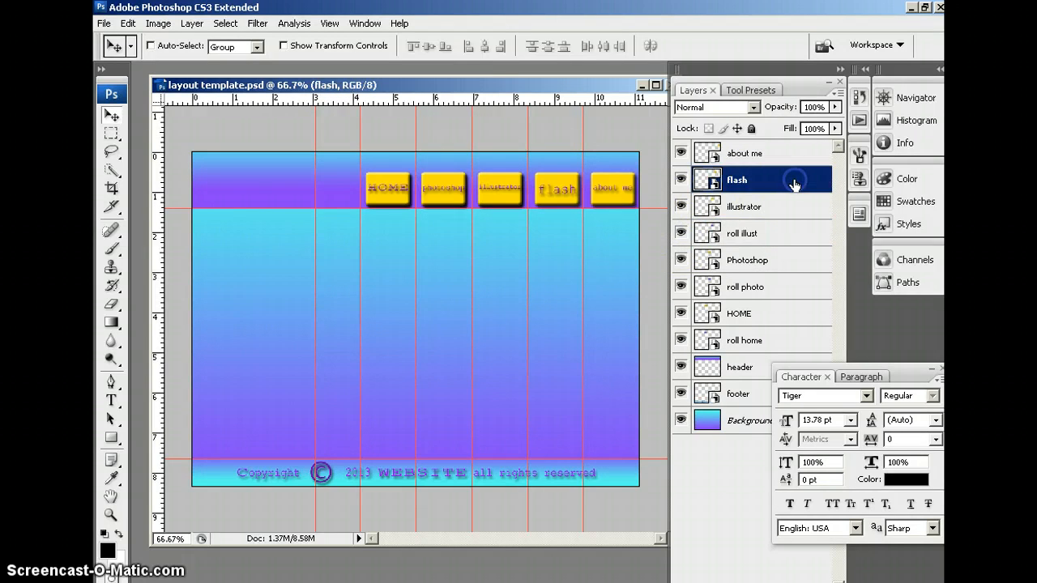
# Duplicate the flash layer and rename the copy 'roll flash'
pyautogui.rightClick(737, 179)
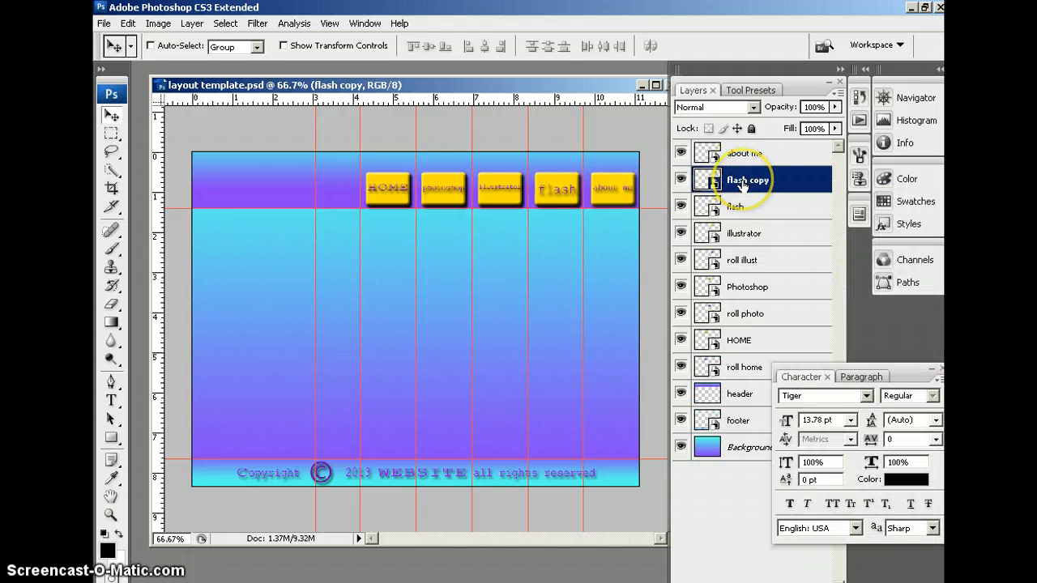
pyautogui.doubleClick(747, 179)
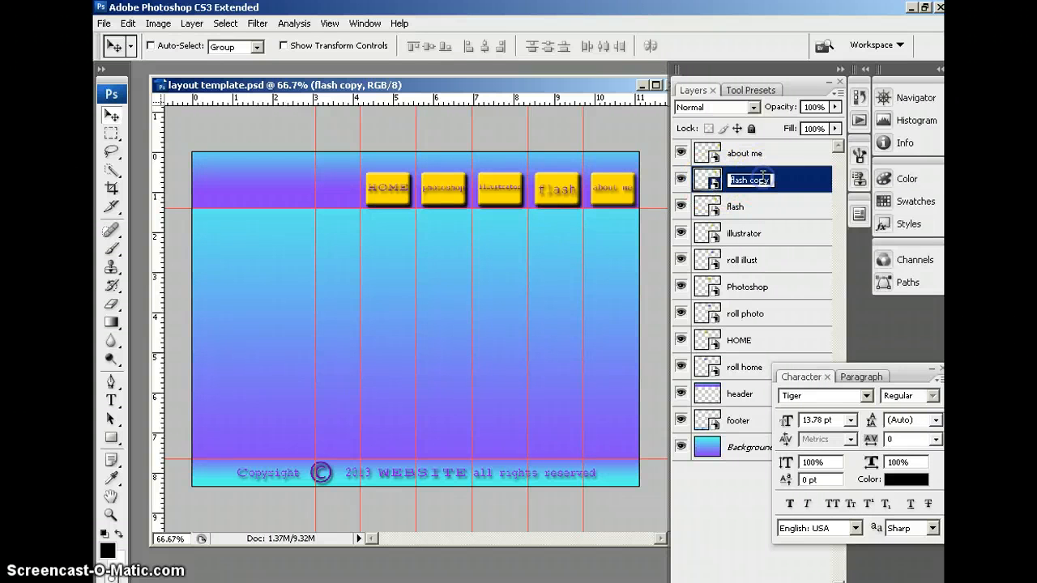
pyautogui.write('roll')
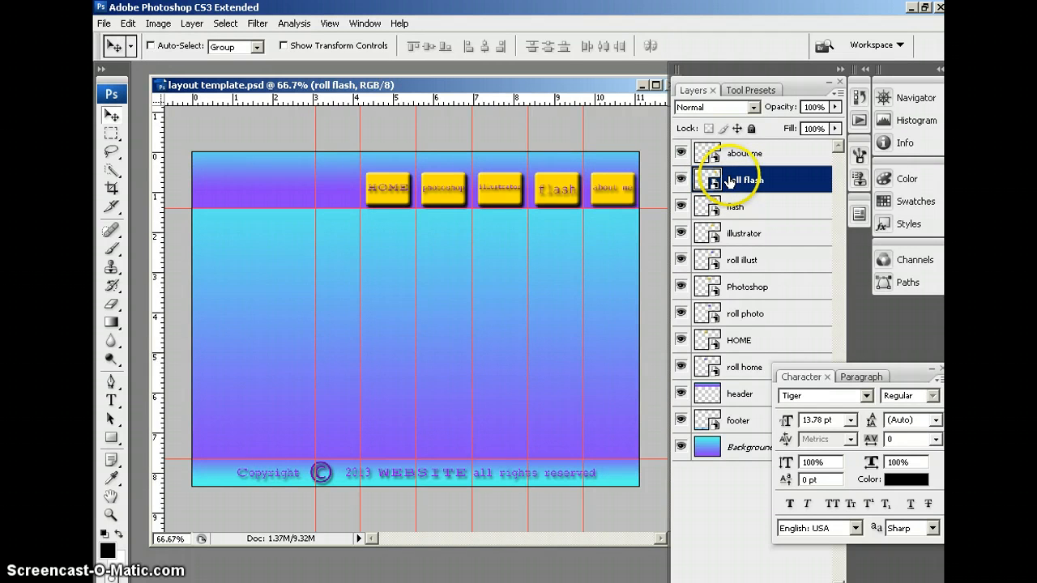
# Give the roll flash button yellow text and a purple shape, then close its contents
pyautogui.doubleClick(714, 179)
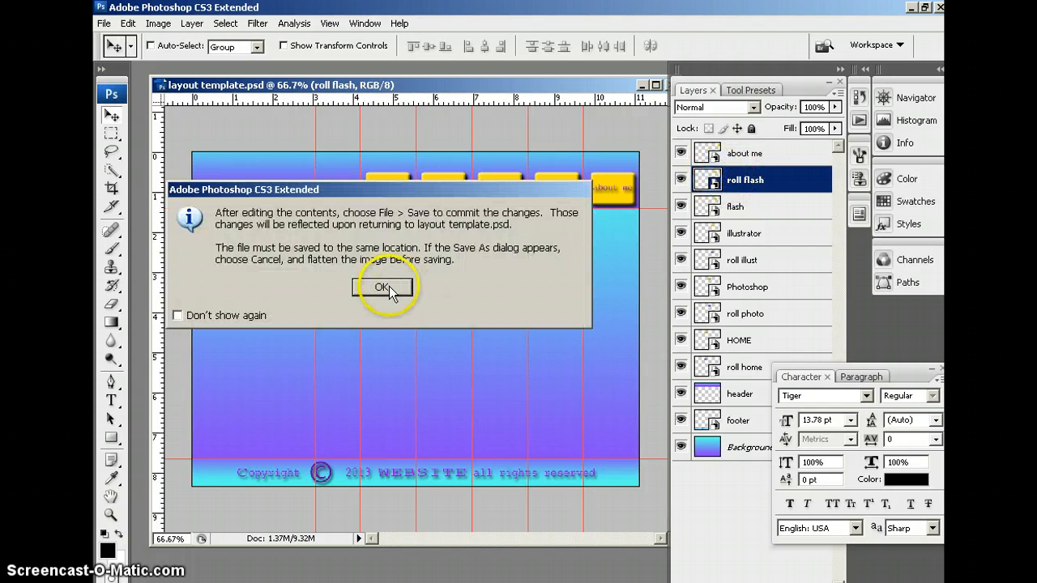
pyautogui.click(381, 287)
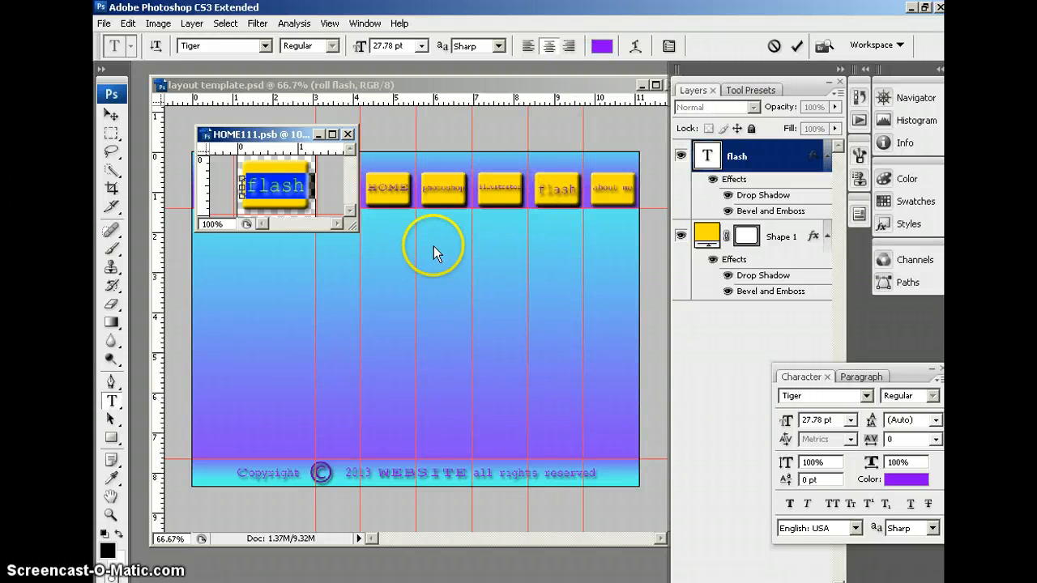
pyautogui.moveTo(653, 84)
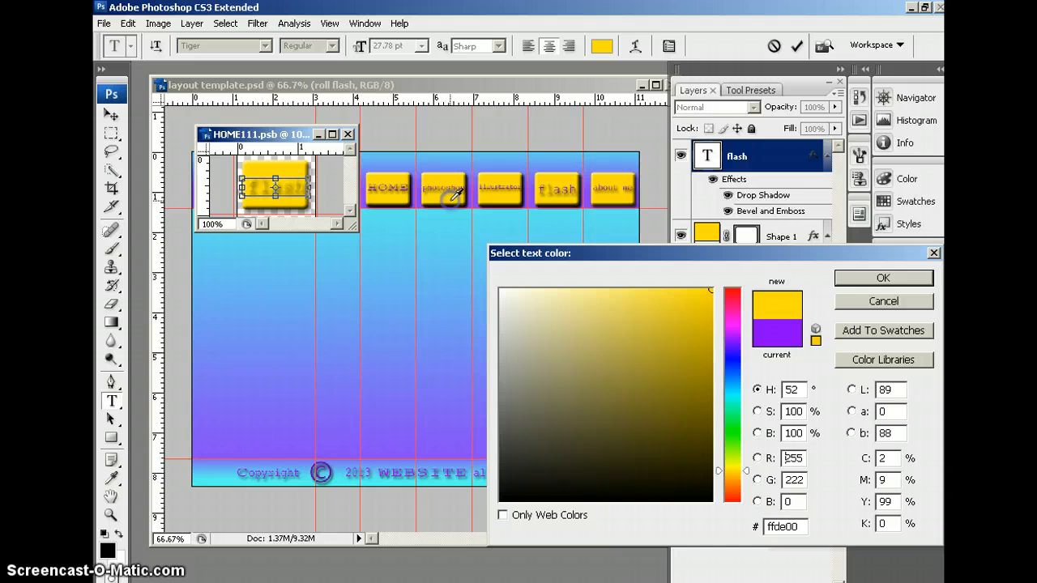
pyautogui.click(883, 277)
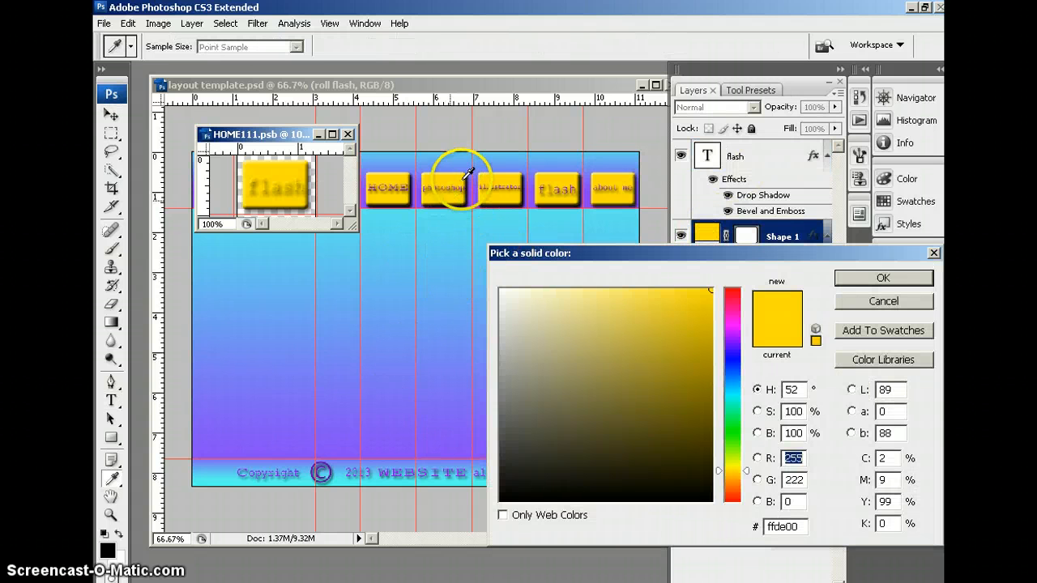
pyautogui.click(882, 278)
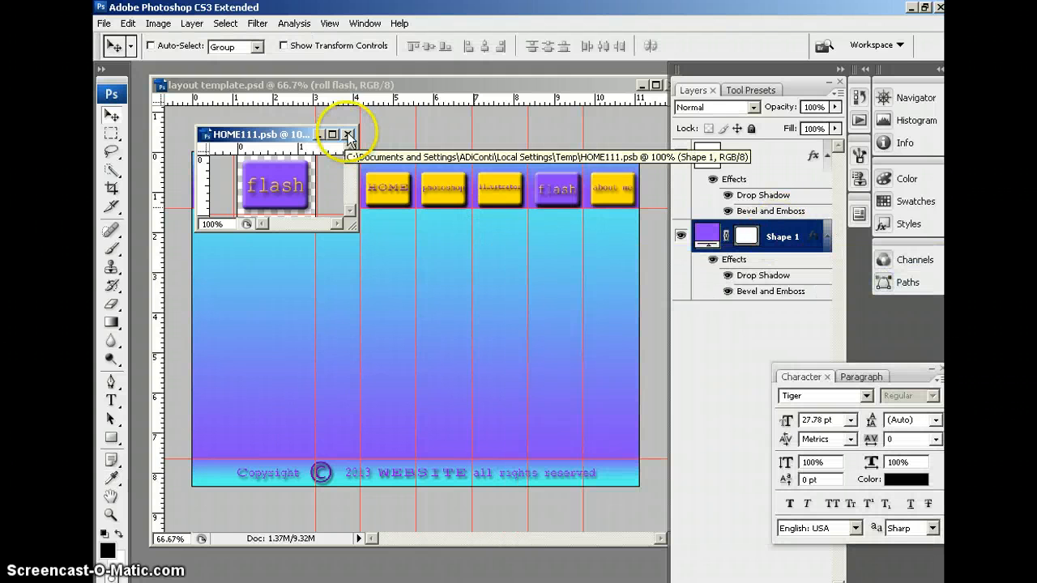
pyautogui.click(348, 135)
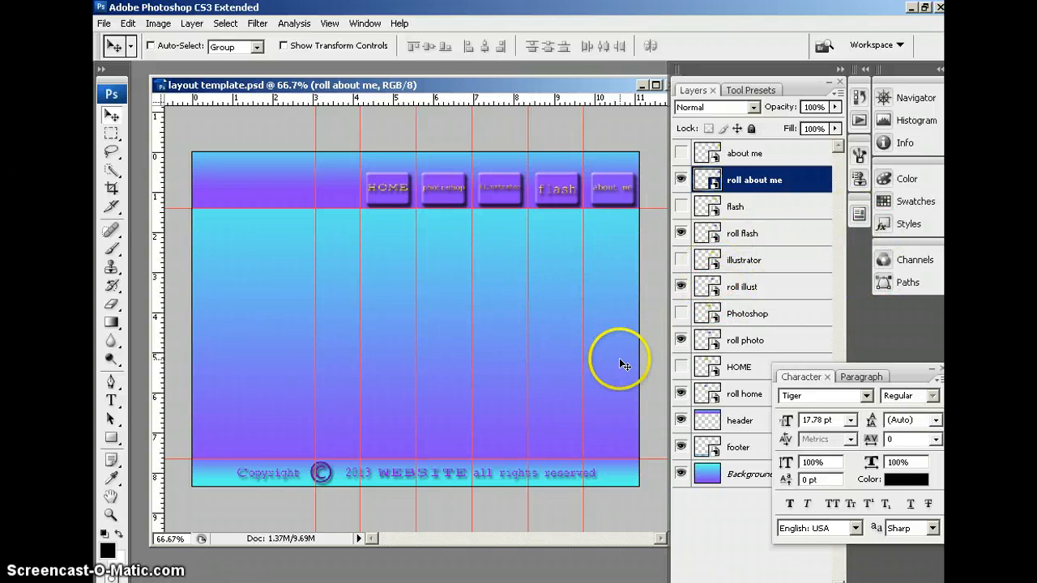
pyautogui.moveTo(606, 301)
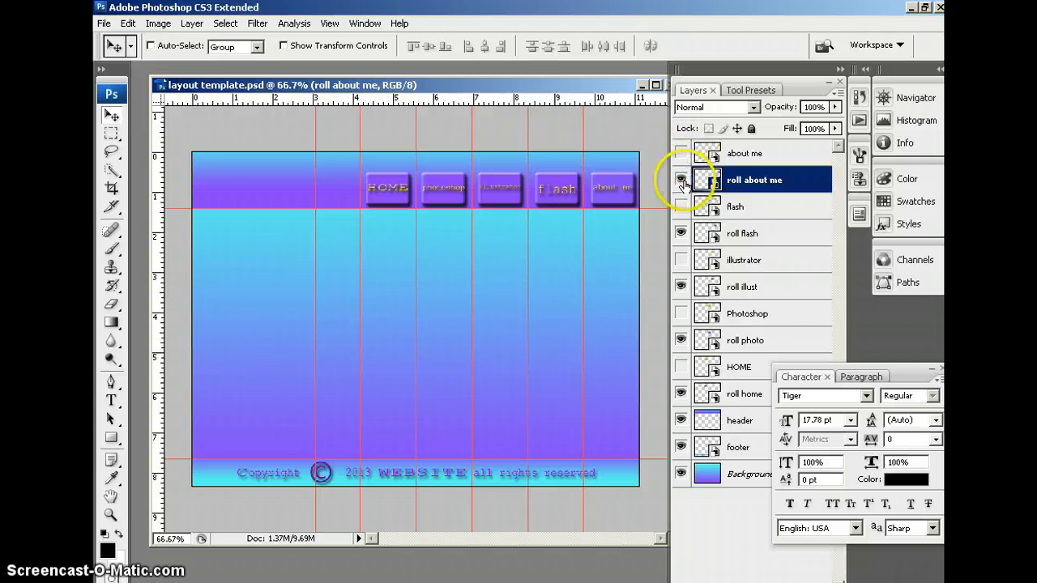
# Make the about me, flash, illustrator, Photoshop and HOME layers visible again
pyautogui.click(681, 153)
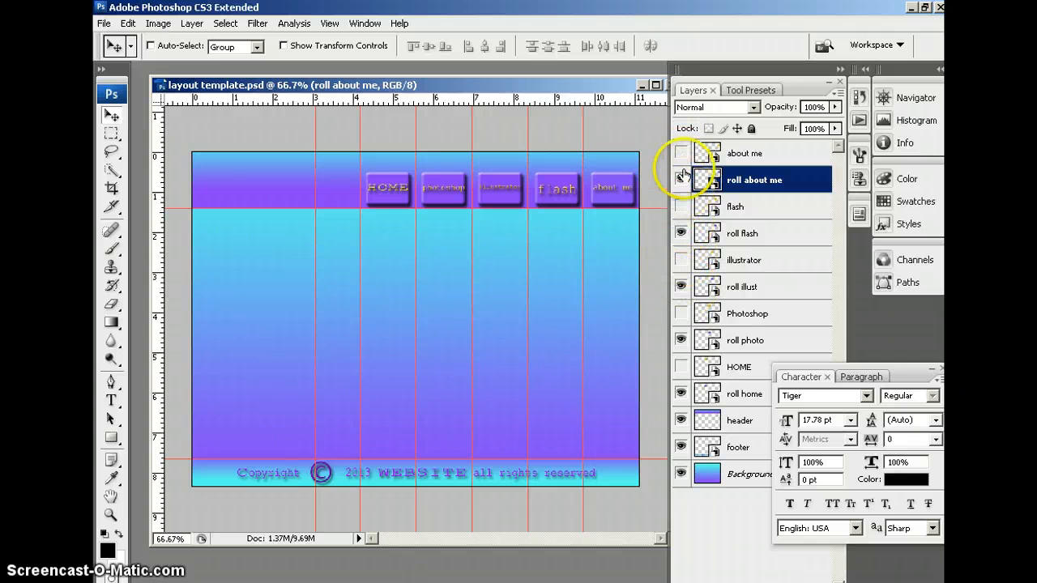
pyautogui.click(680, 153)
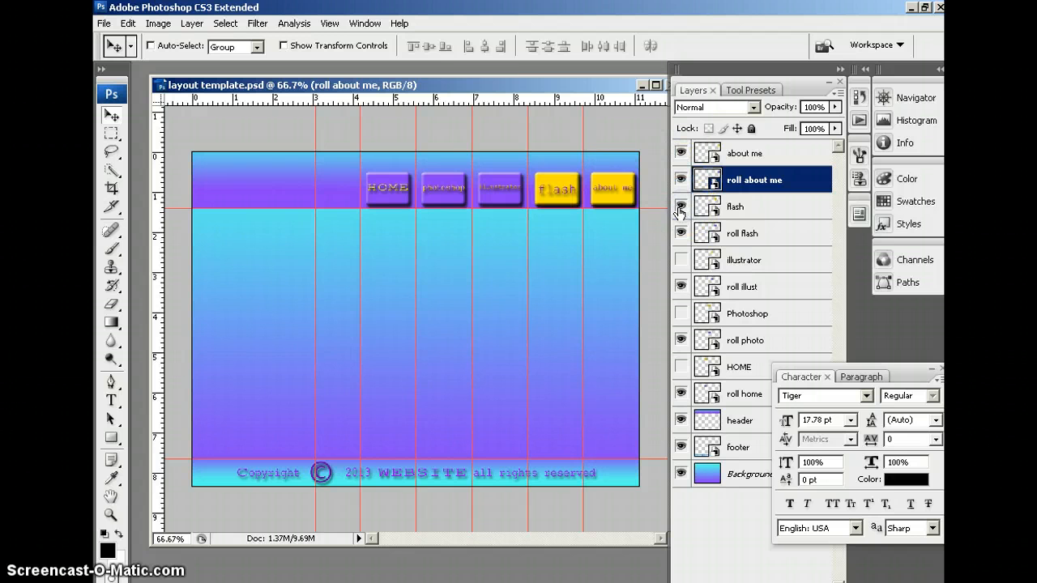
pyautogui.click(680, 259)
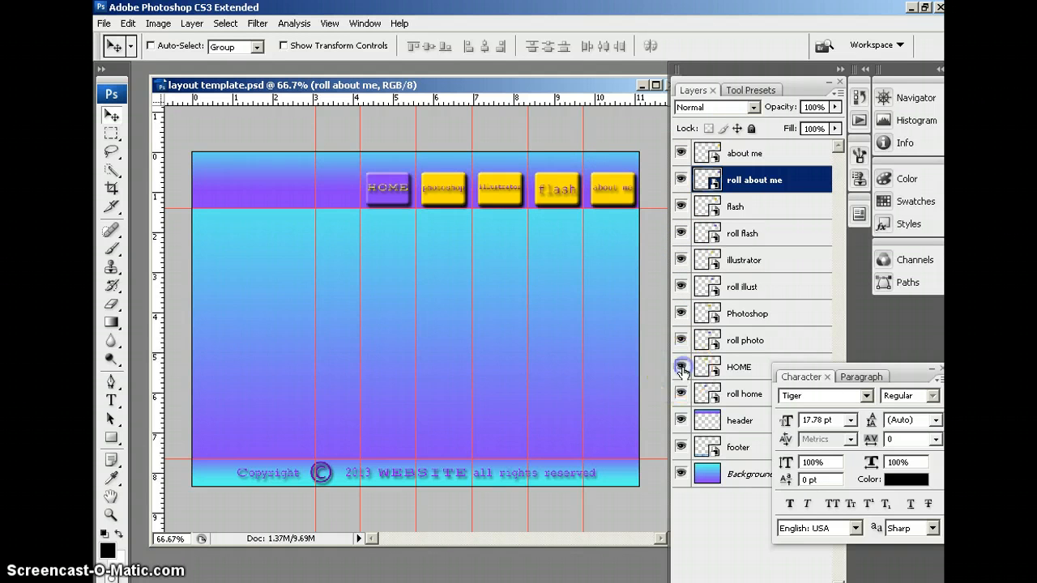
pyautogui.click(680, 367)
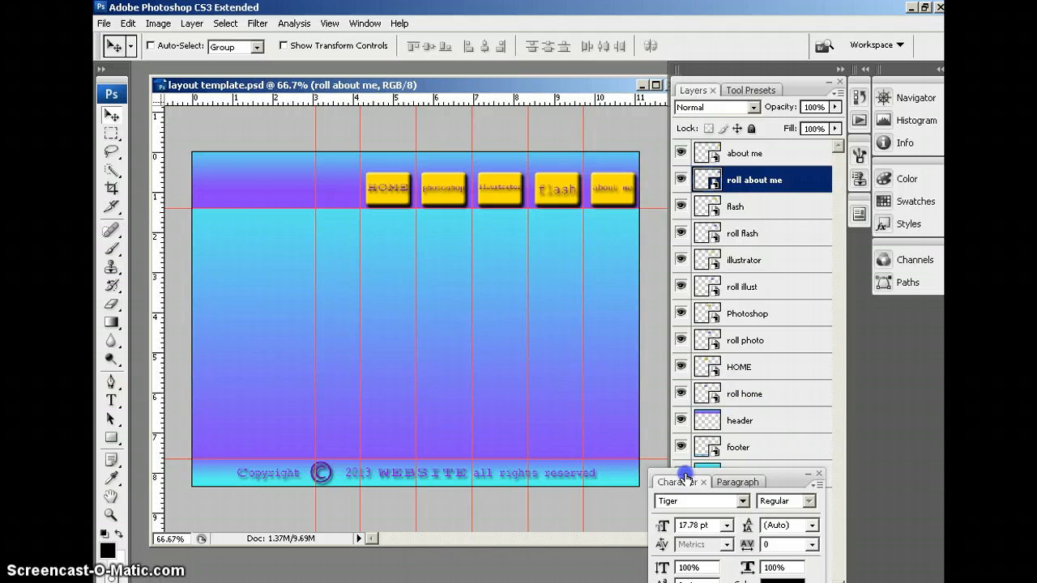
pyautogui.click(746, 393)
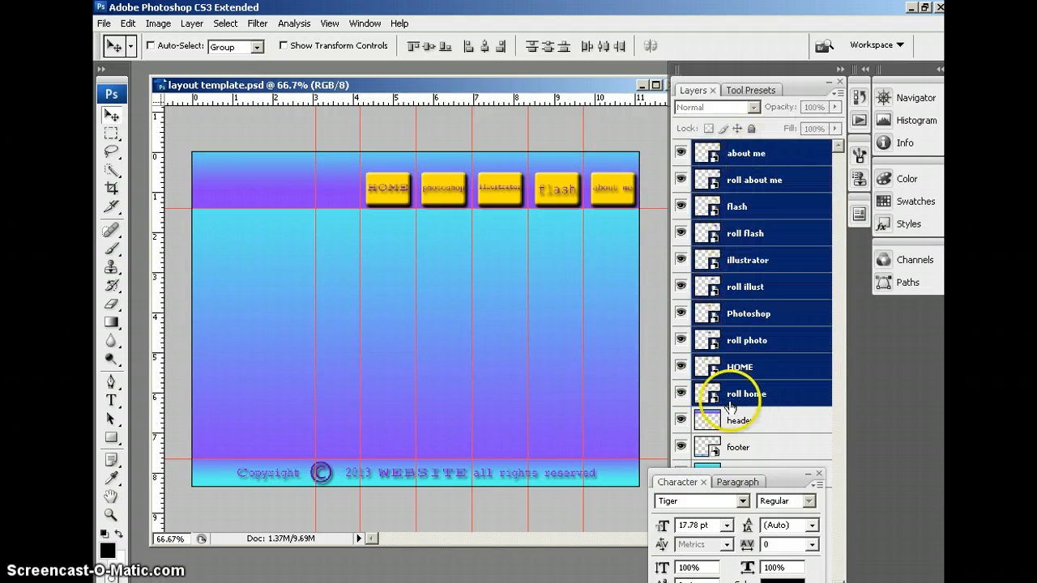
# Select roll home through about me, group them, and name the group 'navigation buttons'
pyautogui.click(745, 394)
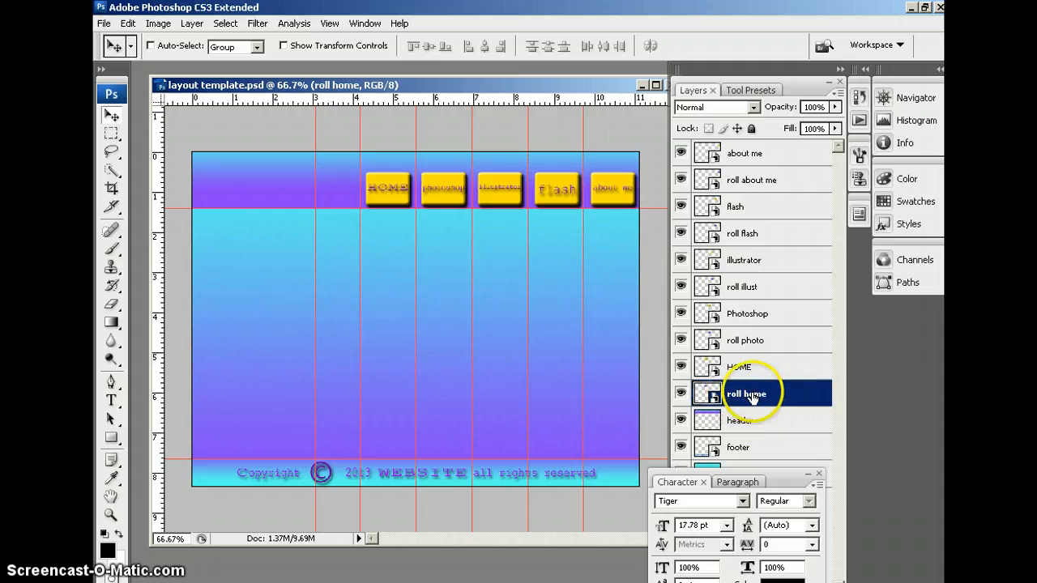
pyautogui.moveTo(753, 186)
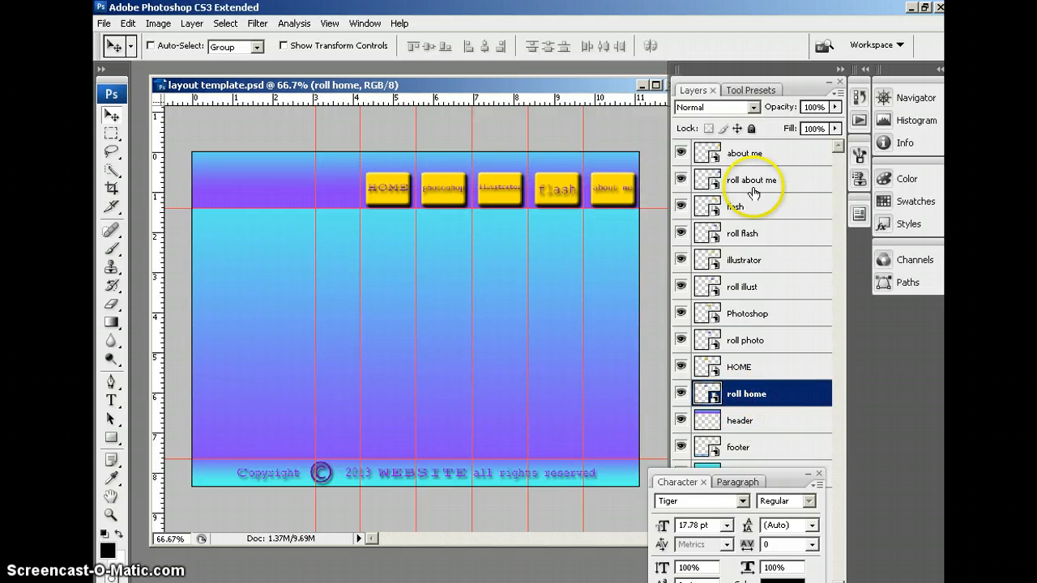
pyautogui.click(745, 153)
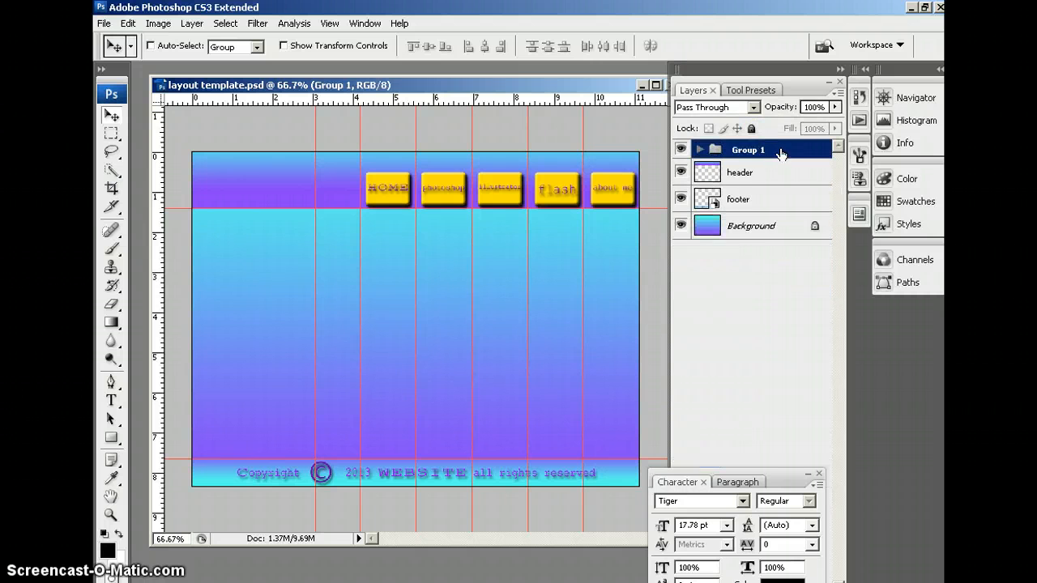
pyautogui.doubleClick(747, 149)
pyautogui.write('navigation buttons')
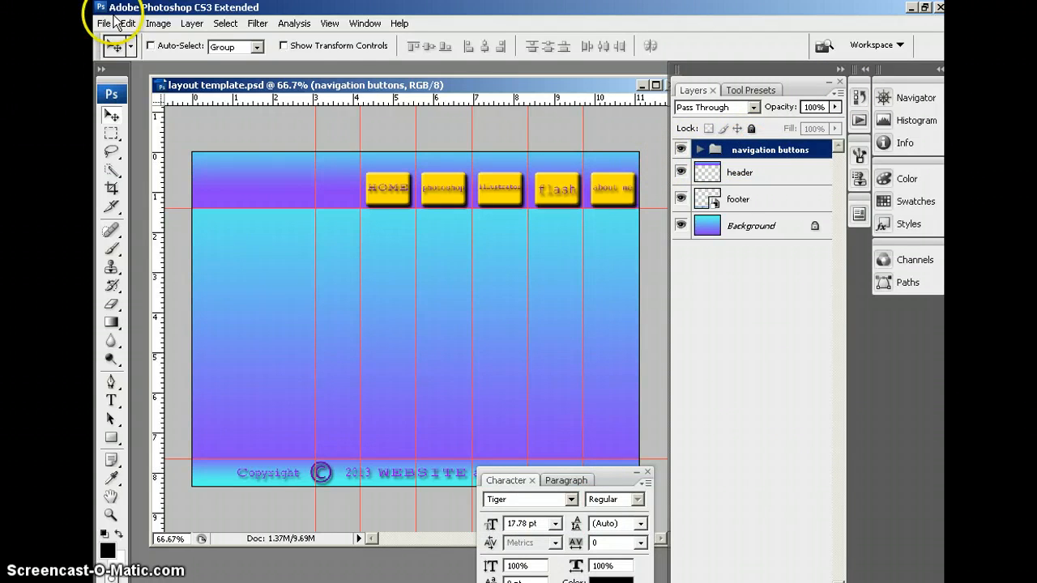
pyautogui.moveTo(119, 207)
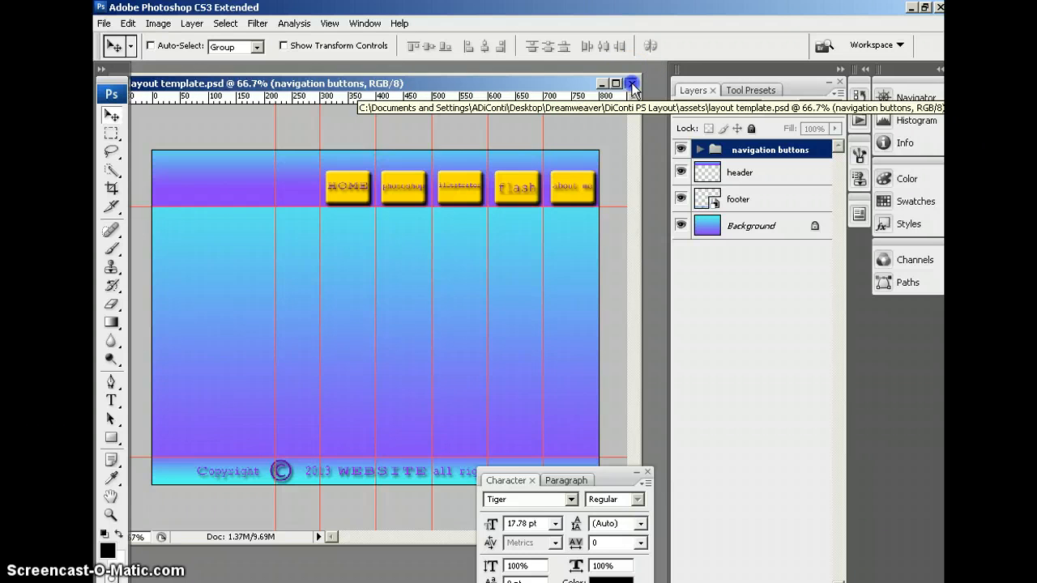
# Close the layout template and create a new document named 'logo template'
pyautogui.click(103, 22)
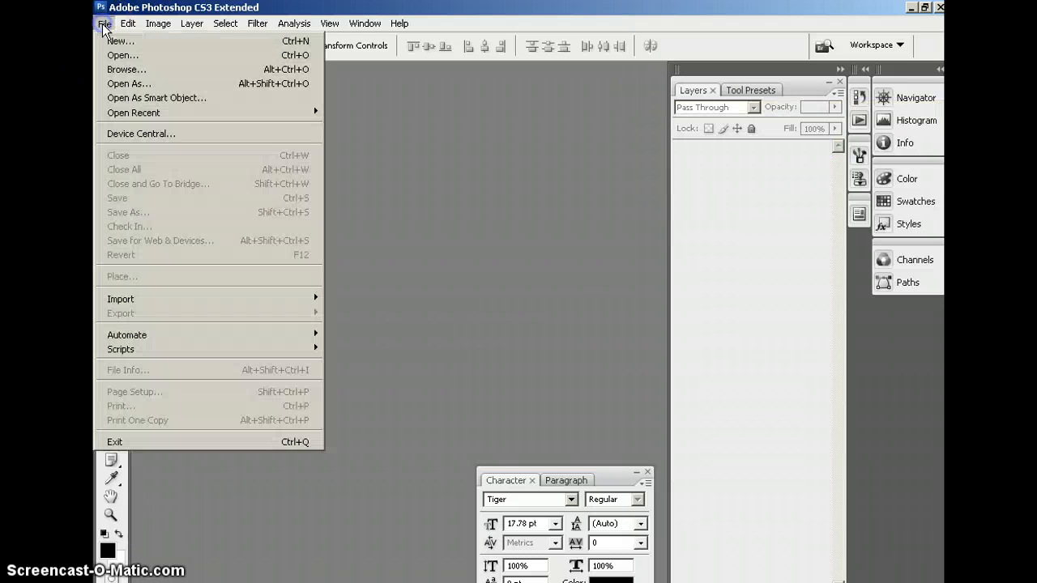
pyautogui.click(119, 40)
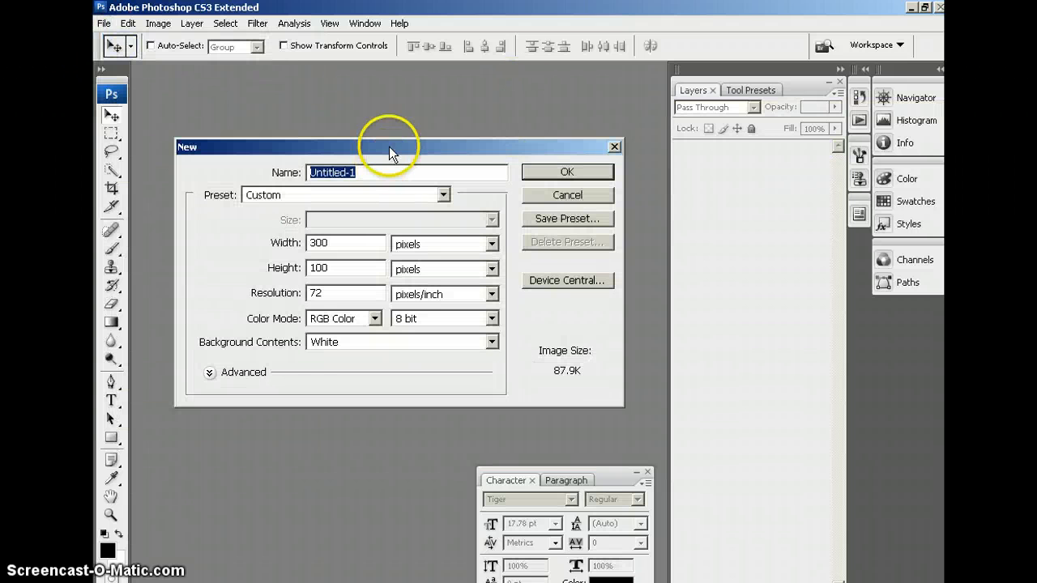
pyautogui.write('logo')
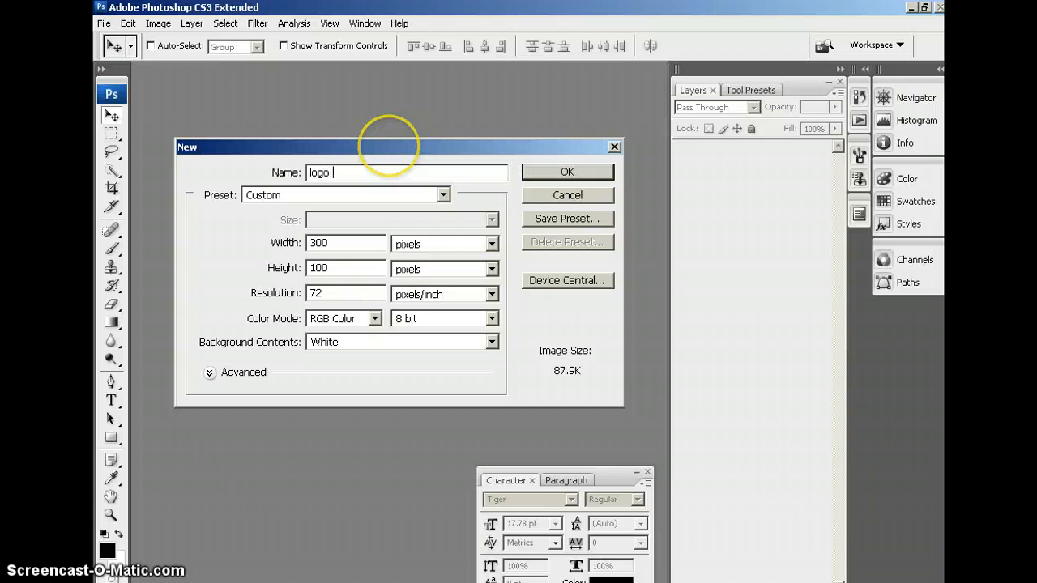
pyautogui.write('tem')
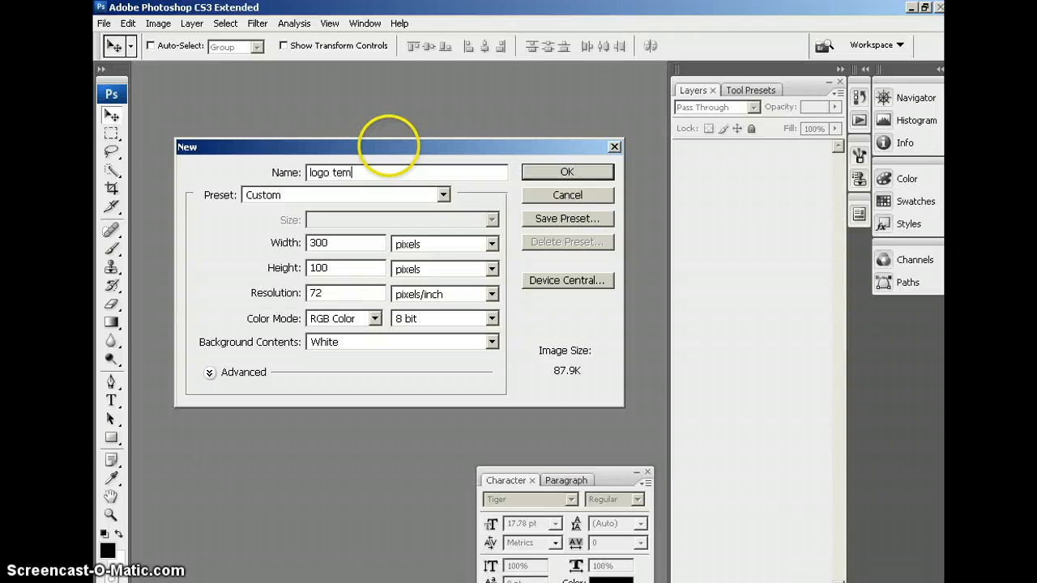
pyautogui.write('plate')
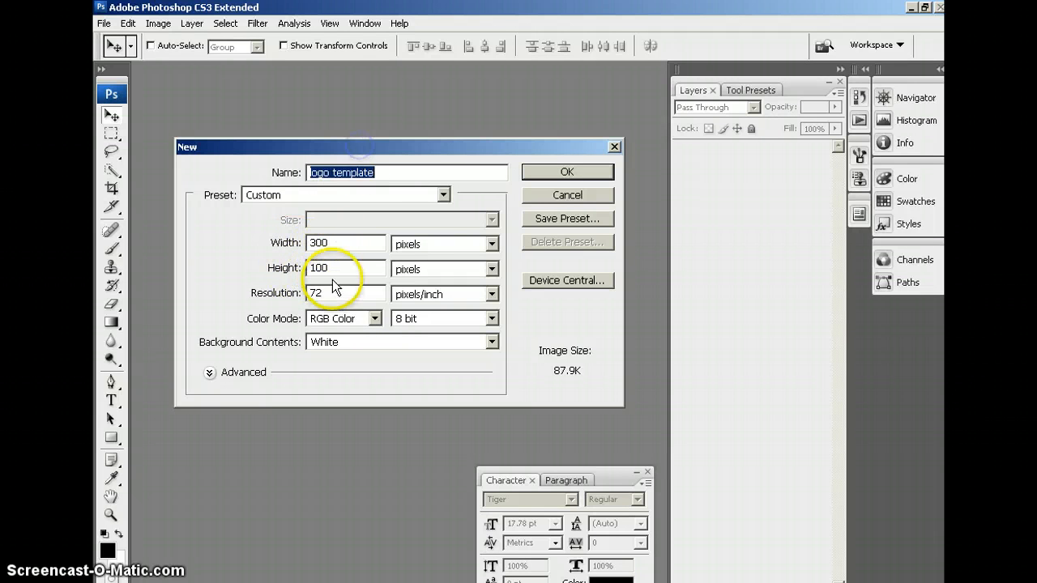
pyautogui.moveTo(294, 200)
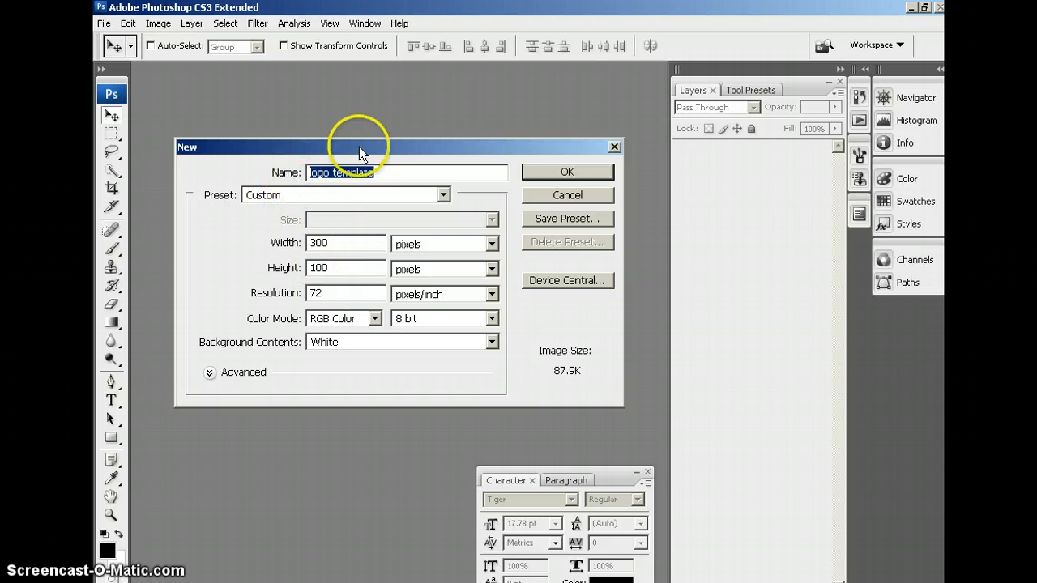
pyautogui.moveTo(567, 173)
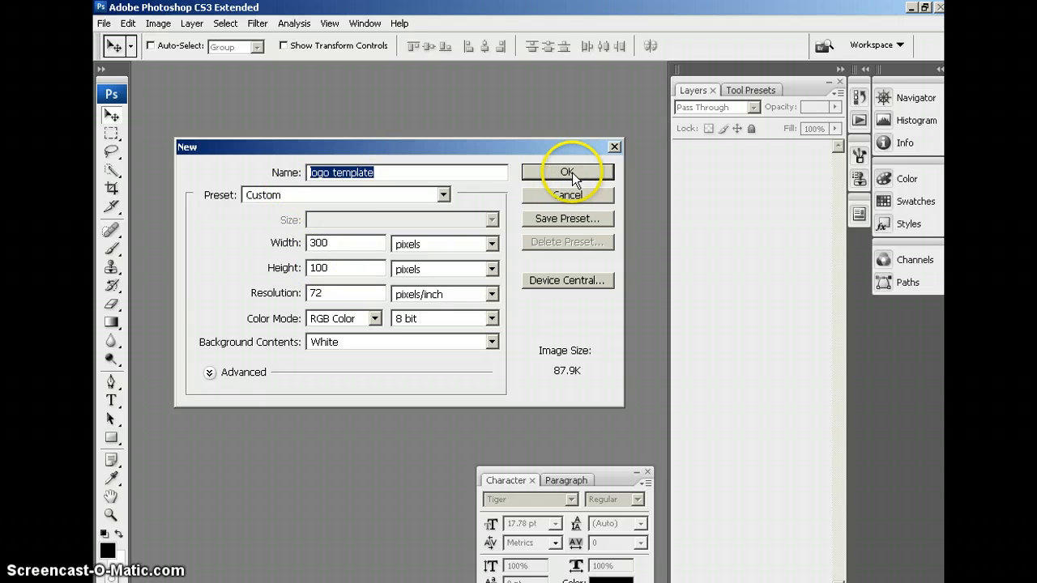
pyautogui.click(567, 173)
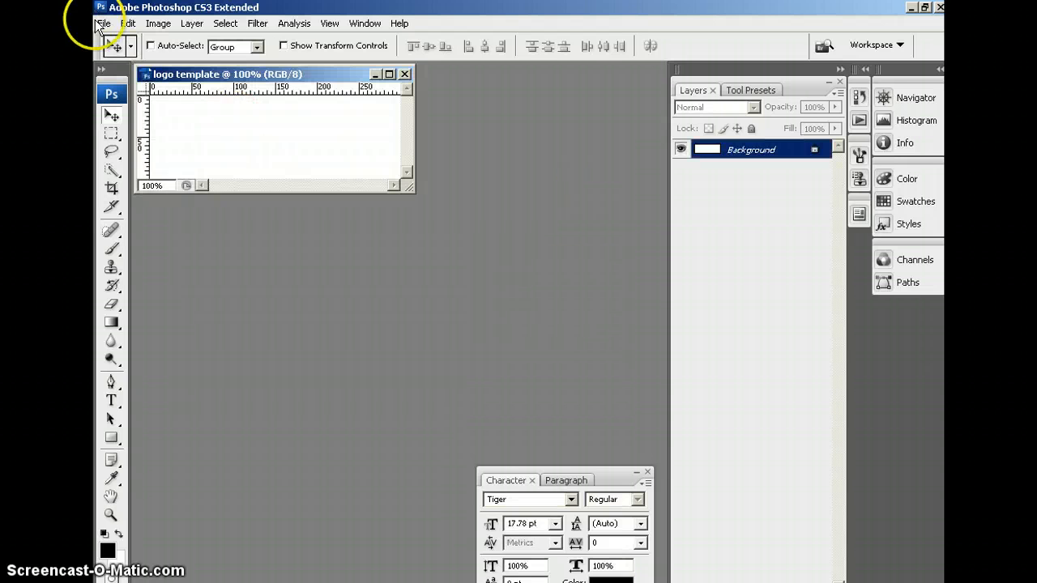
# Save the document as logo template.psd in Dreamweaver > layout > assets
pyautogui.click(104, 23)
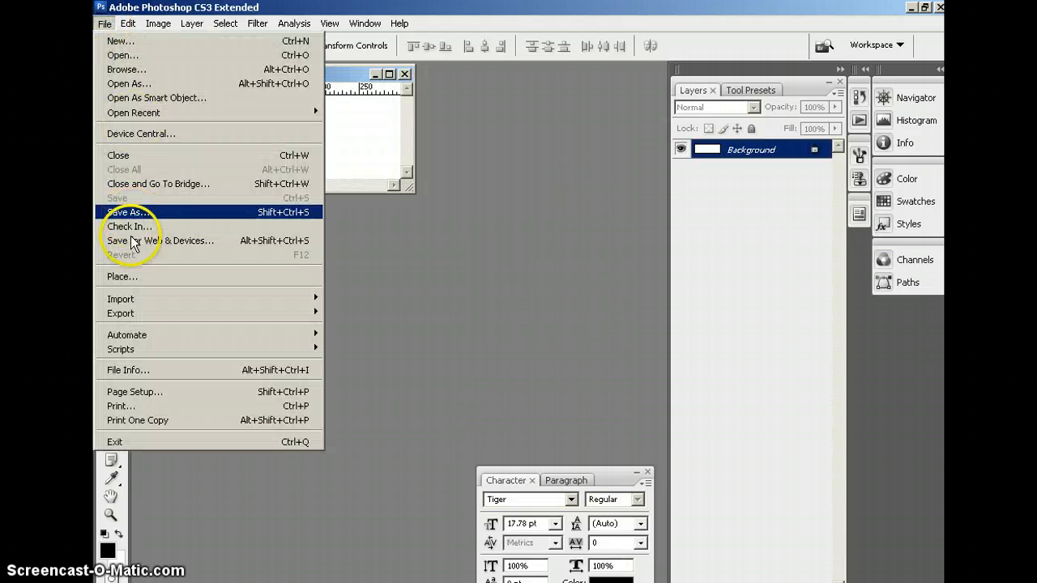
pyautogui.click(125, 212)
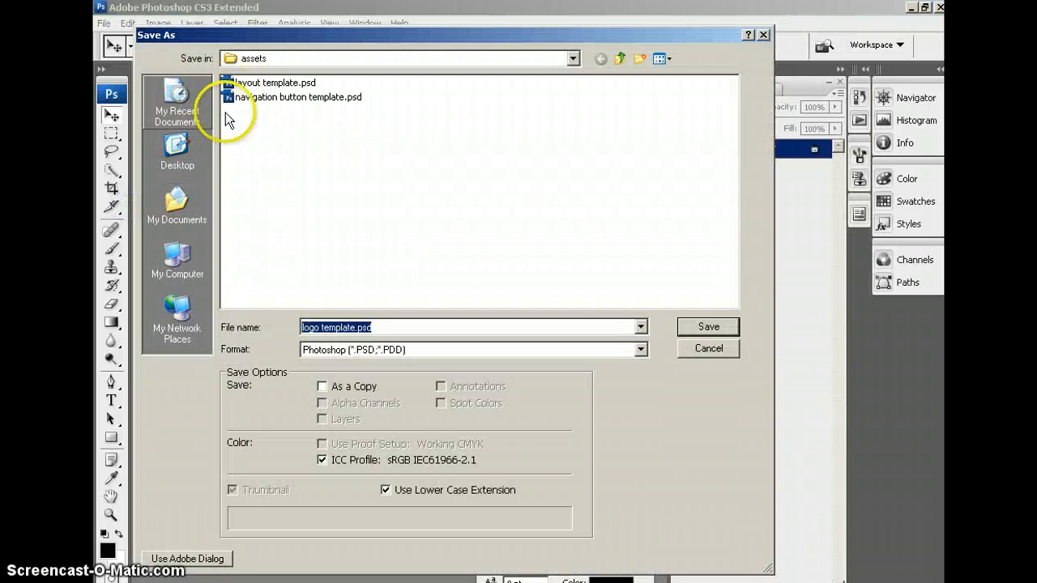
pyautogui.click(574, 59)
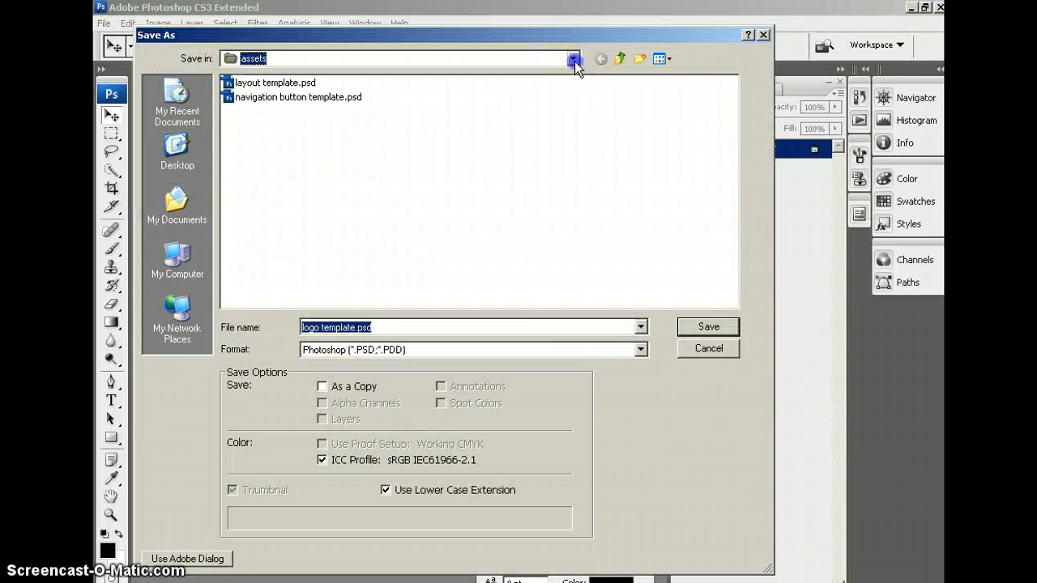
pyautogui.click(573, 59)
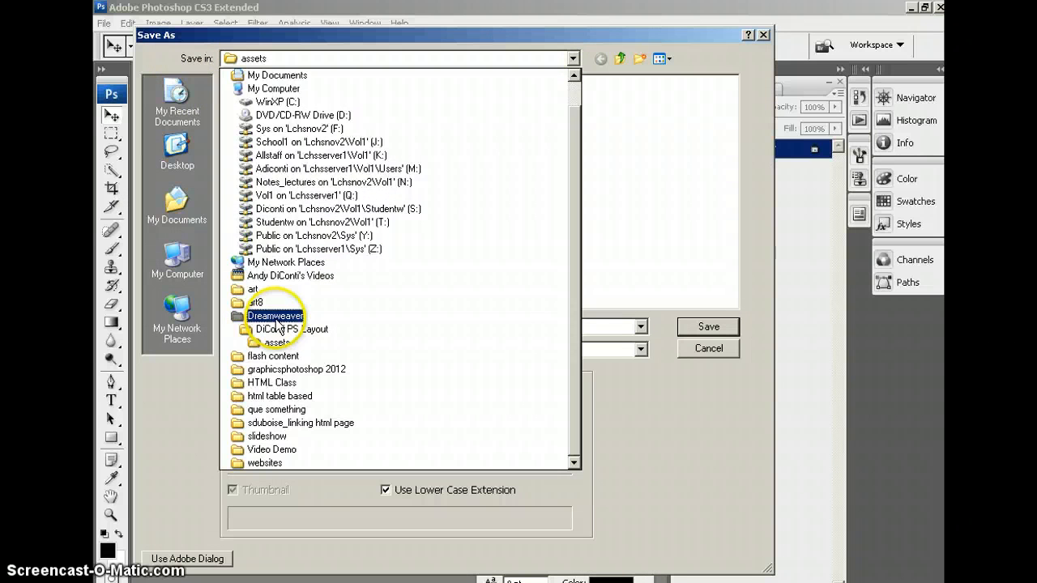
pyautogui.doubleClick(276, 316)
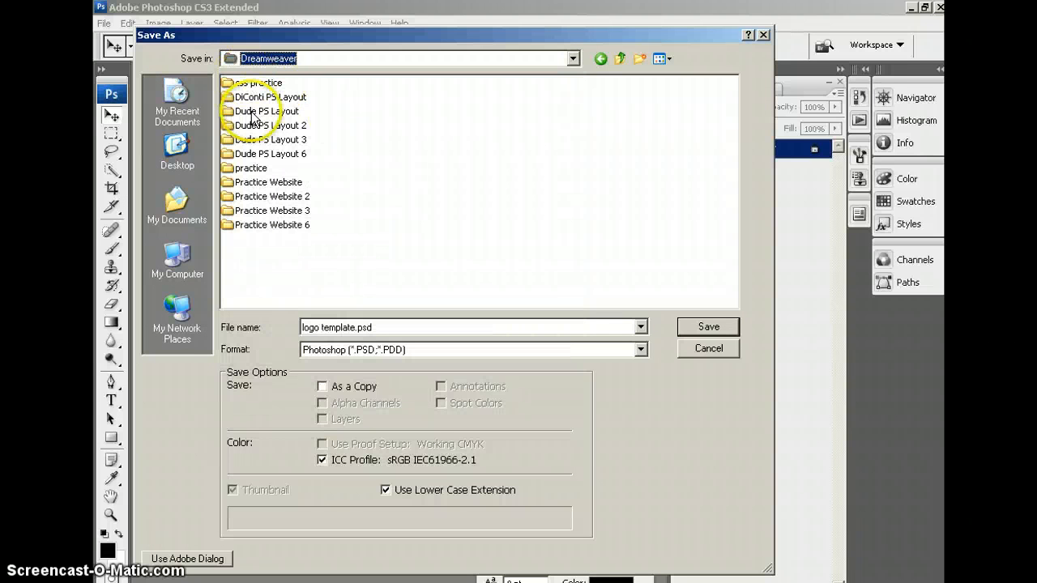
pyautogui.click(271, 96)
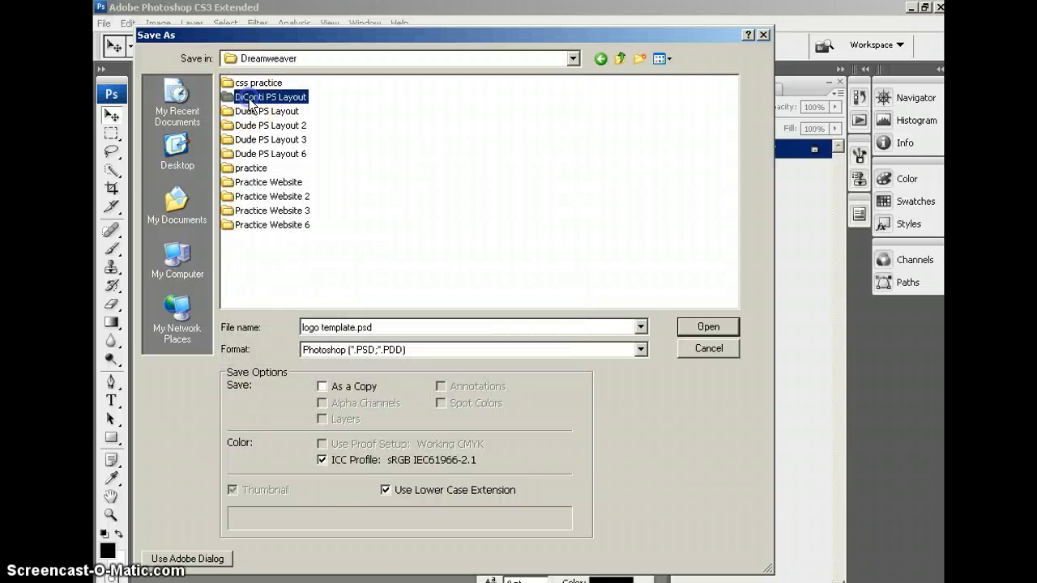
pyautogui.doubleClick(271, 97)
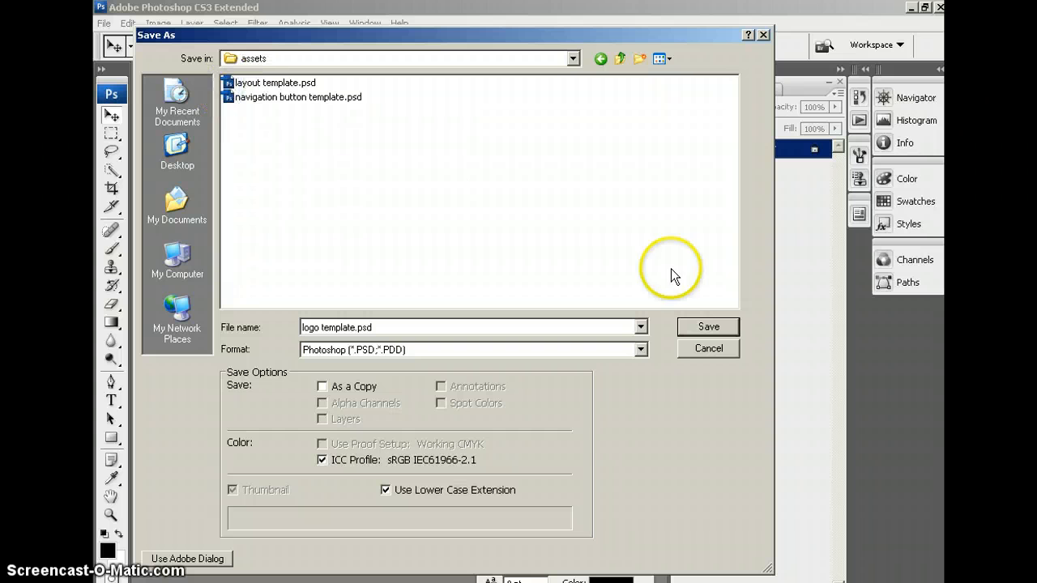
pyautogui.click(707, 326)
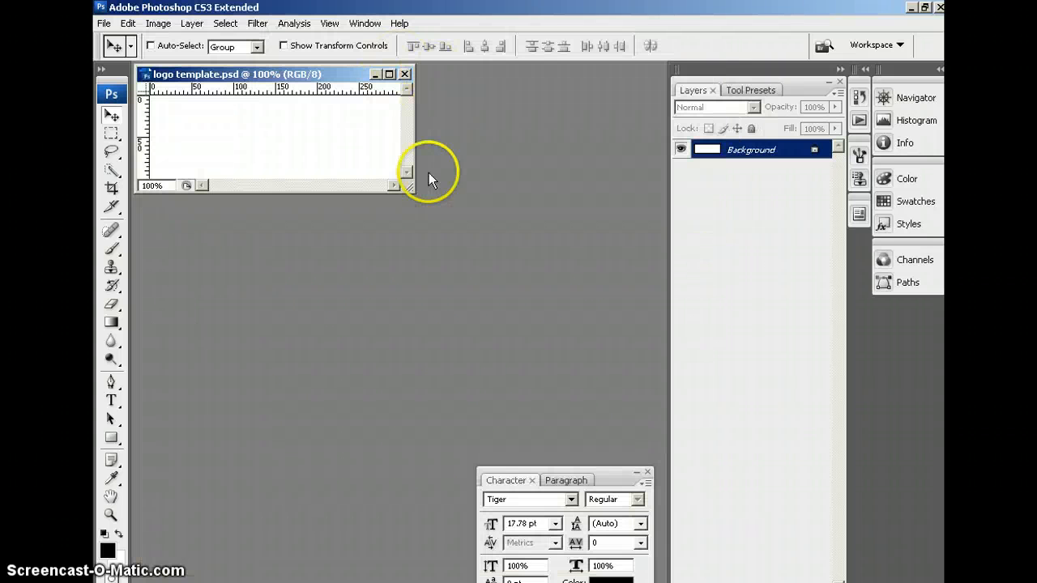
# Maximize the logo template window, select the Custom Shape Tool, and show the Shape picker
pyautogui.click(389, 74)
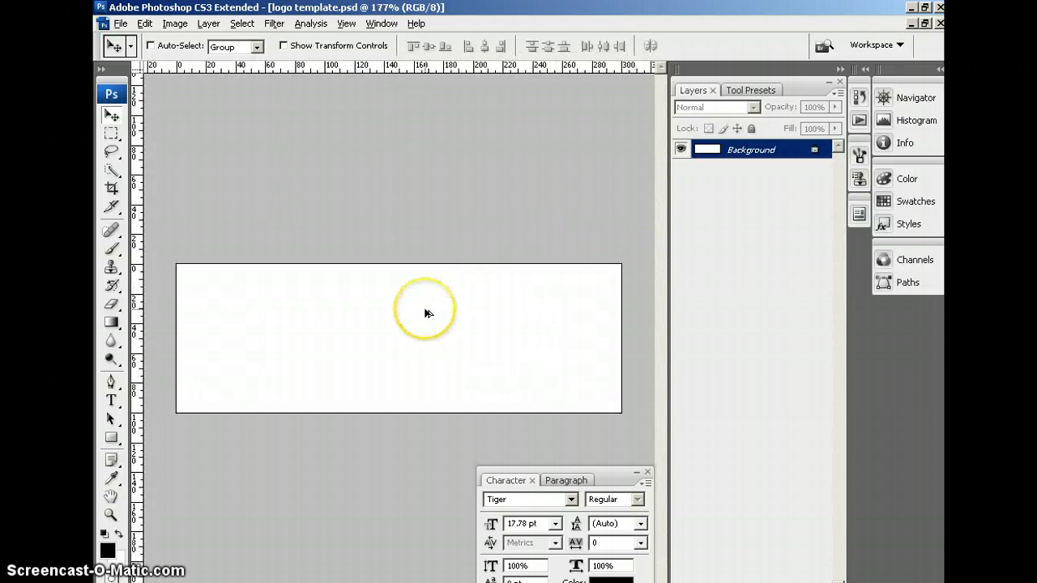
pyautogui.moveTo(587, 231)
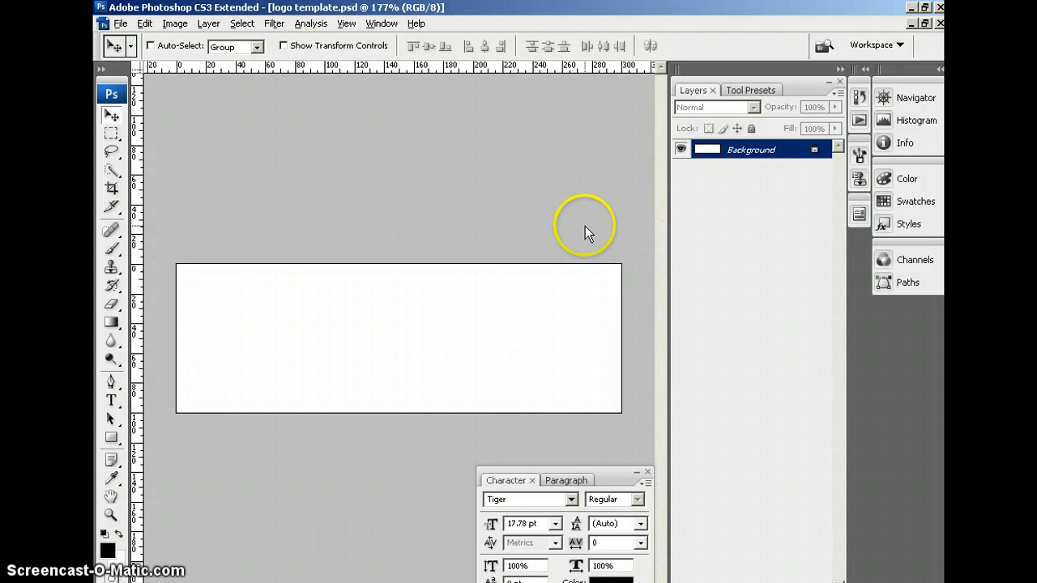
pyautogui.moveTo(442, 318)
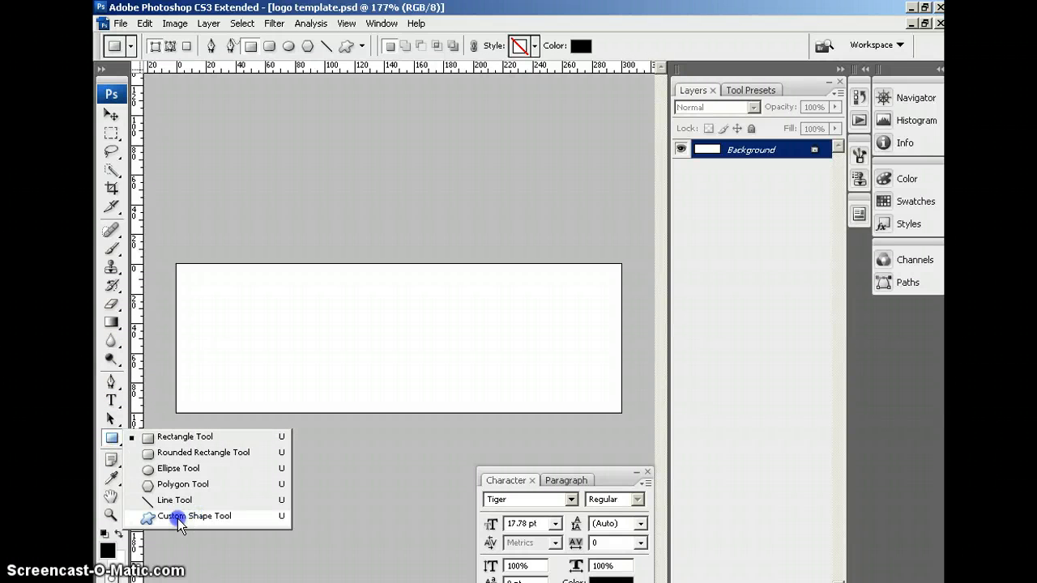
pyautogui.click(193, 515)
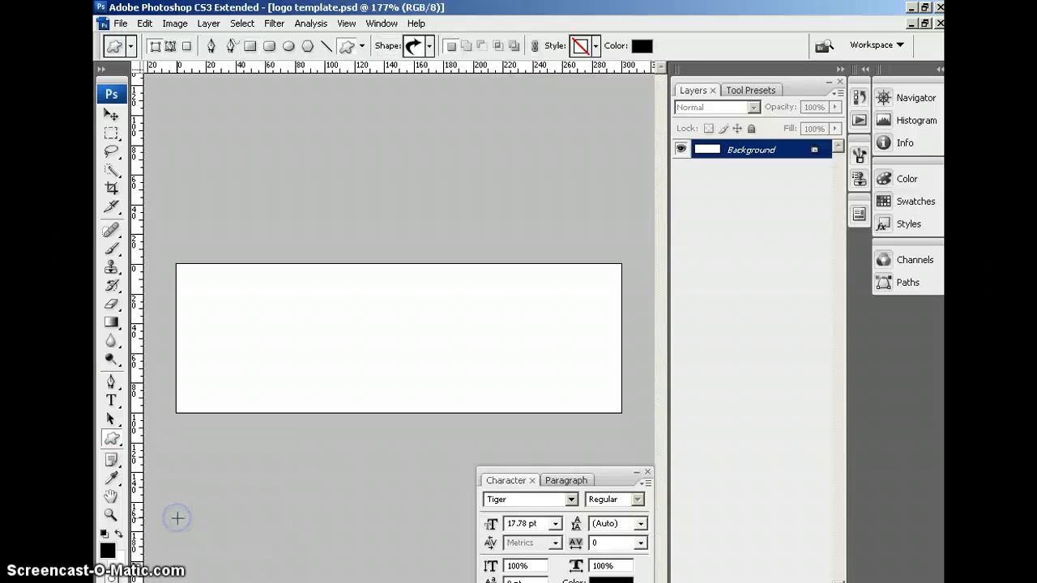
pyautogui.click(431, 46)
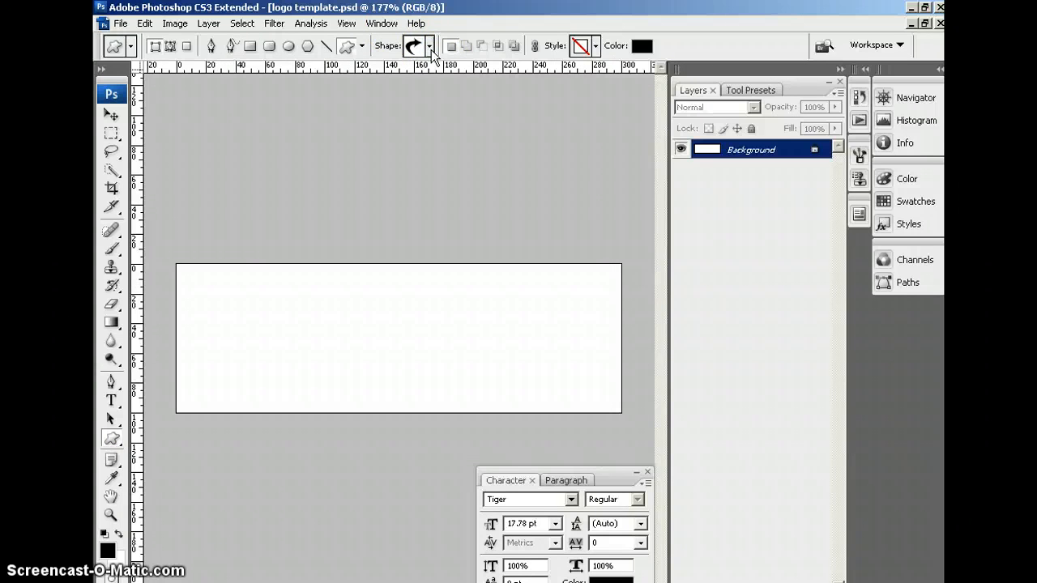
pyautogui.moveTo(430, 46)
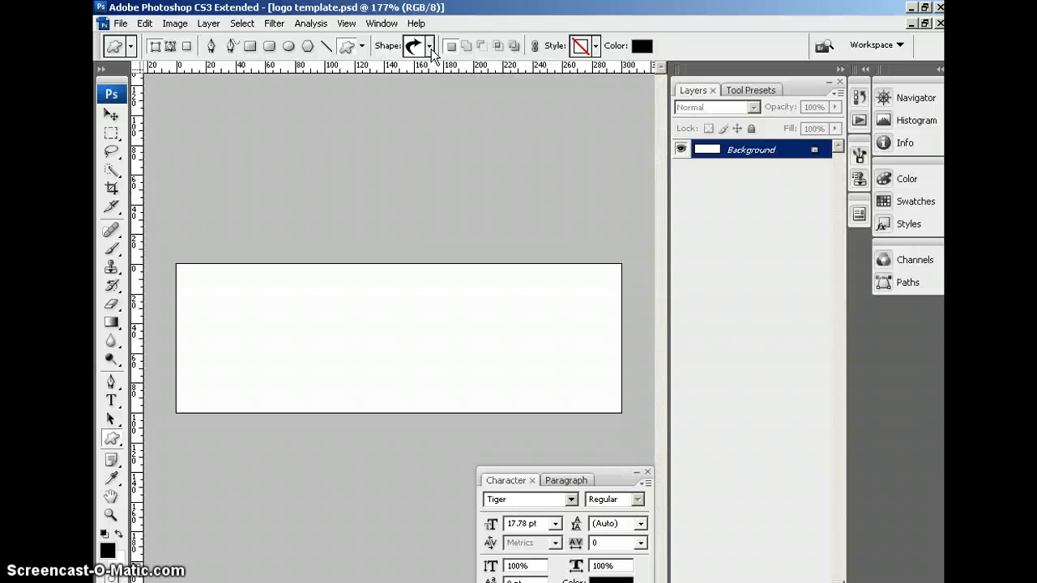
pyautogui.click(119, 22)
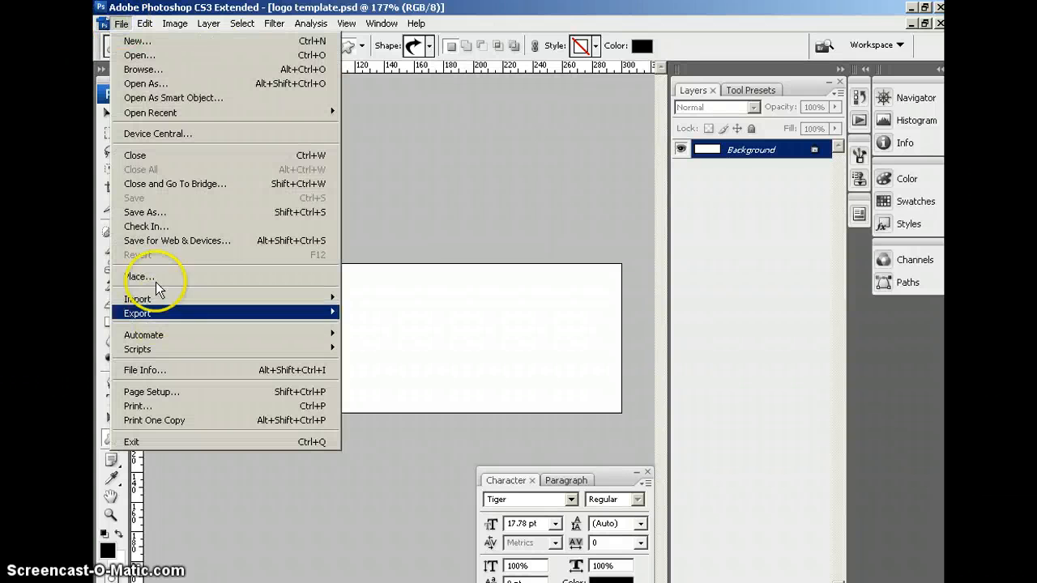
pyautogui.moveTo(154, 276)
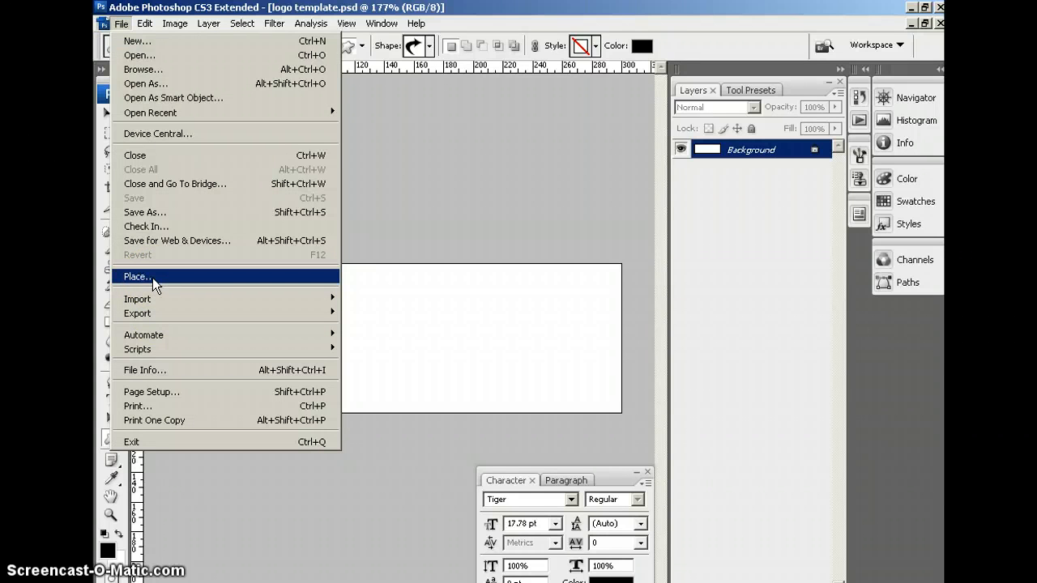
pyautogui.moveTo(644, 16)
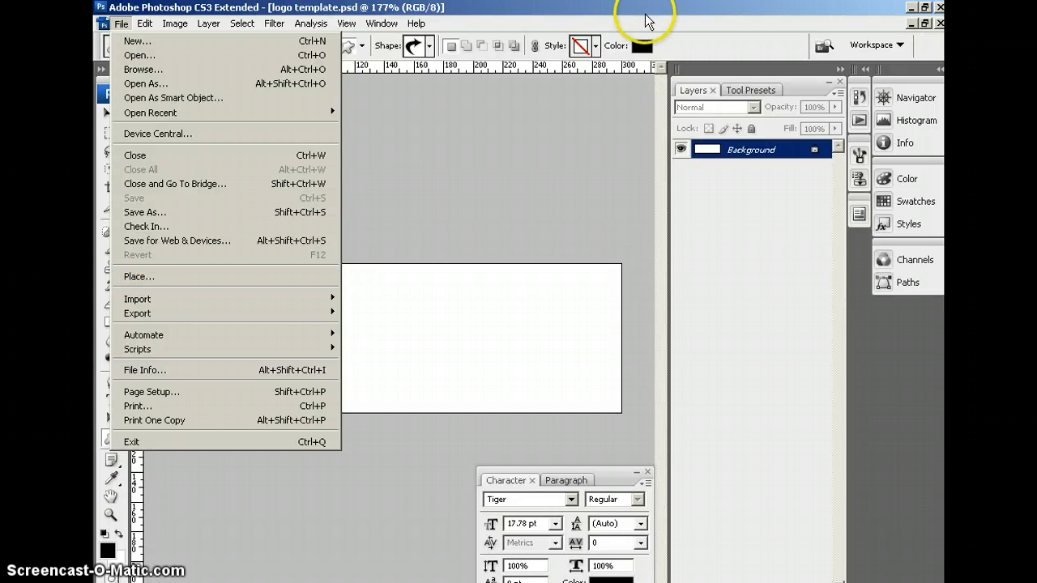
pyautogui.moveTo(160, 265)
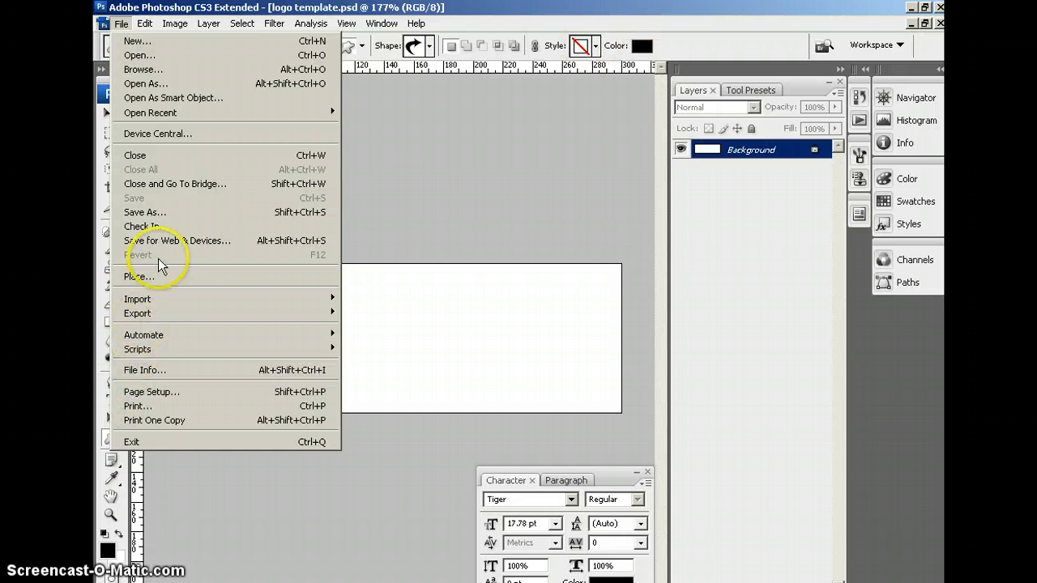
pyautogui.moveTo(723, 42)
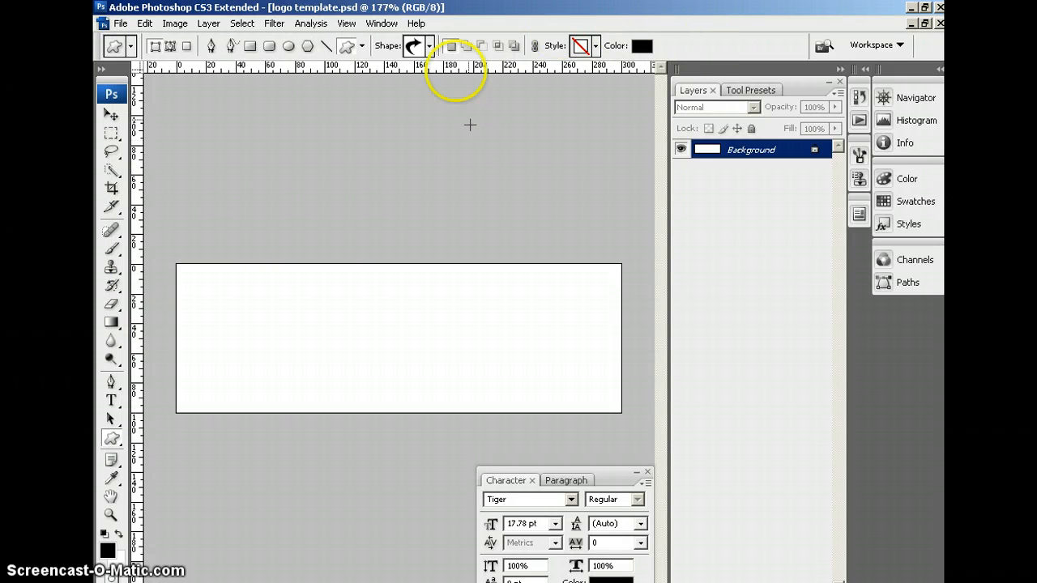
pyautogui.click(430, 46)
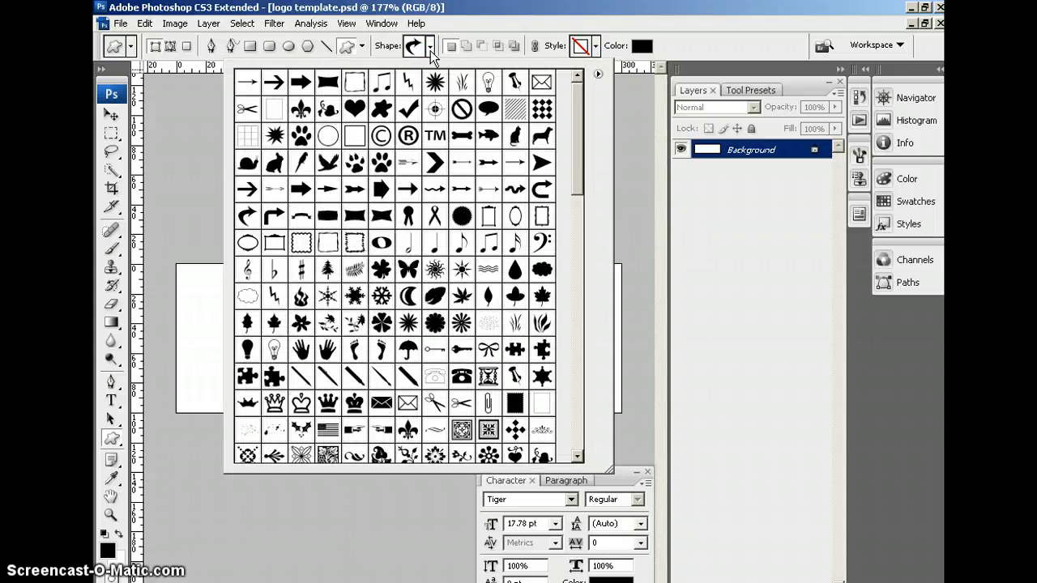
# Append the All shapes set to the Shape picker and choose the chevron arrow
pyautogui.scroll(-3)
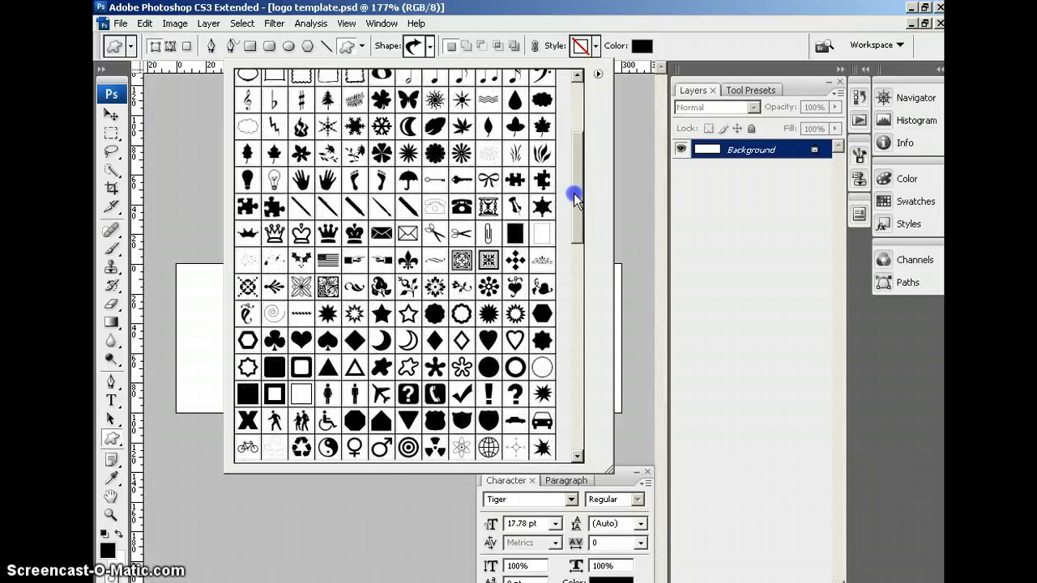
pyautogui.click(598, 74)
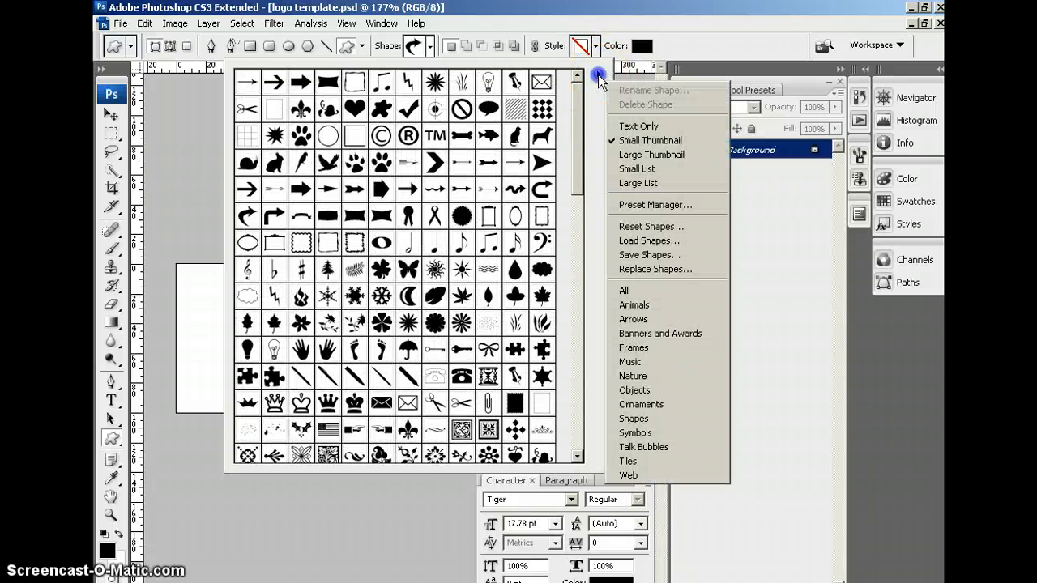
pyautogui.moveTo(656, 203)
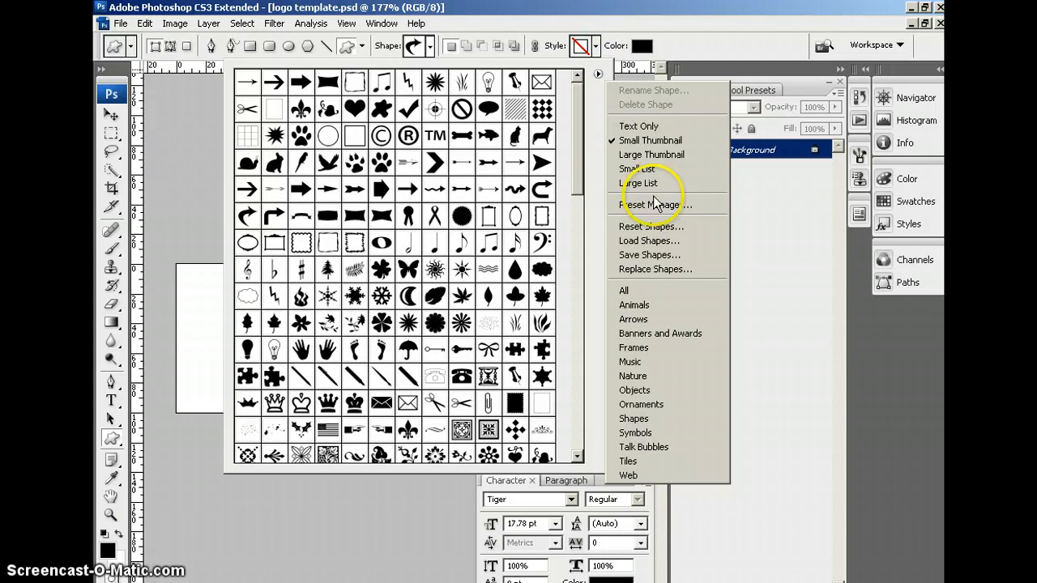
pyautogui.click(622, 290)
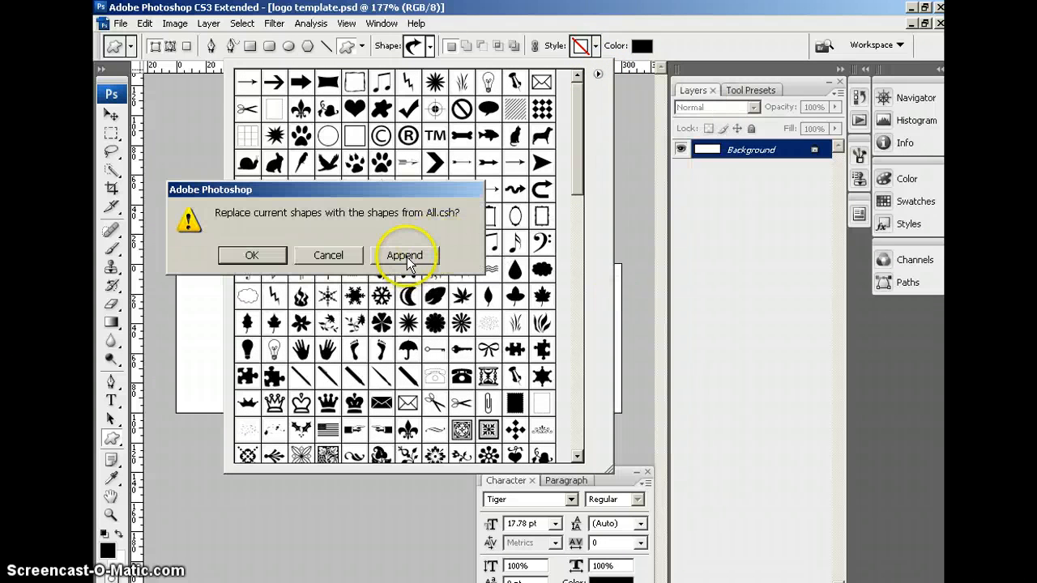
pyautogui.click(404, 255)
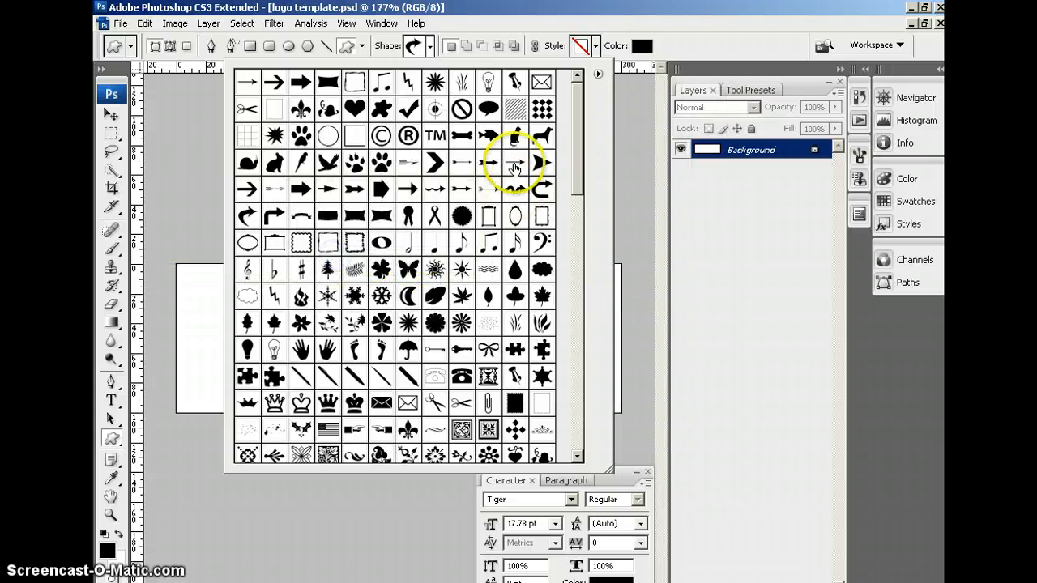
pyautogui.moveTo(586, 154)
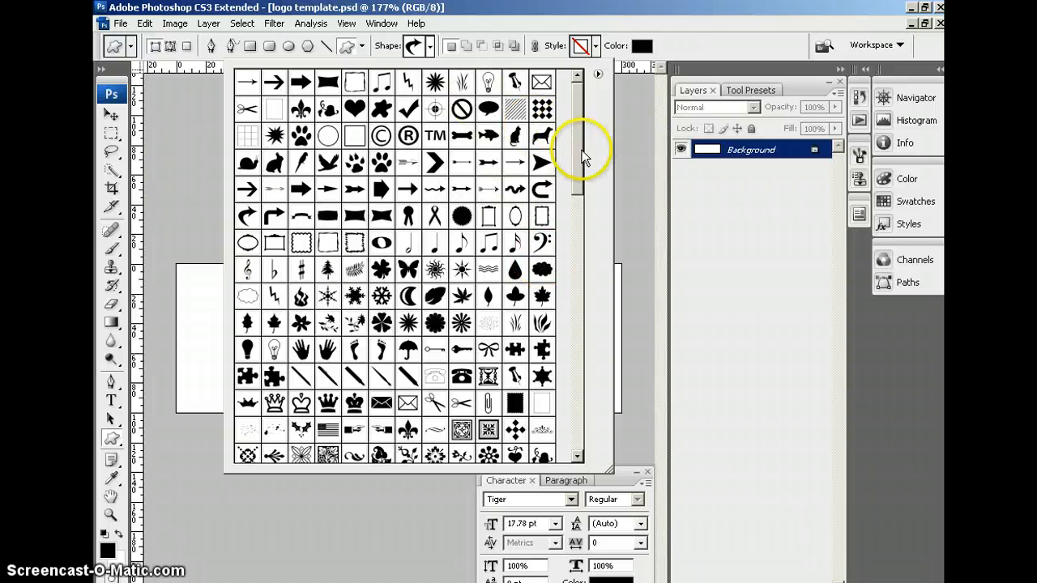
pyautogui.moveTo(547, 216)
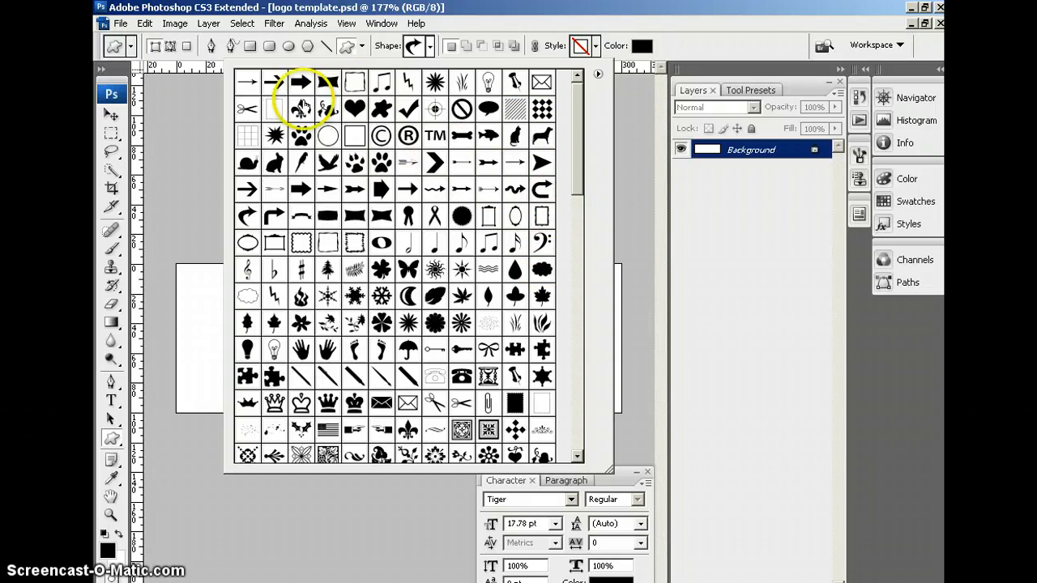
pyautogui.moveTo(275, 85)
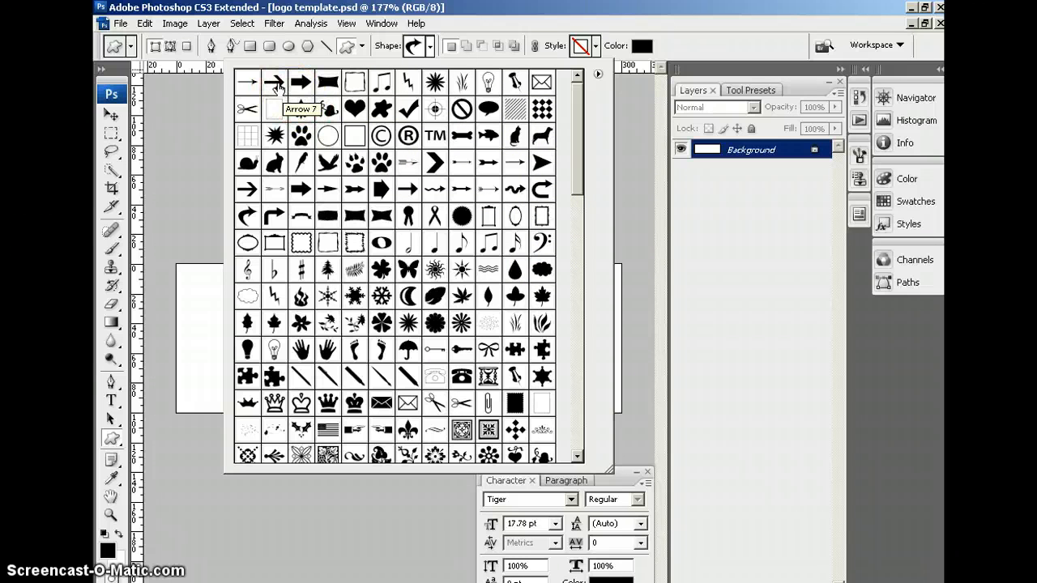
pyautogui.moveTo(259, 53)
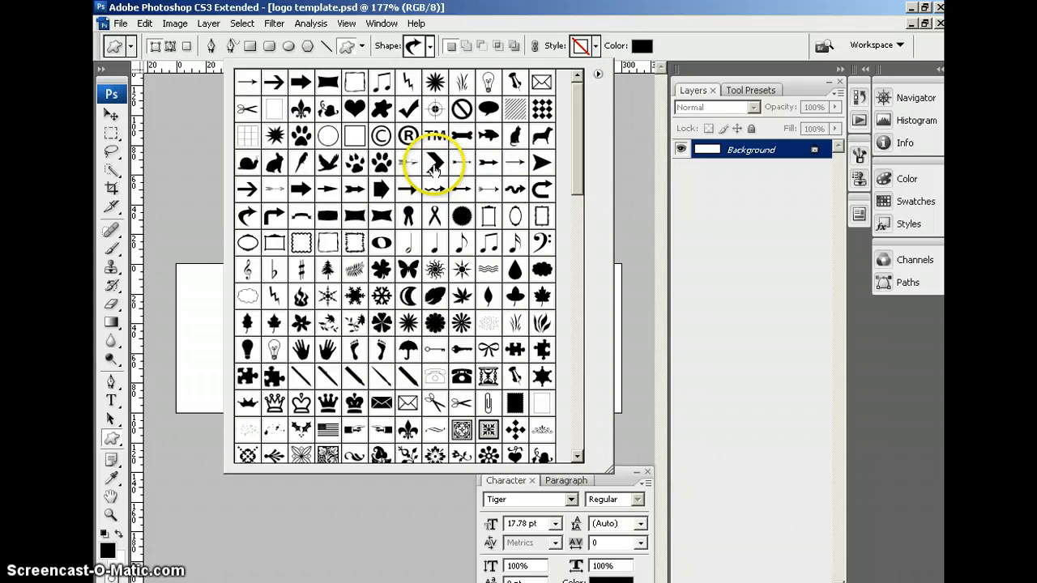
pyautogui.moveTo(435, 162)
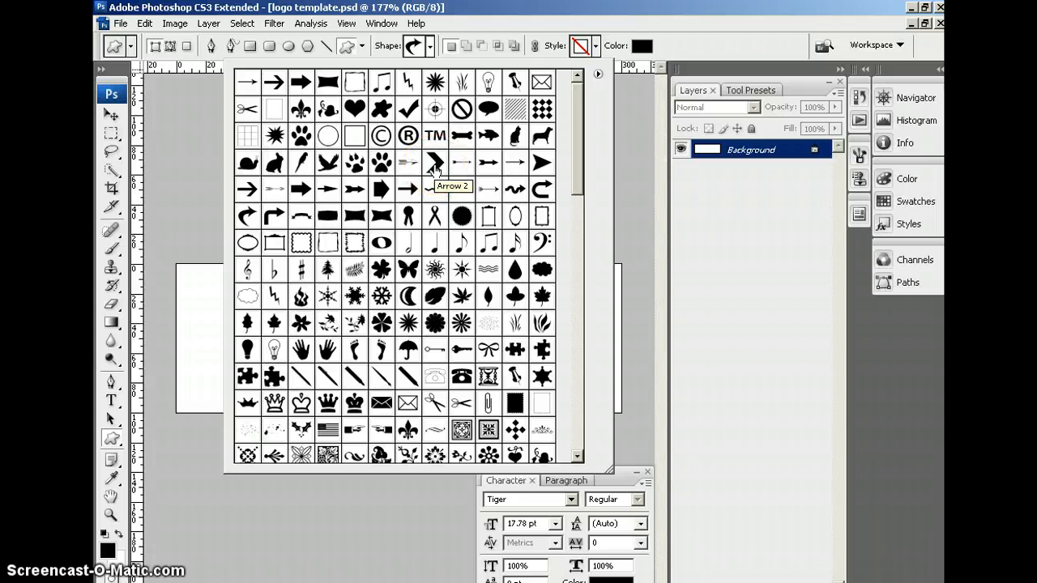
pyautogui.click(434, 162)
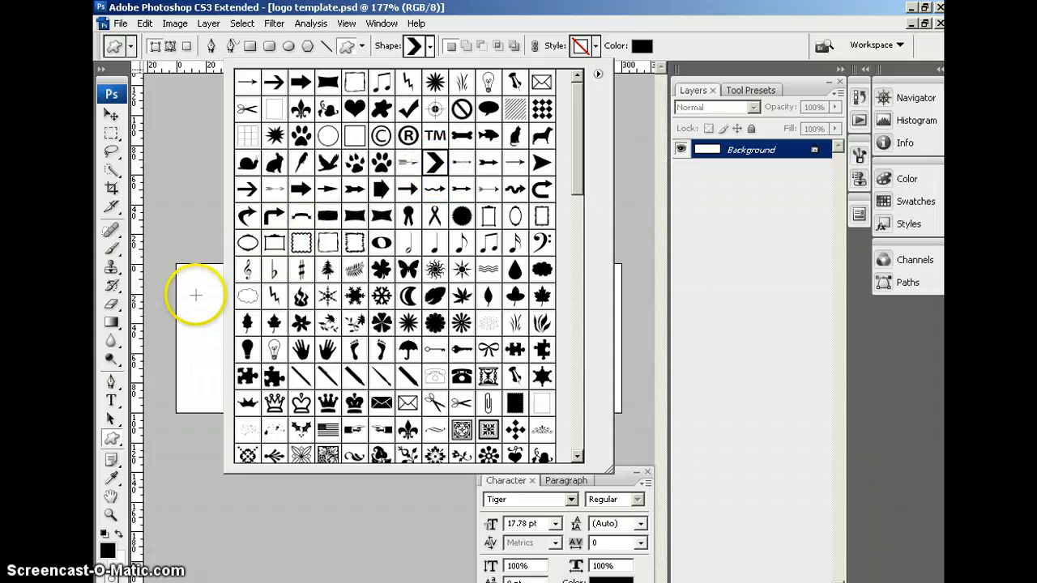
pyautogui.click(202, 283)
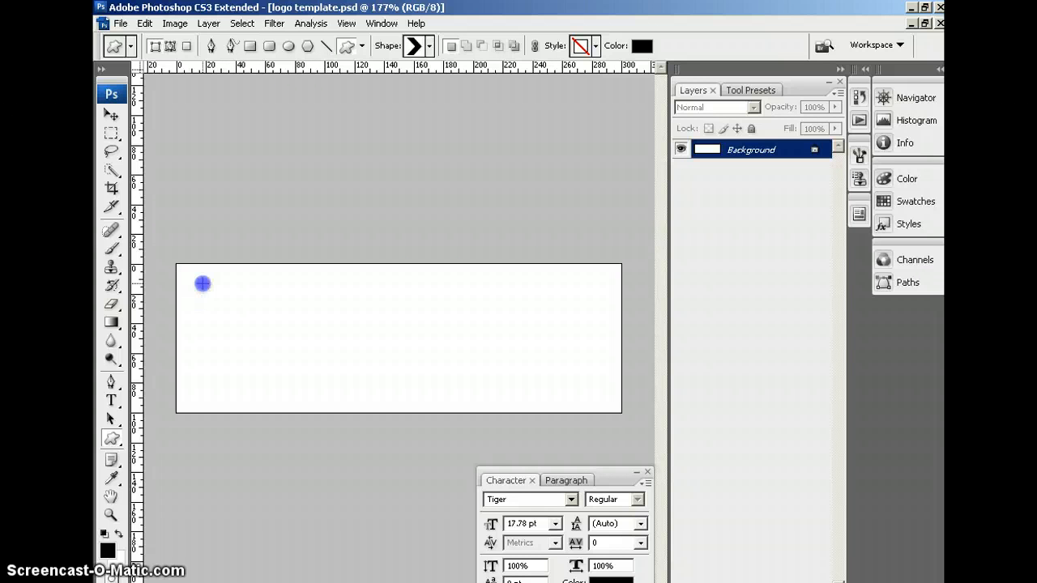
# Draw a black chevron, rotate it -90° and shrink it, then stack two copies below
pyautogui.moveTo(203, 283); pyautogui.dragTo(316, 387)
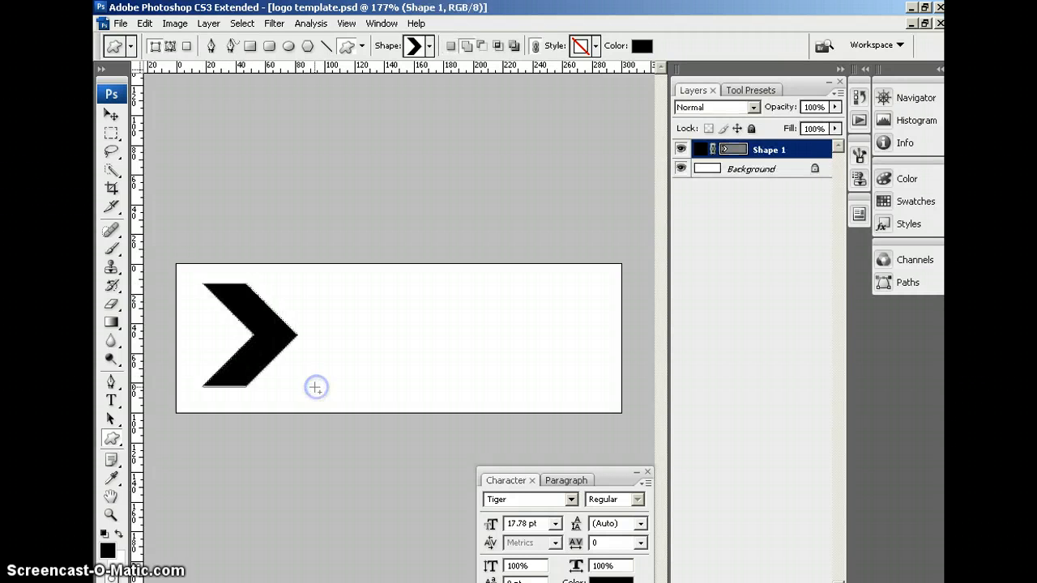
pyautogui.moveTo(349, 211)
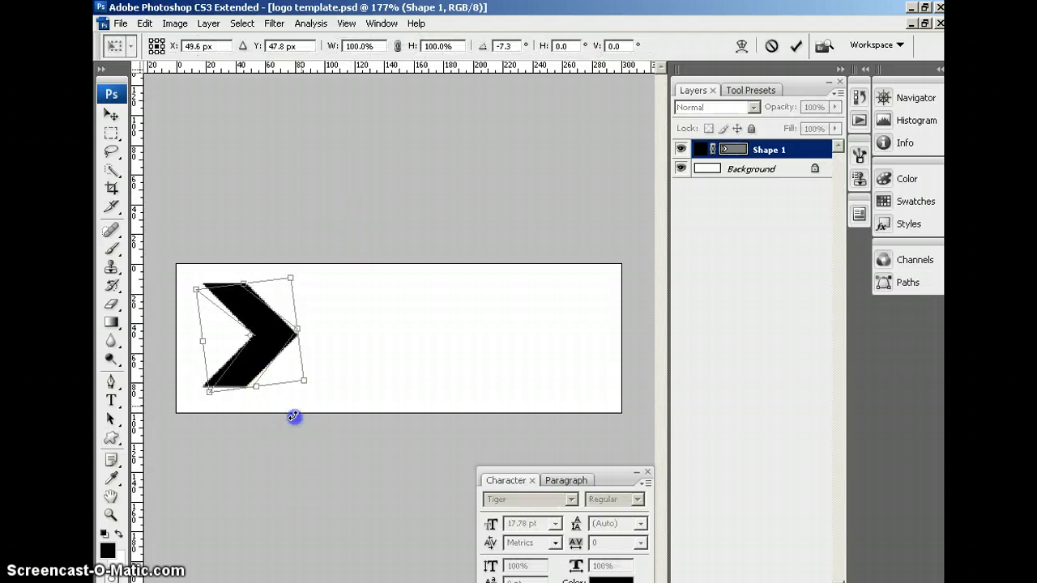
pyautogui.moveTo(294, 416); pyautogui.dragTo(299, 308)
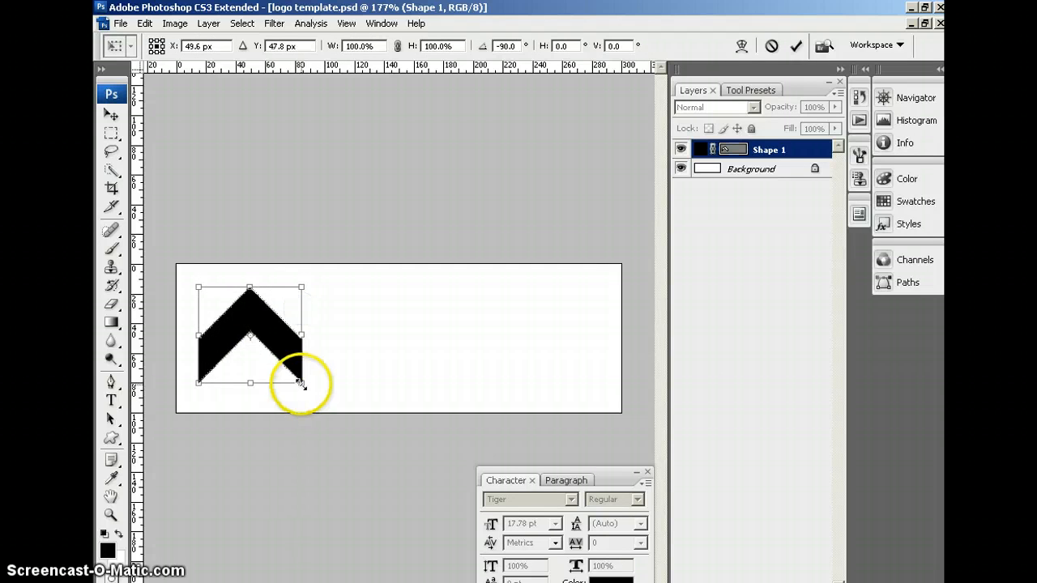
pyautogui.moveTo(302, 383); pyautogui.dragTo(255, 339)
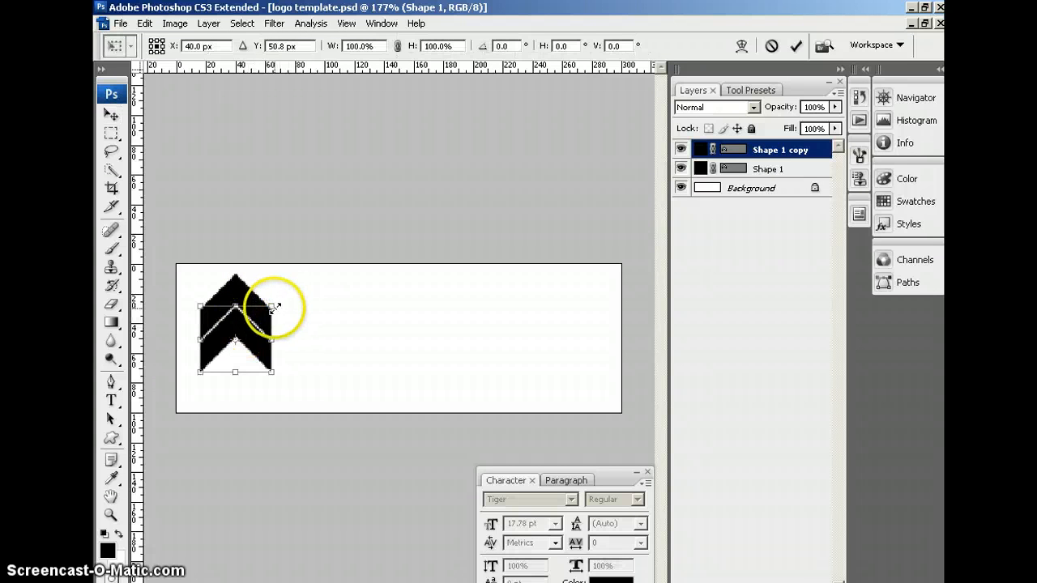
pyautogui.moveTo(272, 309); pyautogui.dragTo(266, 313)
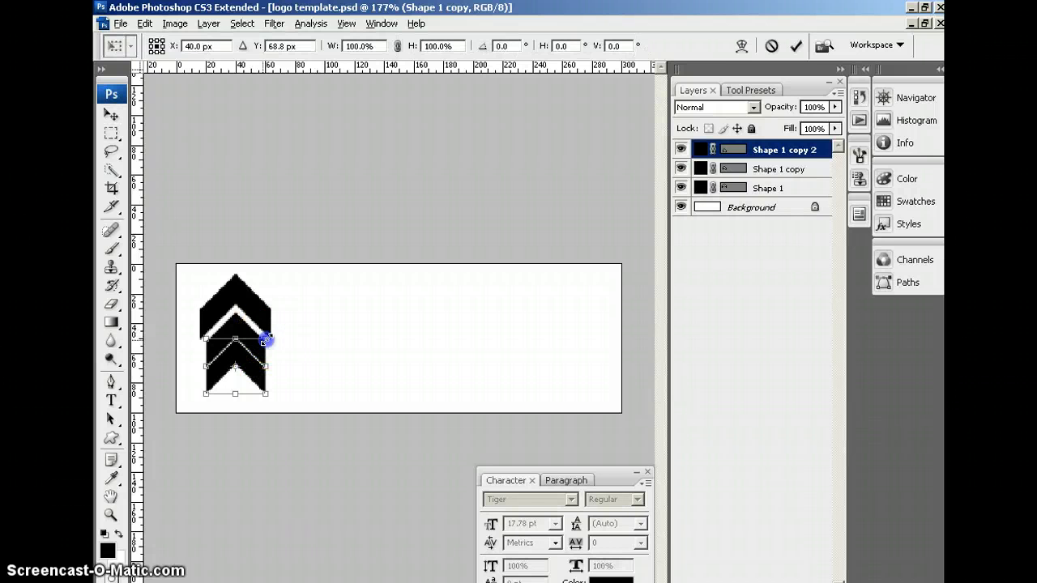
pyautogui.moveTo(265, 340); pyautogui.dragTo(257, 347)
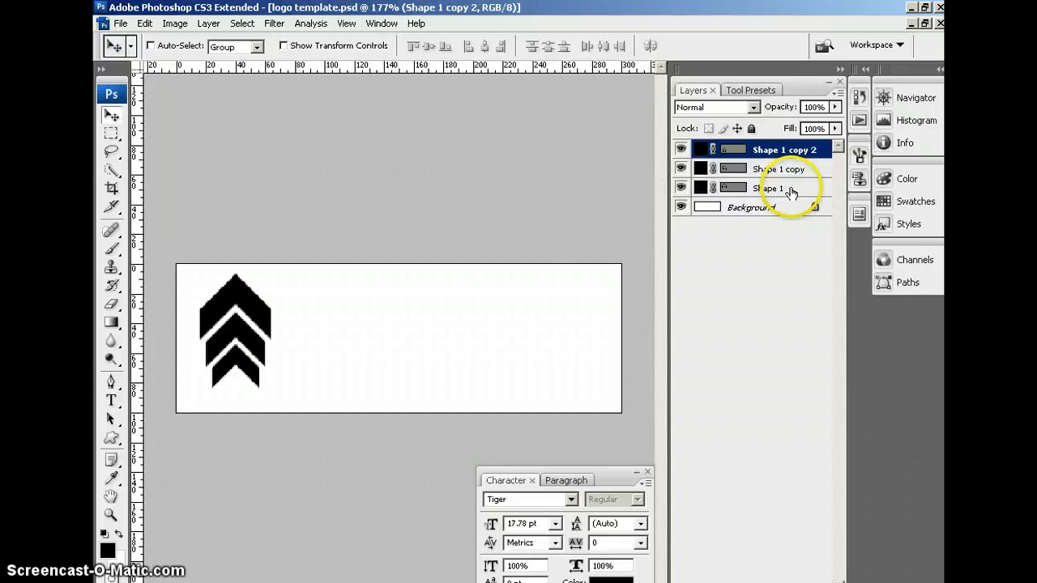
# Select the three chevron layers, nudge them slightly left, and flip them vertically
pyautogui.click(769, 188)
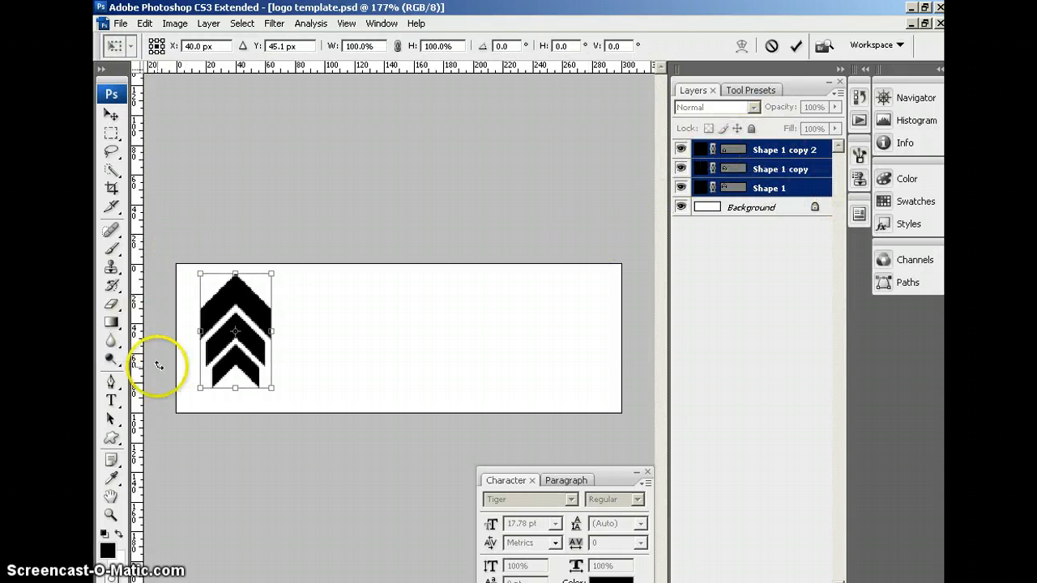
pyautogui.moveTo(265, 319)
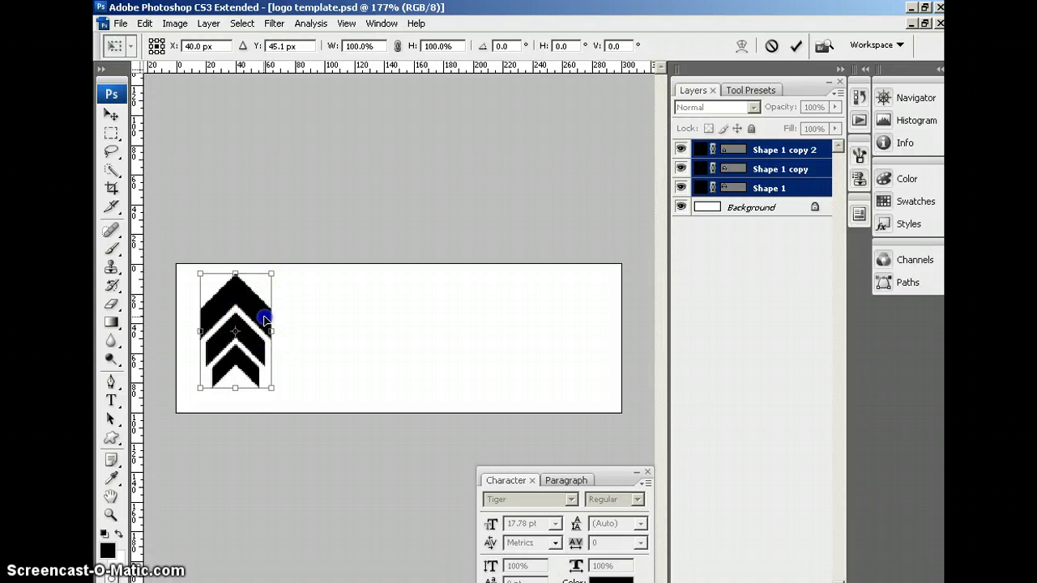
pyautogui.moveTo(263, 320); pyautogui.dragTo(254, 323)
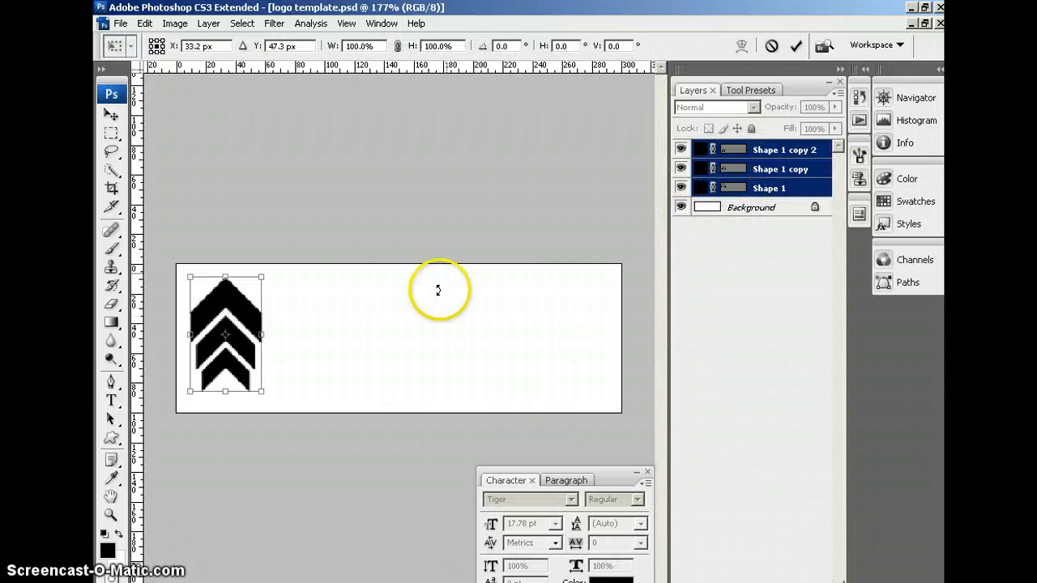
pyautogui.rightClick(225, 335)
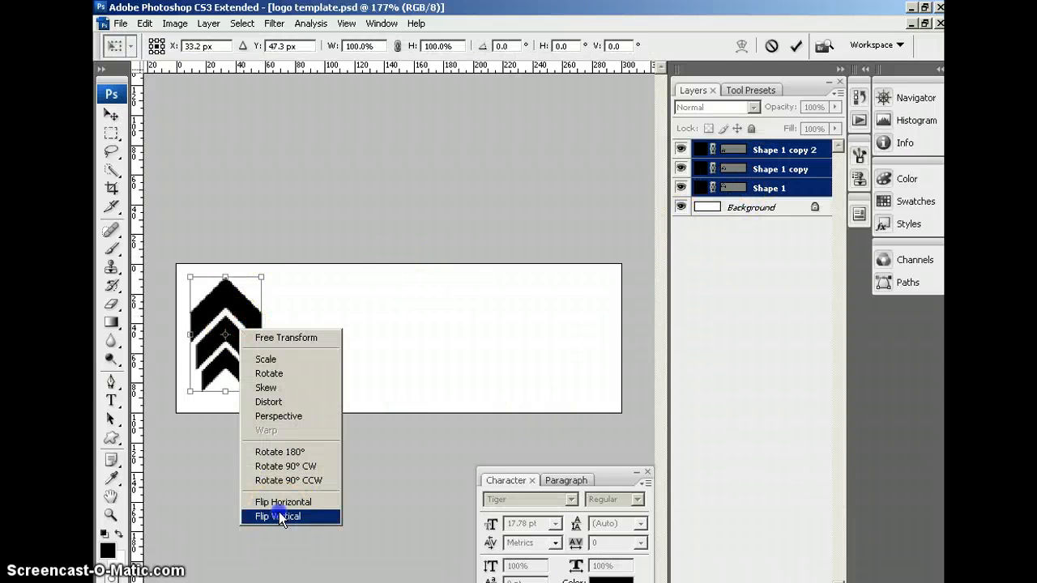
pyautogui.click(277, 516)
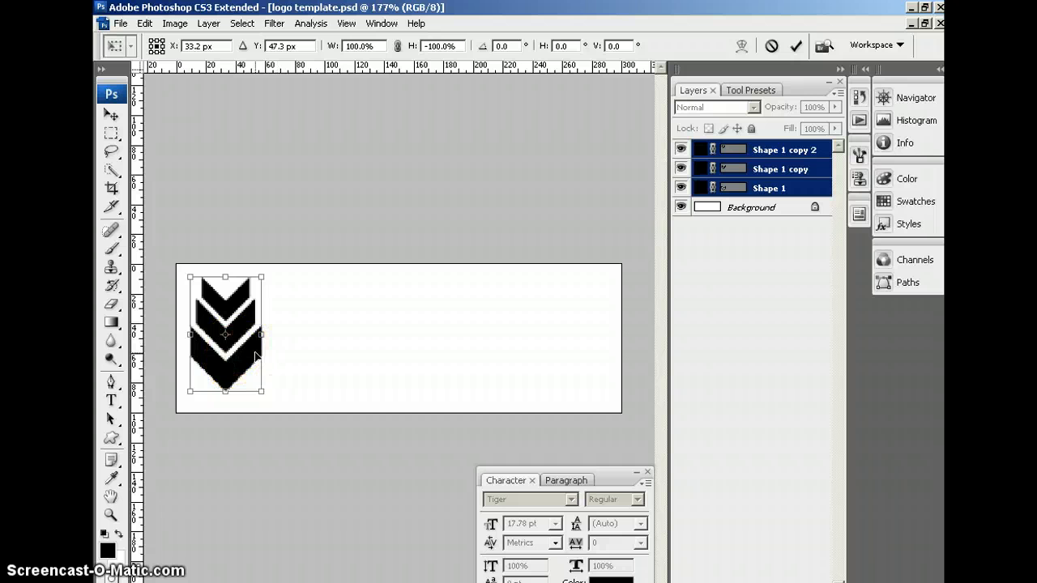
pyautogui.moveTo(262, 279)
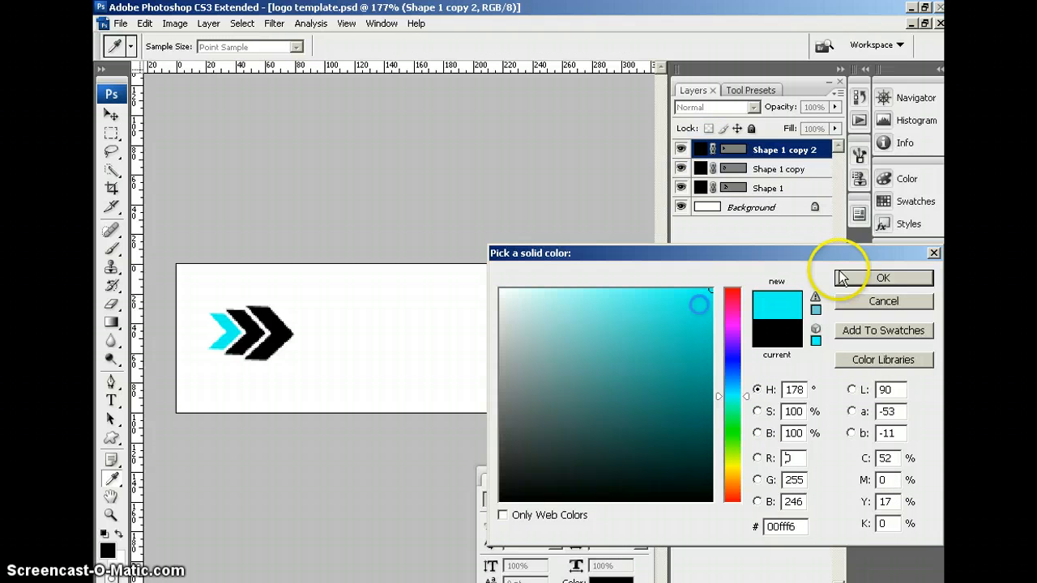
# Confirm cyan 00fff6 for the leading chevron and edit the Shape 1 copy layer's colour
pyautogui.click(882, 278)
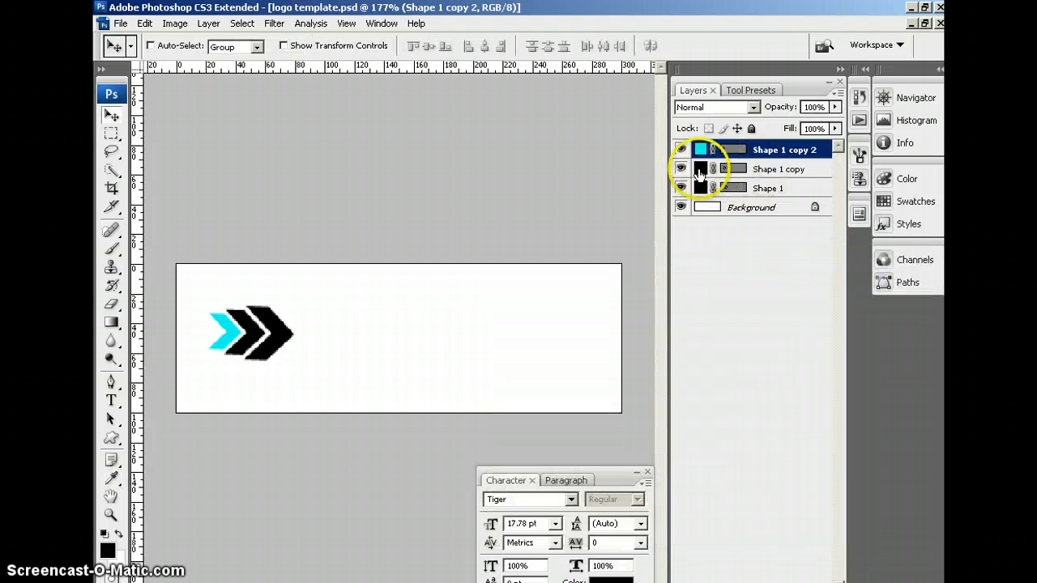
pyautogui.click(700, 169)
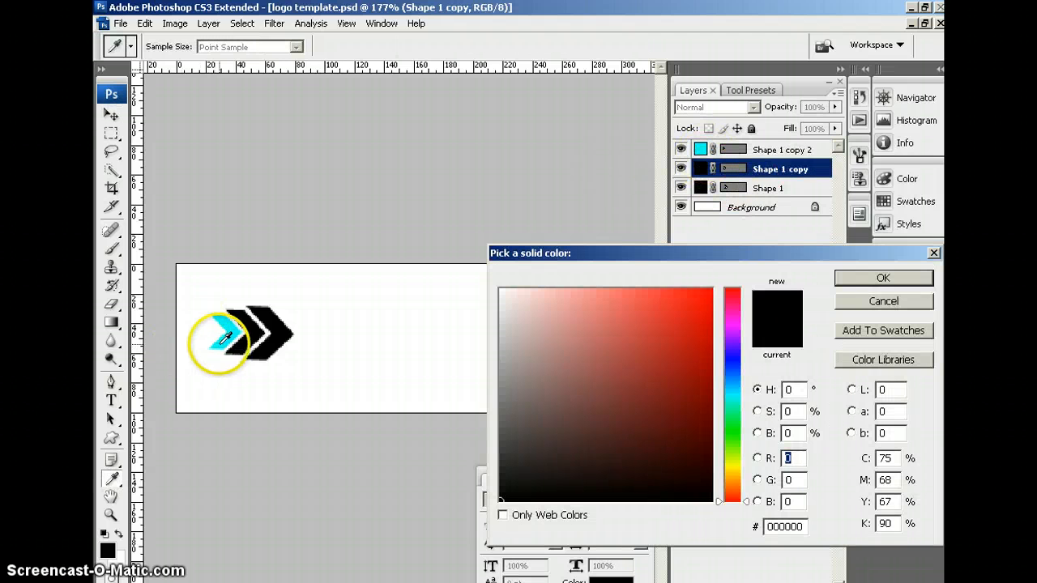
# Apply teal to the middle chevron and bring up options for the three chevron layers
pyautogui.click(610, 368)
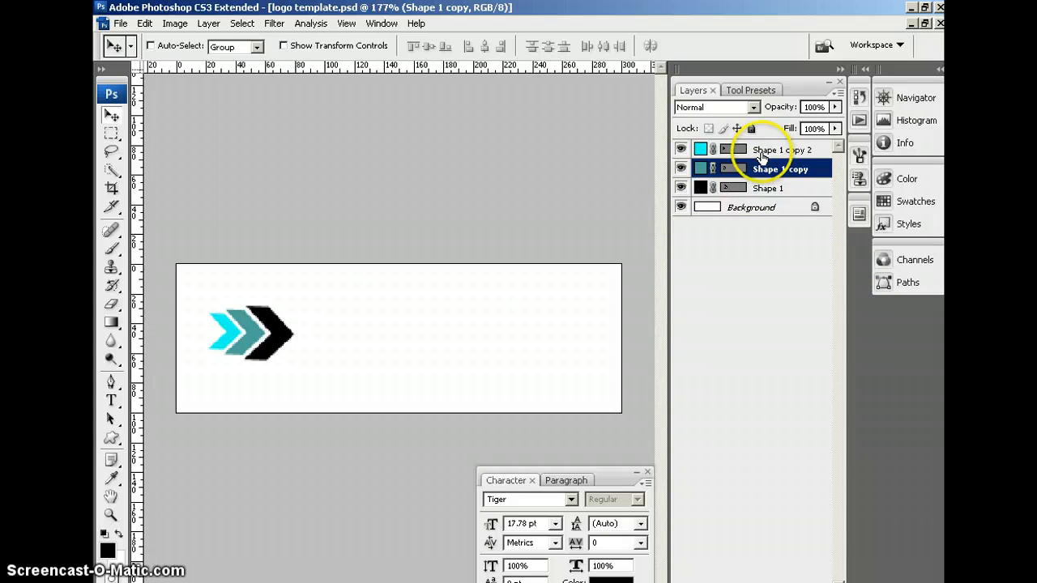
pyautogui.rightClick(765, 169)
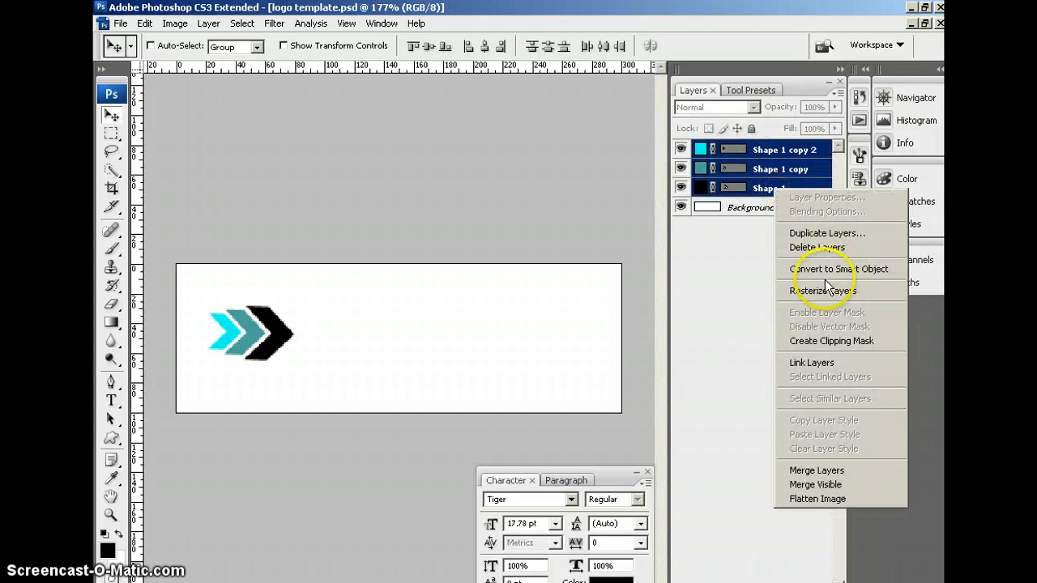
# Convert the three selected chevron layers into a single Smart Object
pyautogui.click(816, 470)
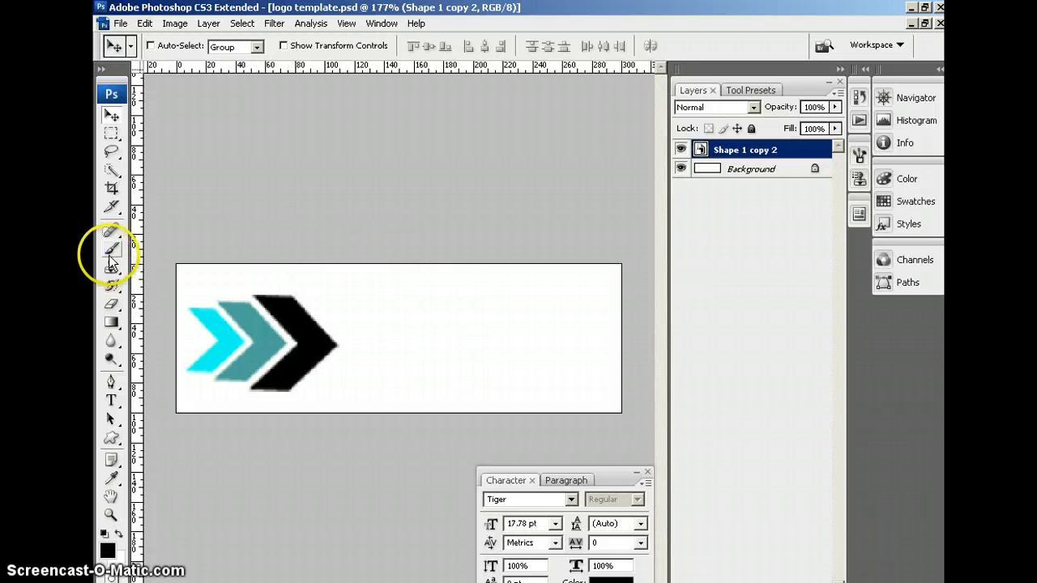
pyautogui.click(112, 400)
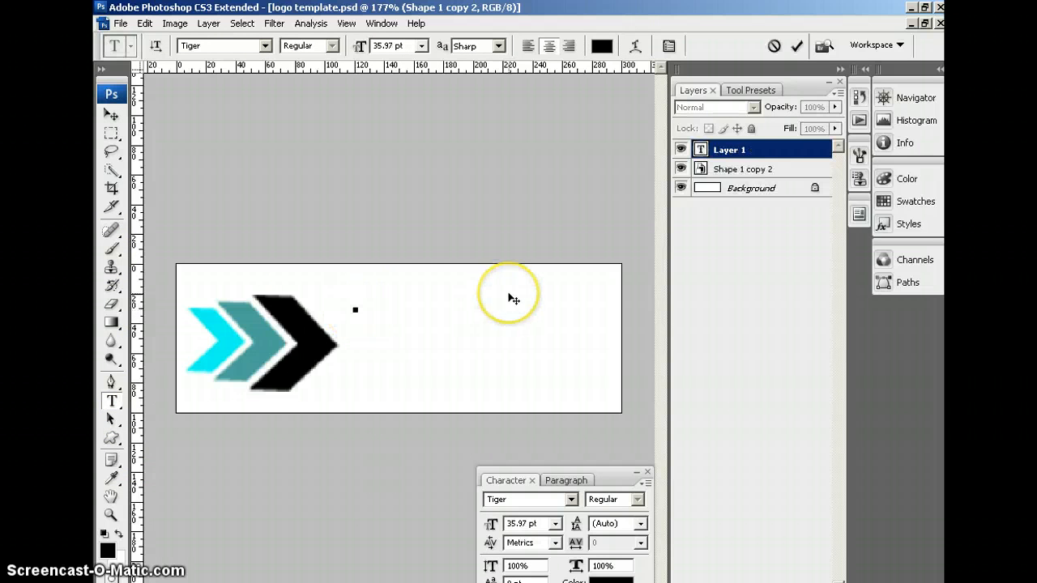
# Type 'DI CONTI' at 25.97 pt, move the chevrons right, and add 'design' beneath
pyautogui.click(354, 310)
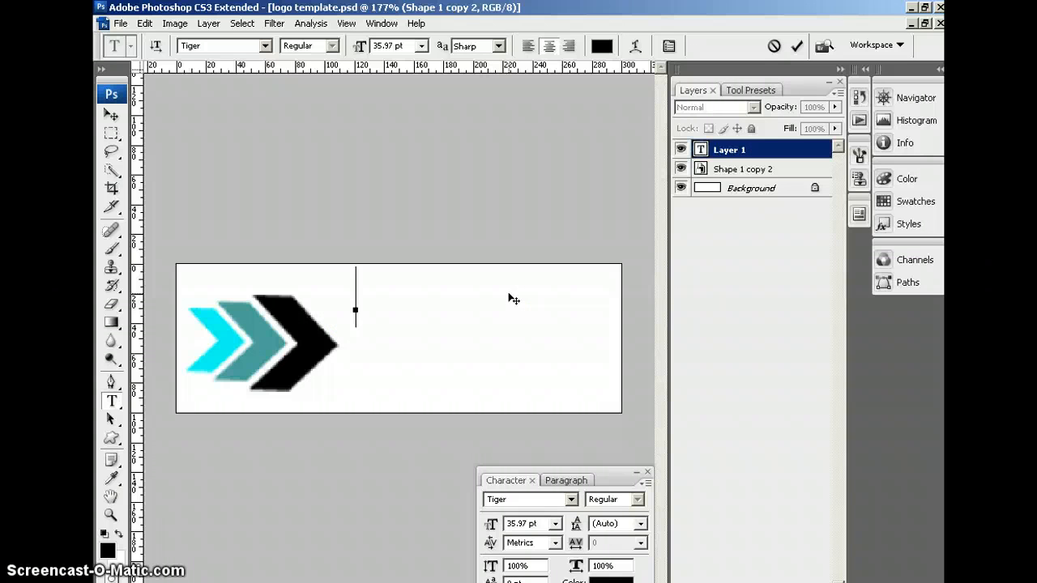
pyautogui.write('D.I')
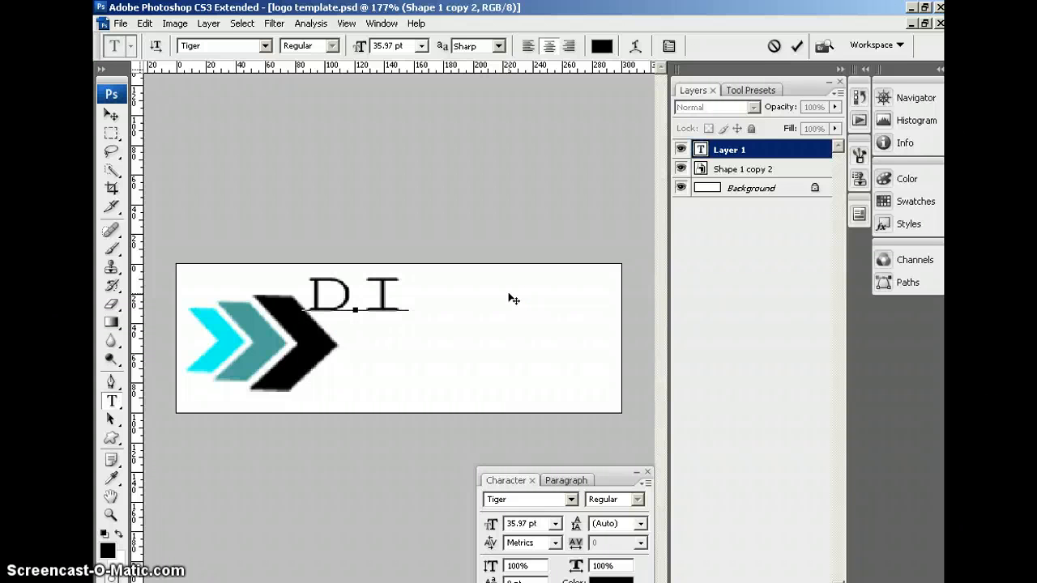
pyautogui.write('CONTI')
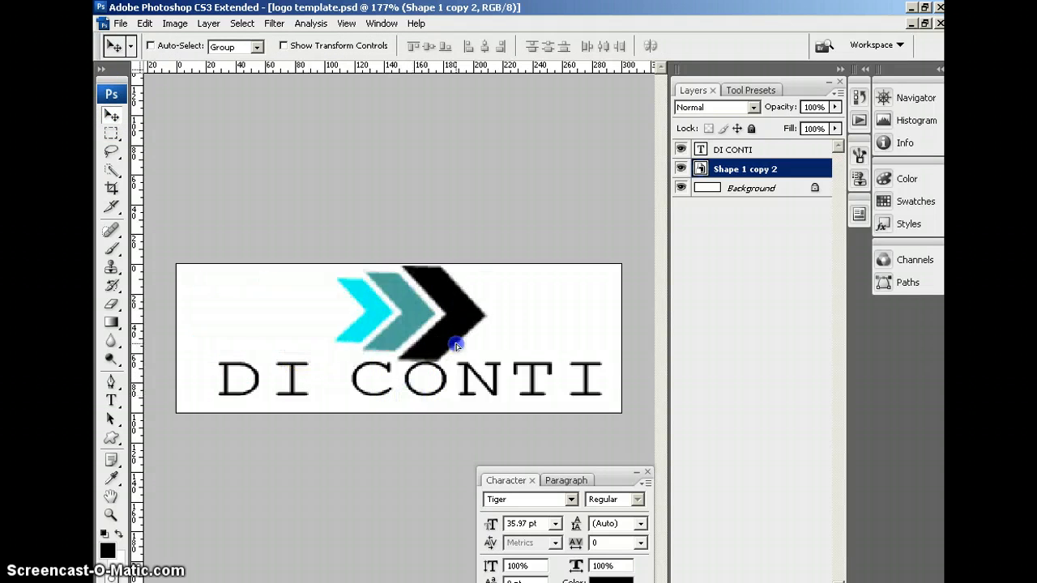
pyautogui.moveTo(456, 346); pyautogui.dragTo(586, 367)
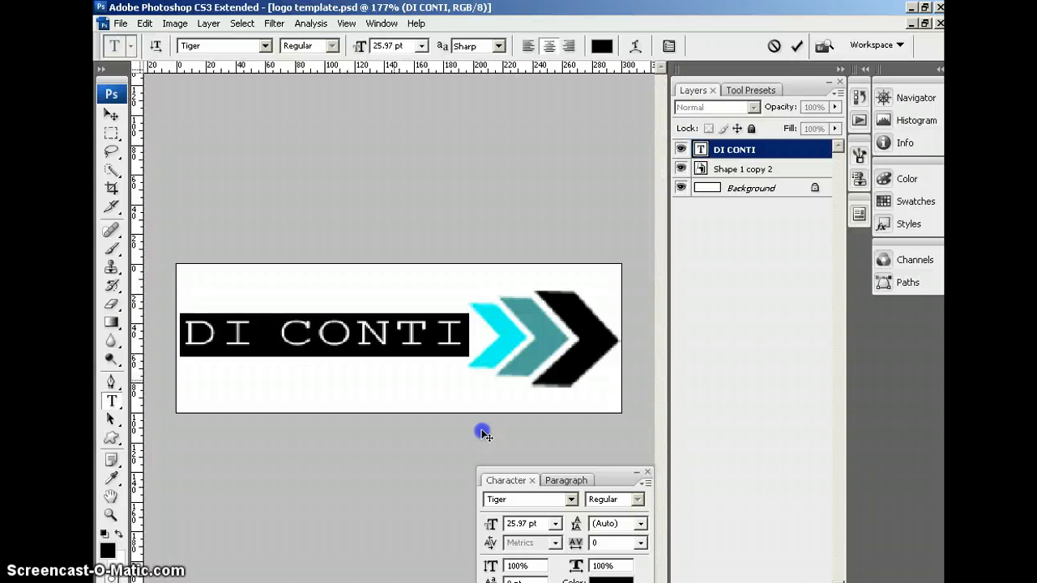
pyautogui.click(743, 168)
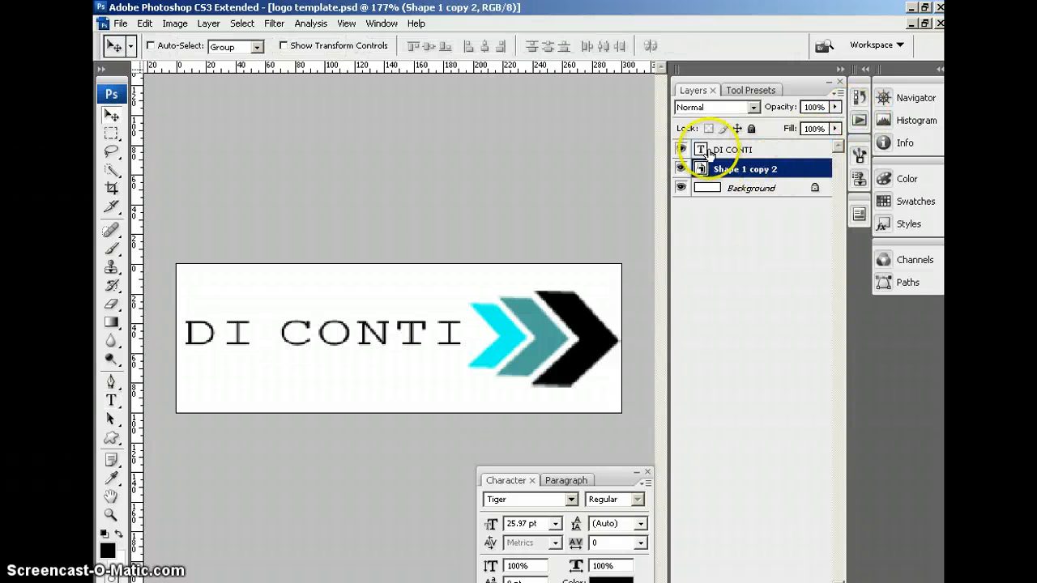
pyautogui.click(733, 149)
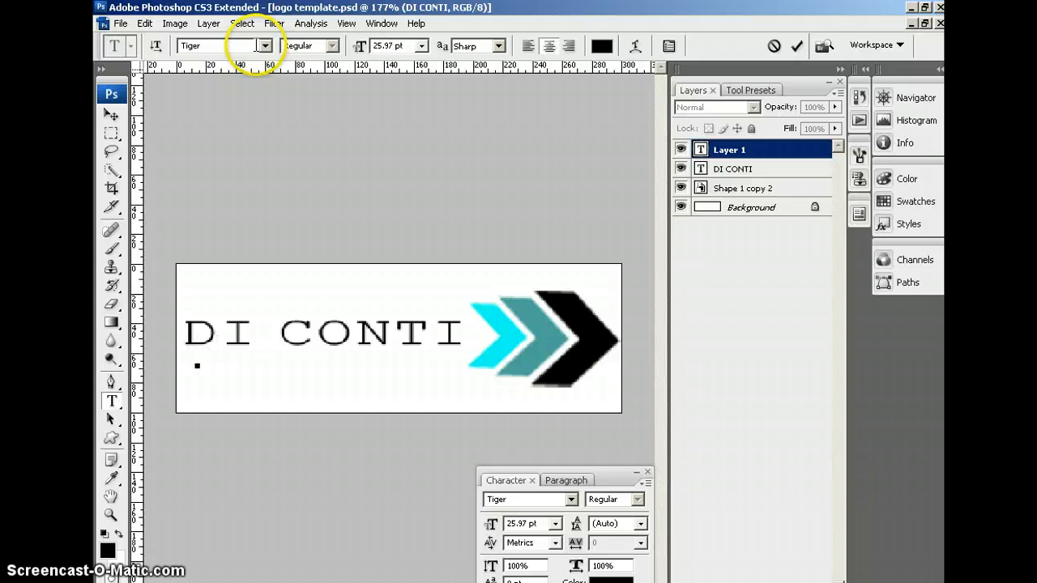
pyautogui.write('sign')
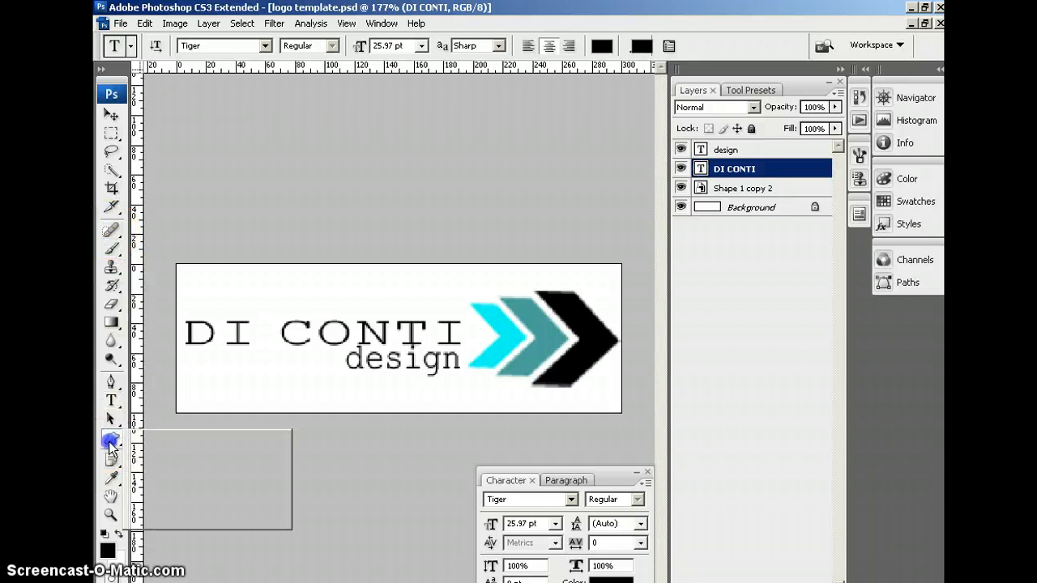
# Position the Shape 1 black bar along the top above DI CONTI and thin it
pyautogui.click(111, 440)
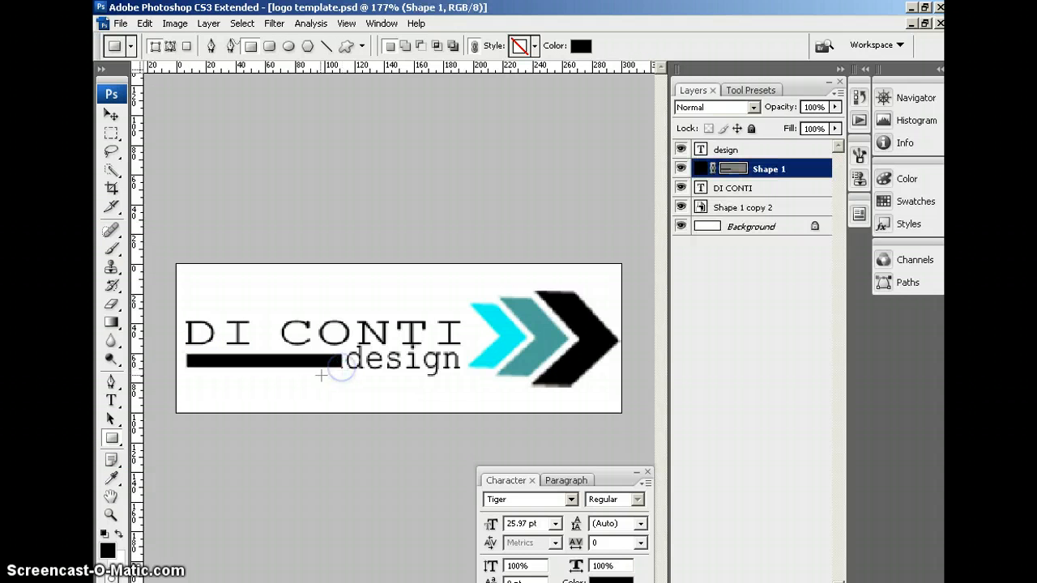
pyautogui.moveTo(186, 275)
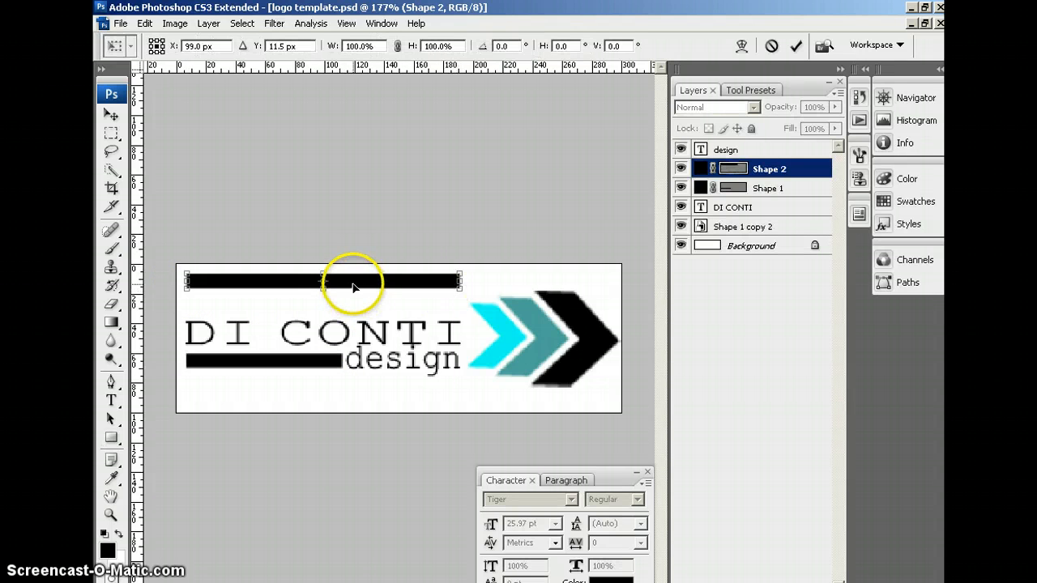
pyautogui.moveTo(352, 281); pyautogui.dragTo(352, 300)
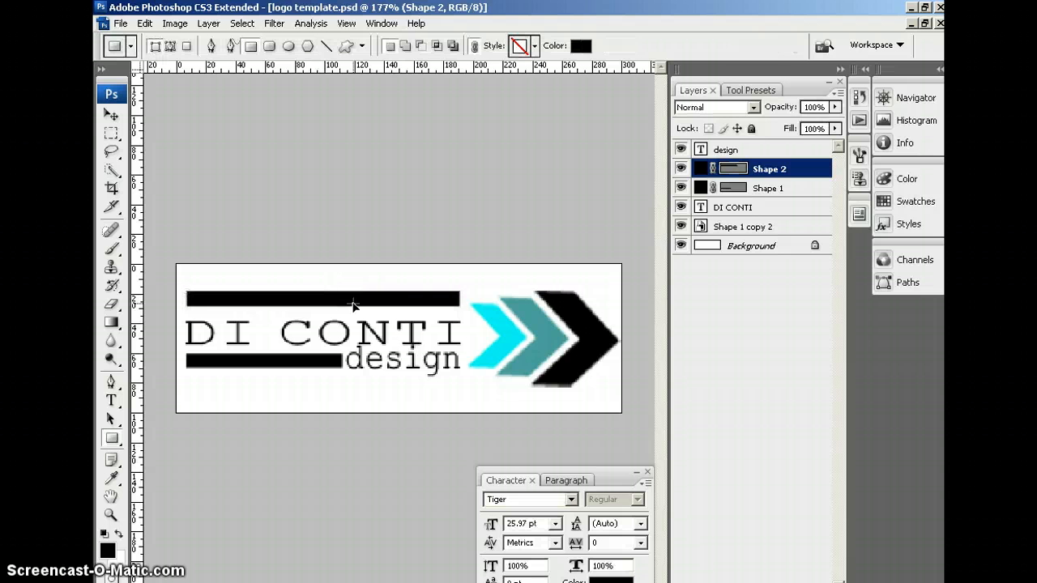
pyautogui.moveTo(345, 304)
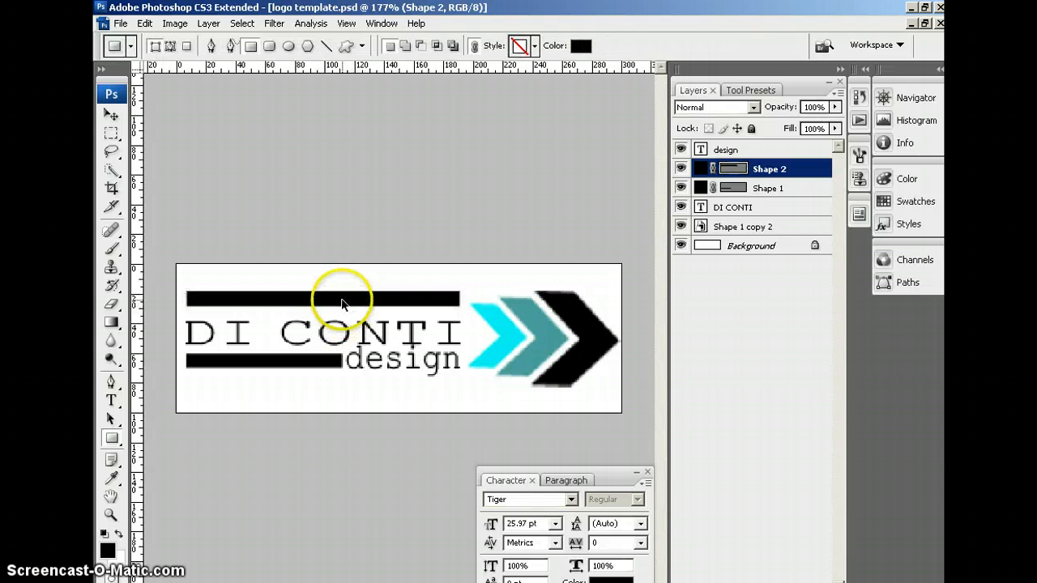
pyautogui.moveTo(340, 303); pyautogui.dragTo(340, 283)
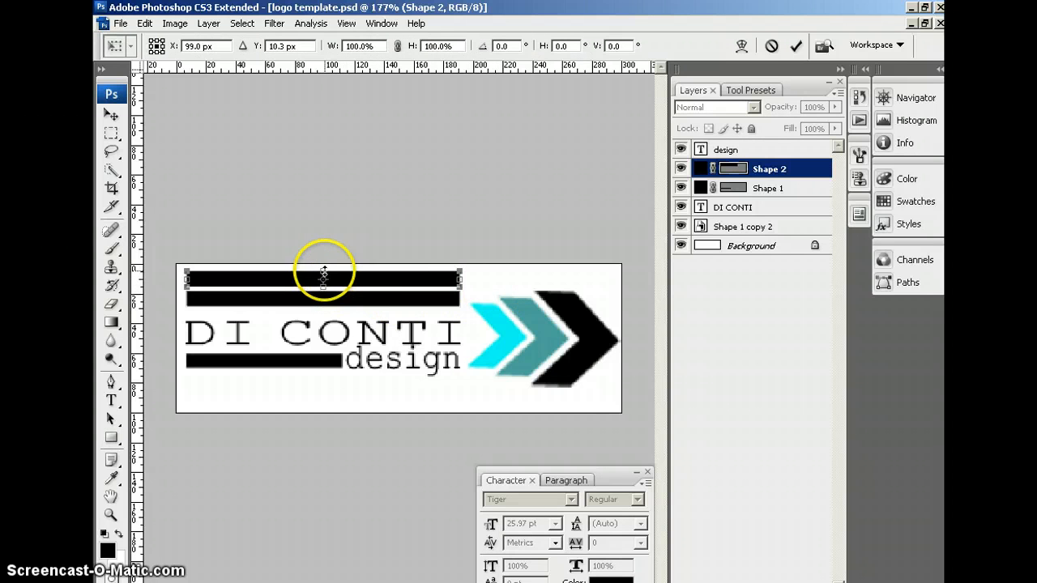
pyautogui.moveTo(324, 272); pyautogui.dragTo(358, 294)
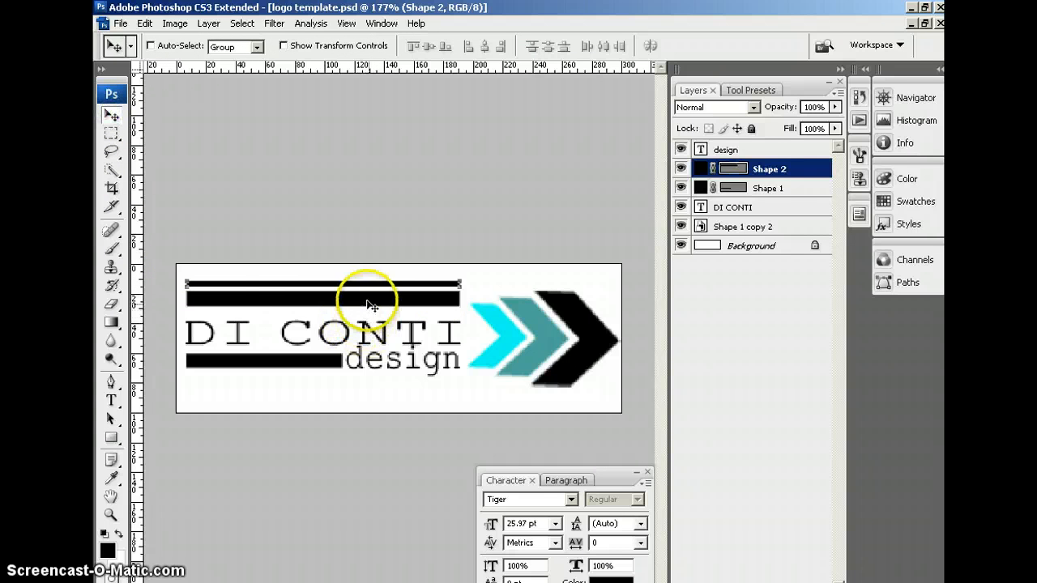
pyautogui.click(767, 187)
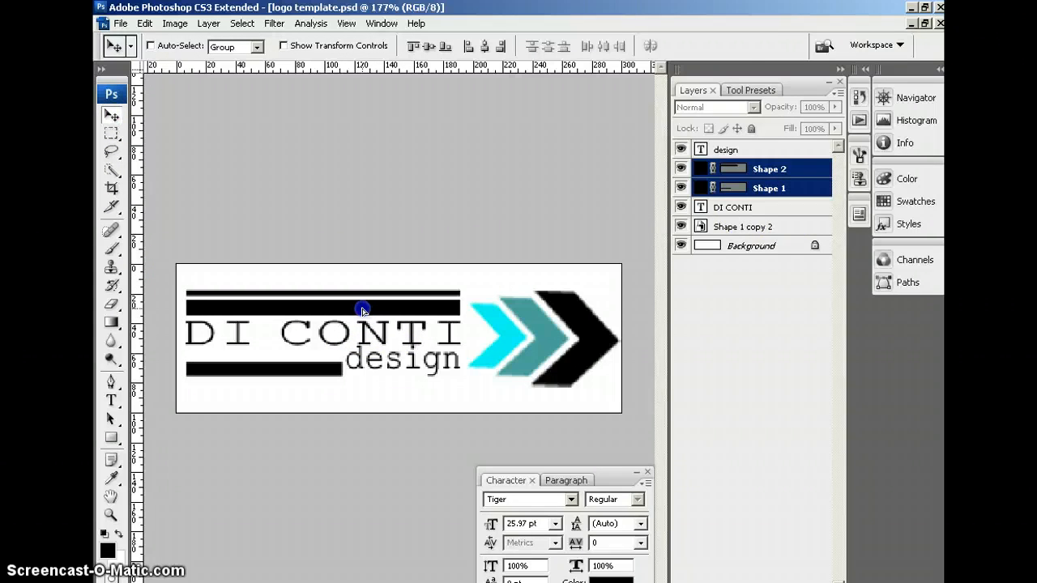
# Move the Shape 2 bar below the text and shrink it beside 'design'
pyautogui.click(768, 168)
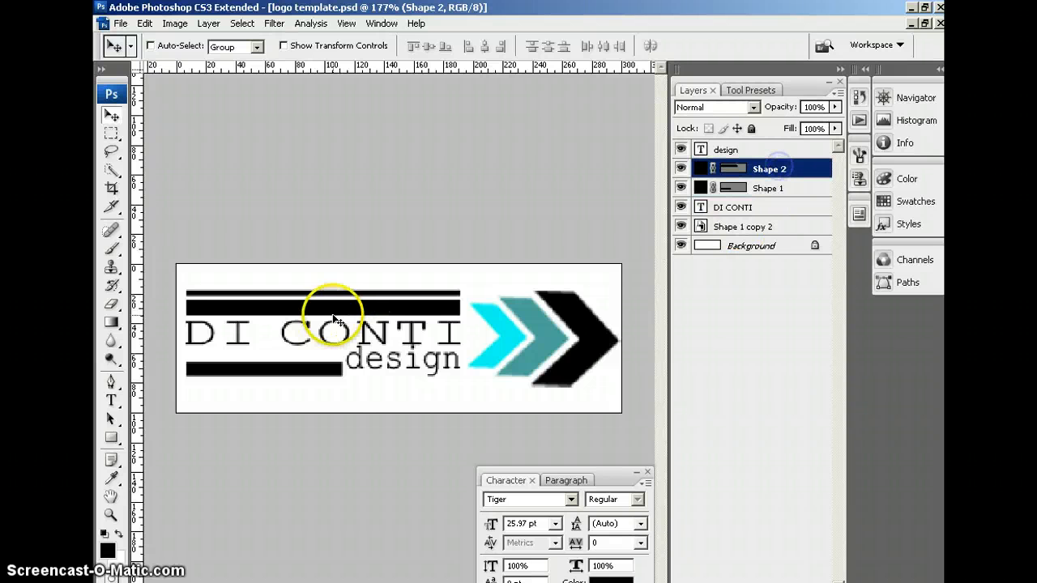
pyautogui.moveTo(332, 316); pyautogui.dragTo(332, 393)
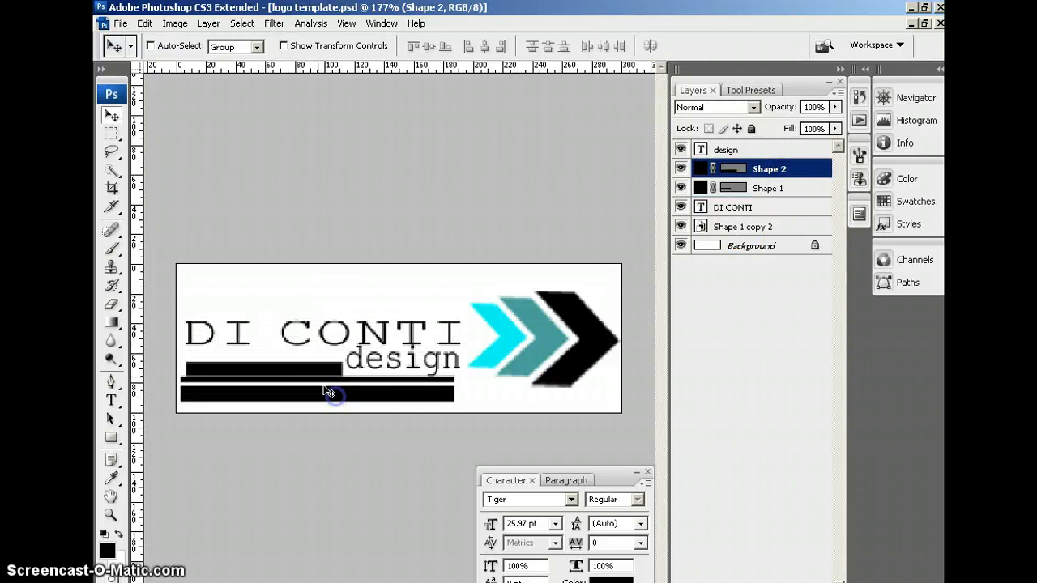
pyautogui.click(767, 188)
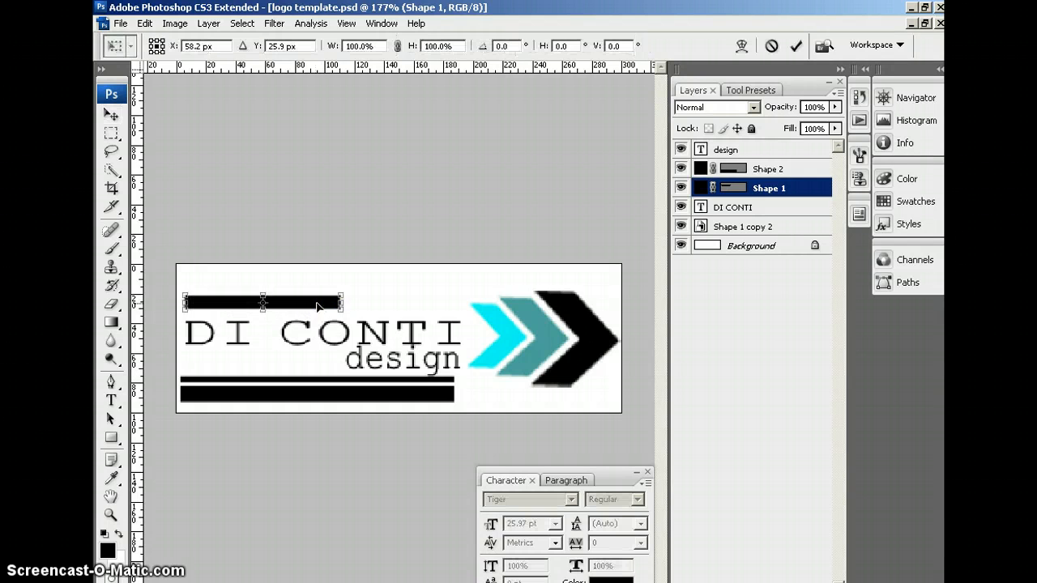
pyautogui.moveTo(340, 302)
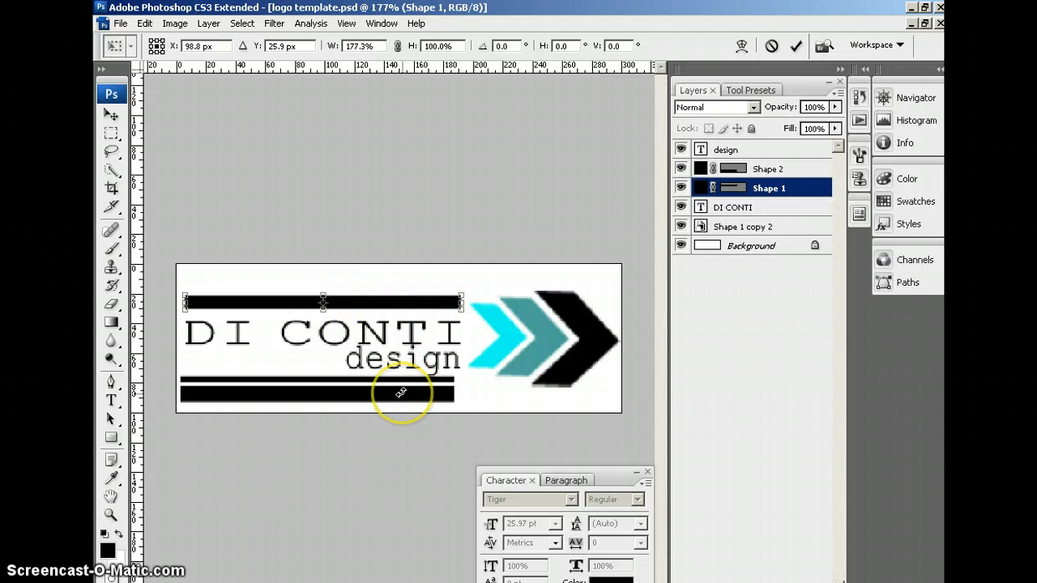
pyautogui.click(768, 169)
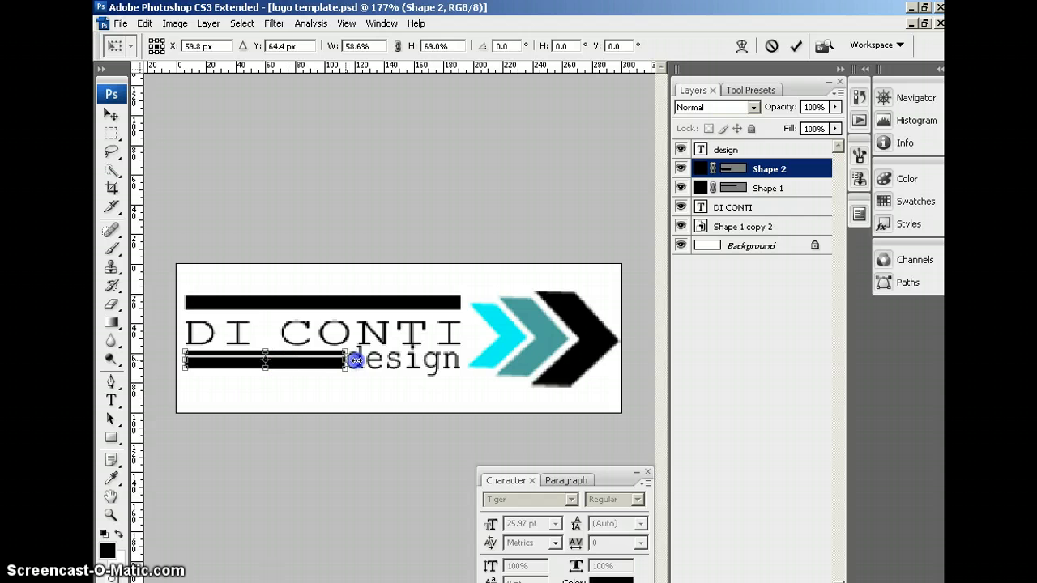
pyautogui.moveTo(762, 237)
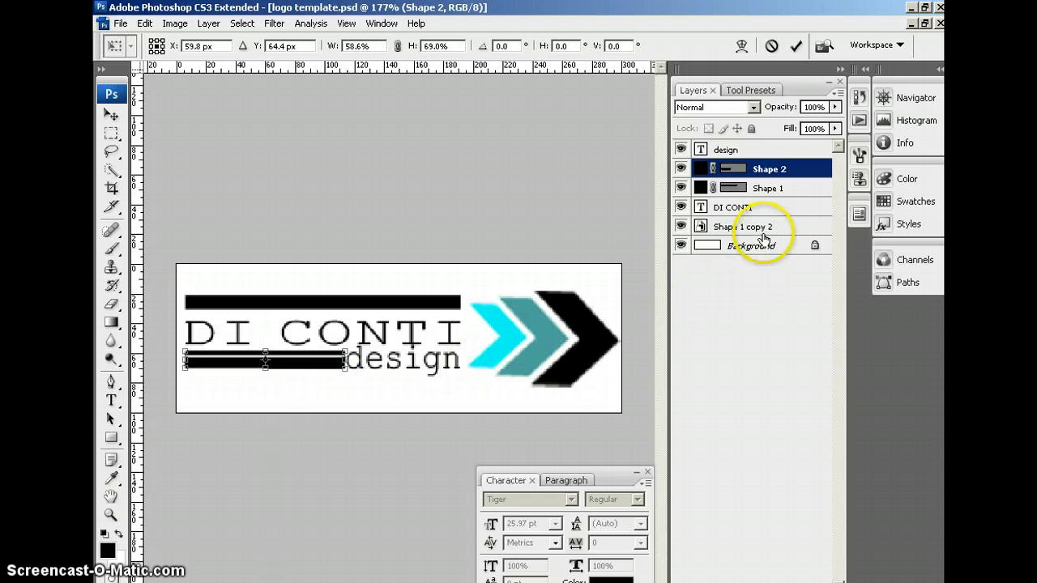
pyautogui.click(111, 113)
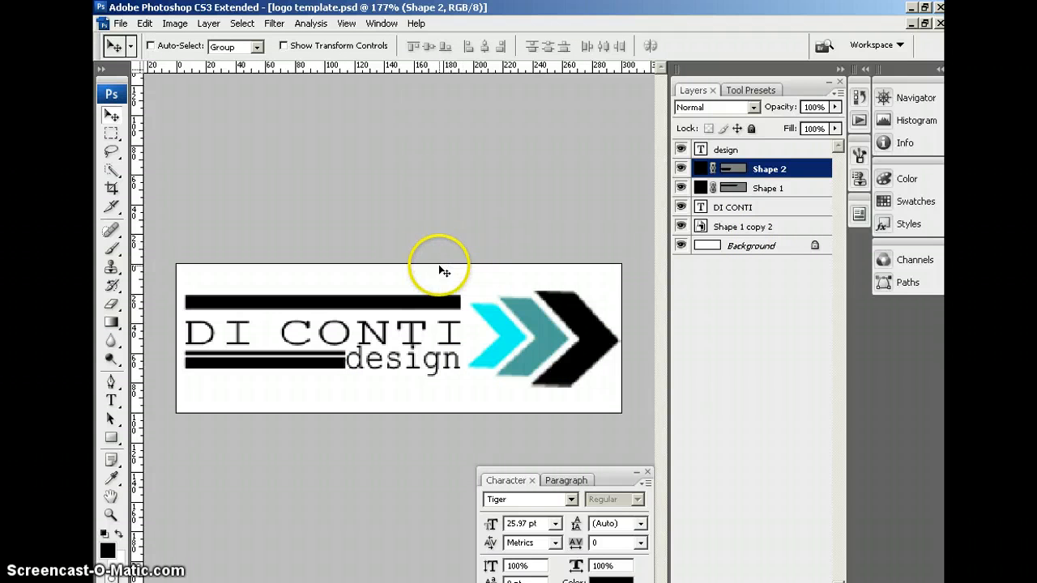
pyautogui.moveTo(559, 306)
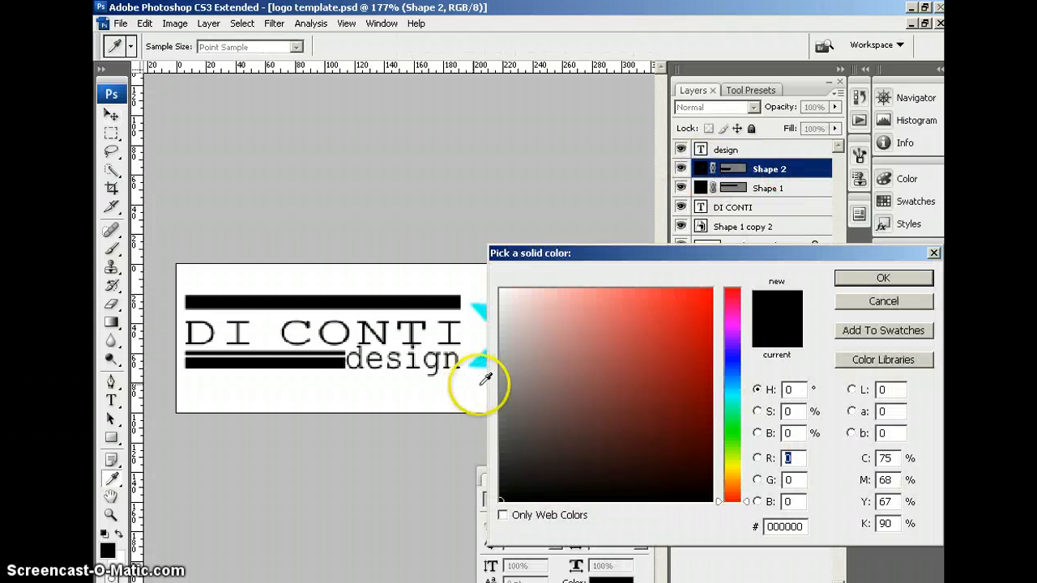
# Colour the short bar dark teal (#035f5c), then select the top bar and DI CONTI layers
pyautogui.click(732, 397)
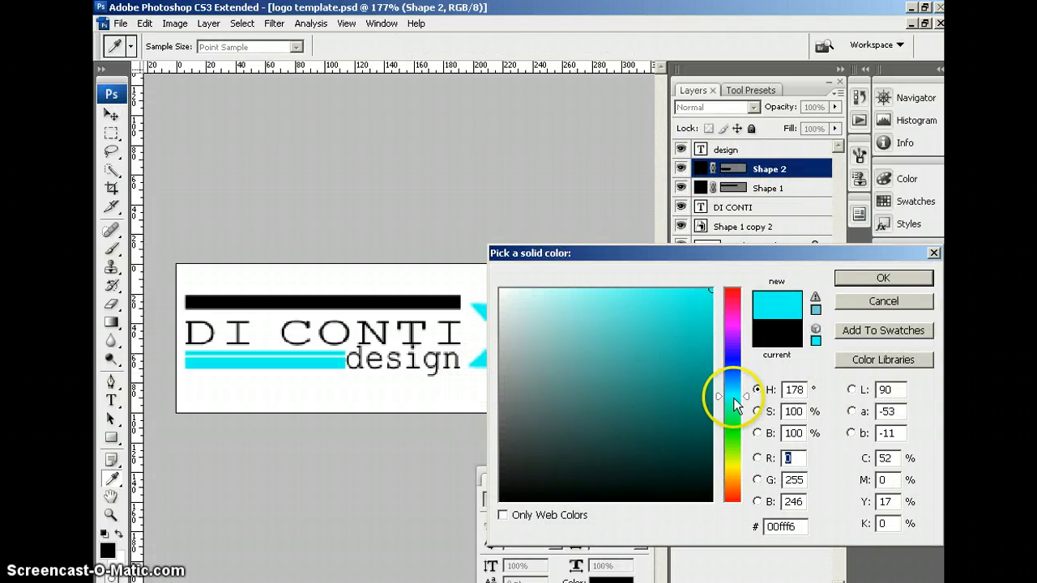
pyautogui.click(706, 422)
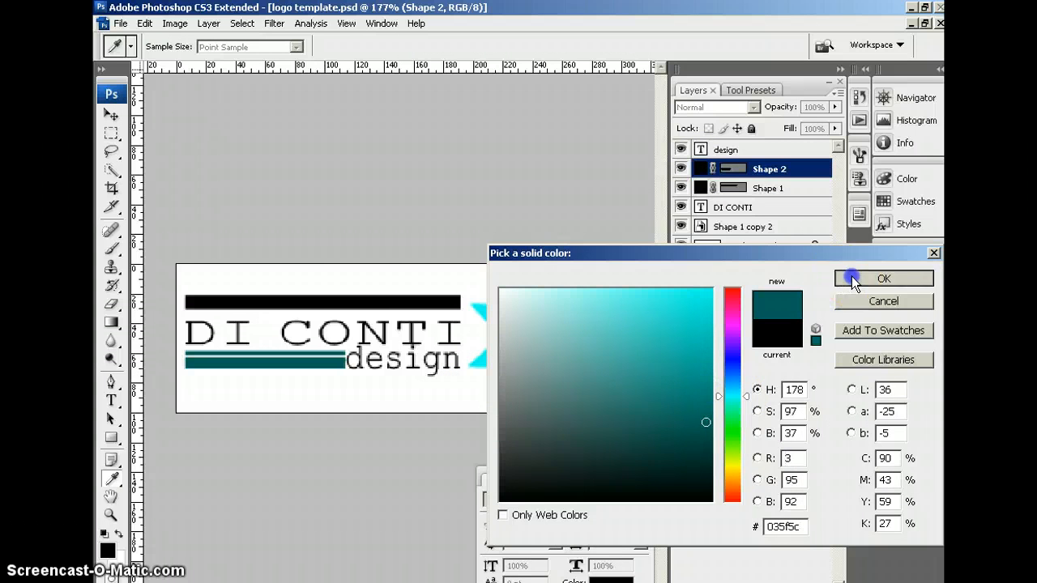
pyautogui.click(883, 279)
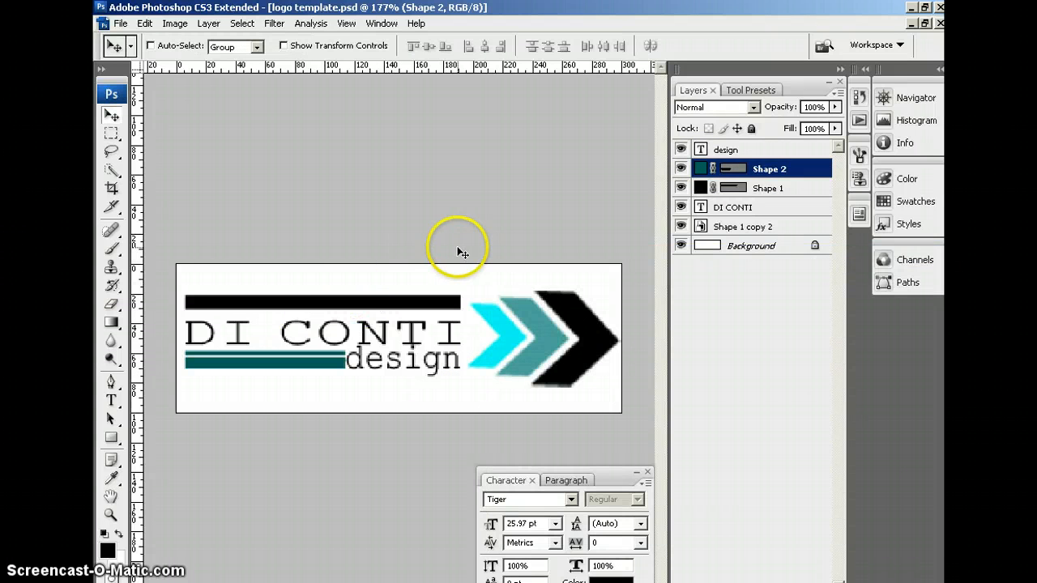
pyautogui.click(768, 187)
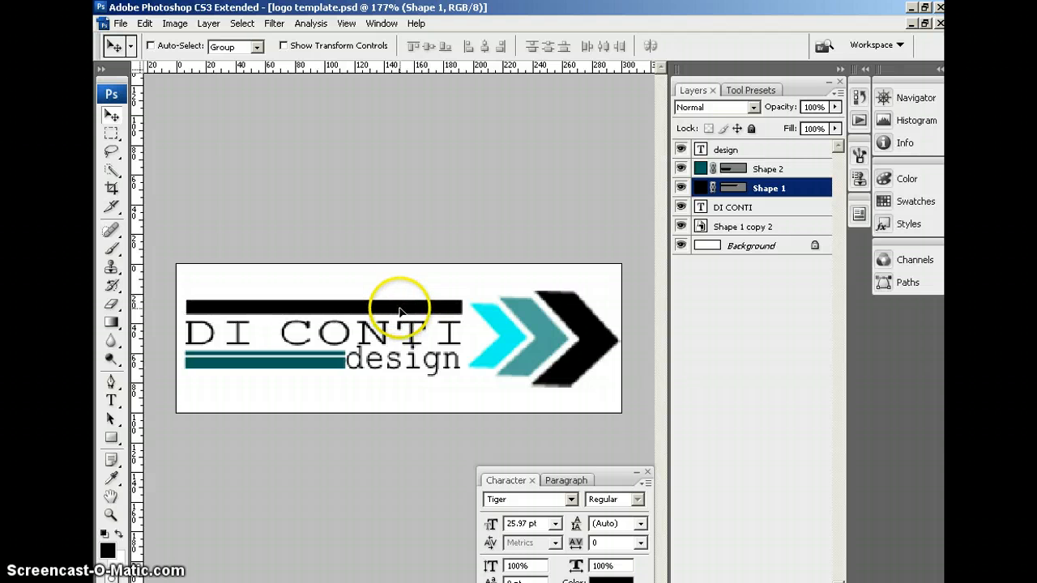
pyautogui.click(734, 207)
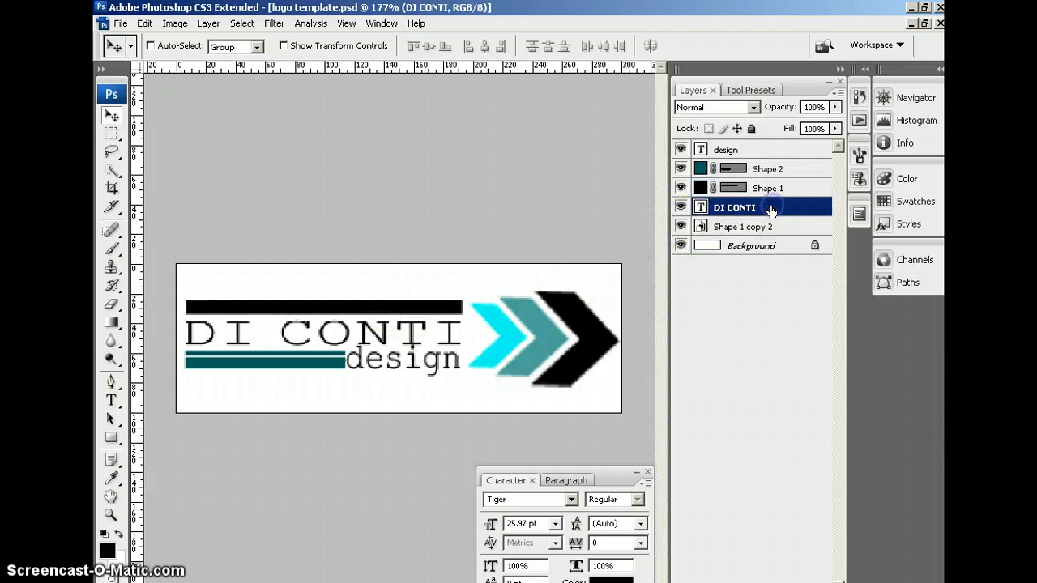
pyautogui.moveTo(409, 14)
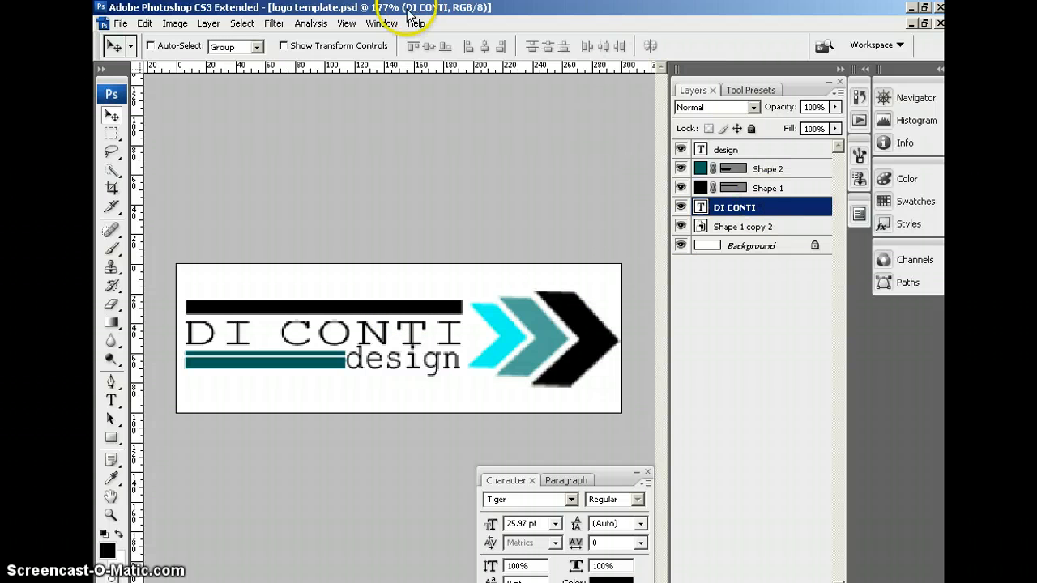
# Open an earlier saved logo file, such as LOGO DESIGN TEMPLATE.psd, for comparison
pyautogui.click(119, 23)
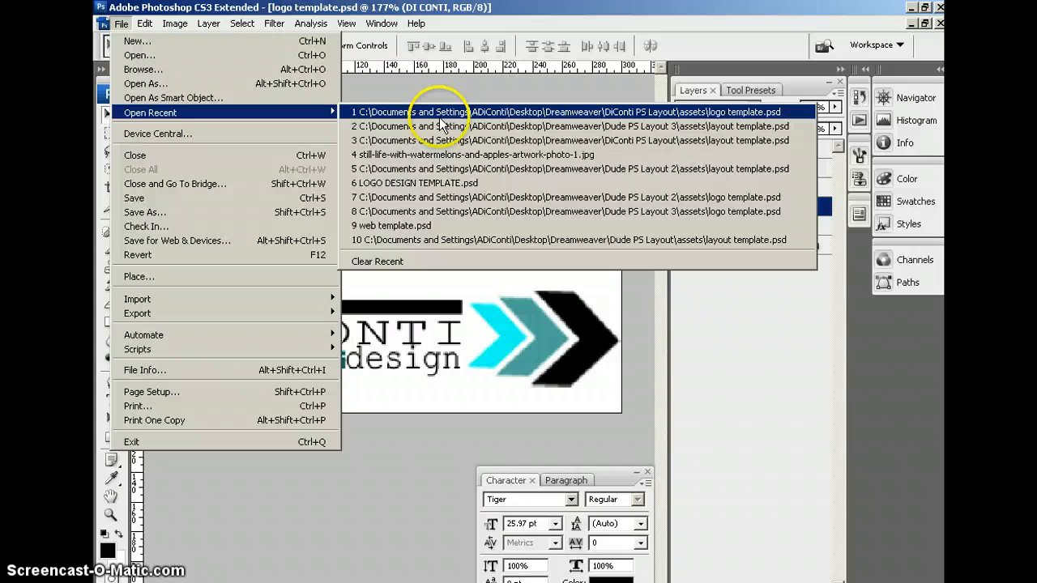
pyautogui.click(562, 112)
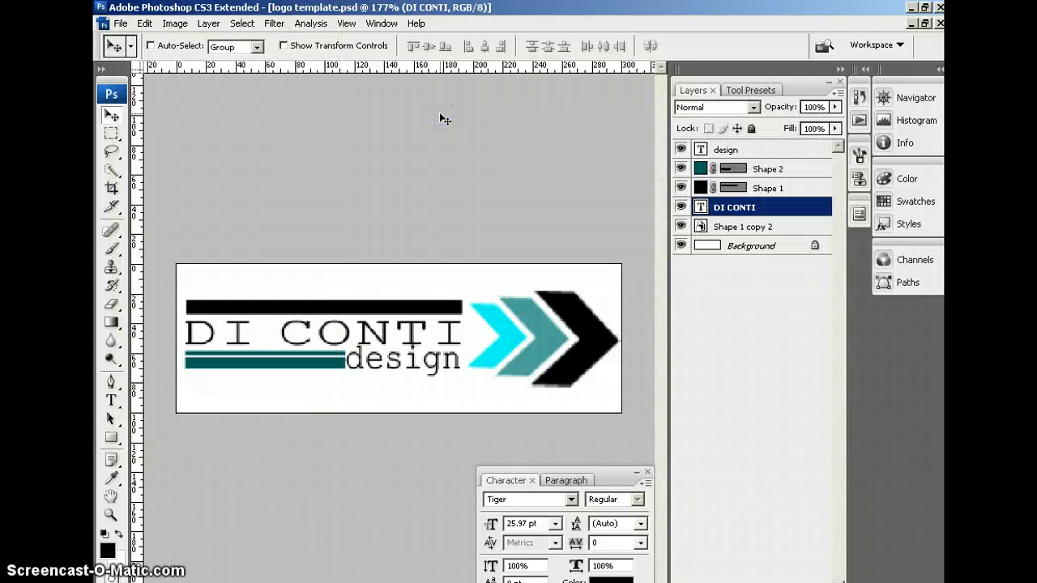
pyautogui.moveTo(247, 223)
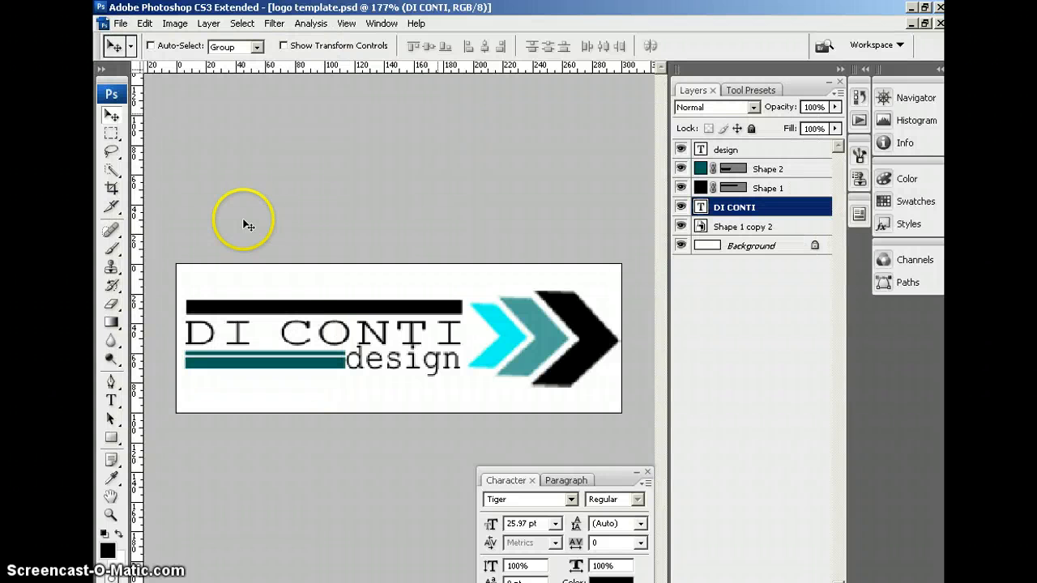
pyautogui.click(119, 22)
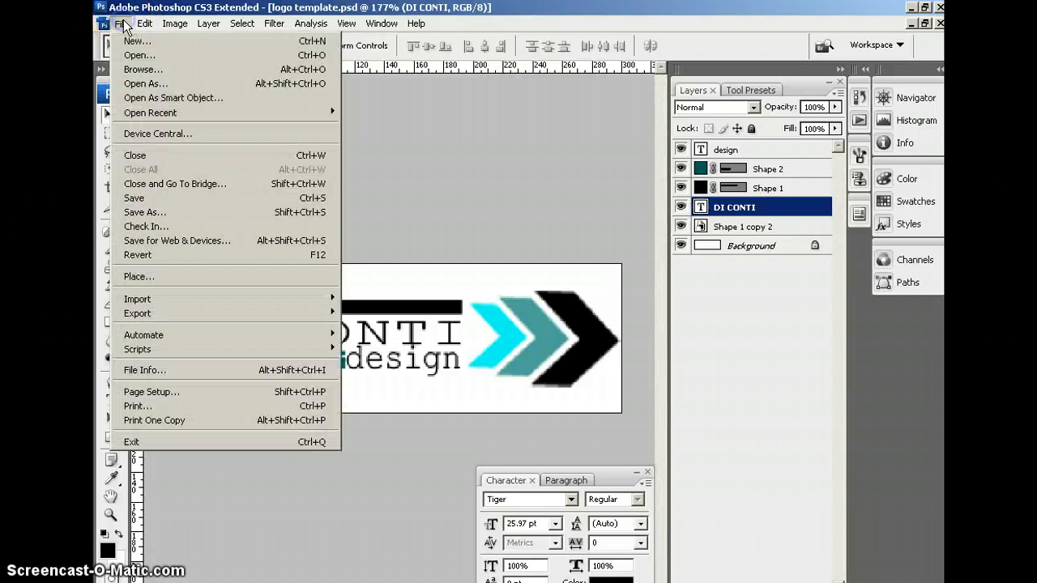
pyautogui.click(173, 97)
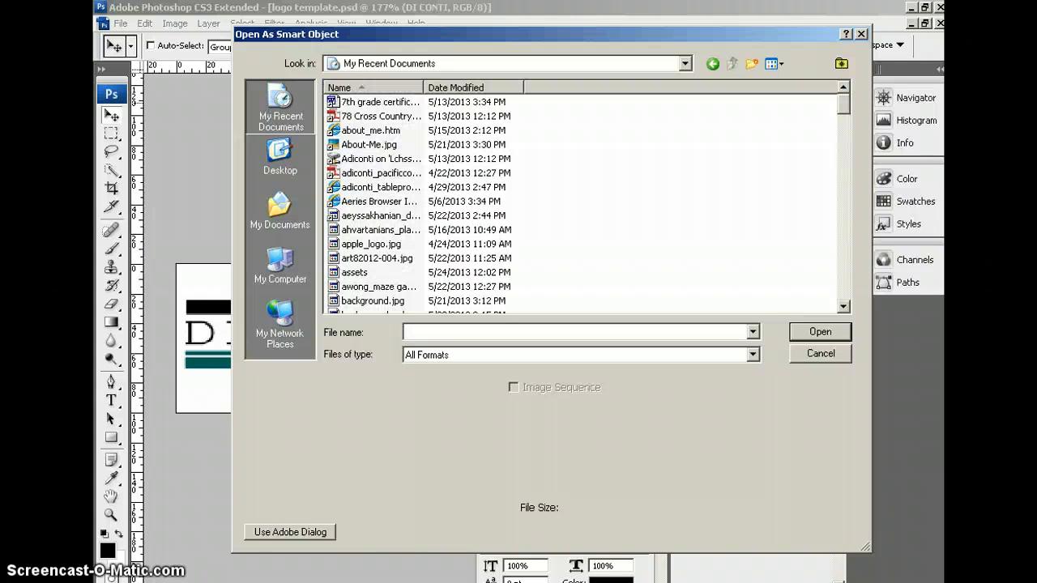
pyautogui.click(819, 354)
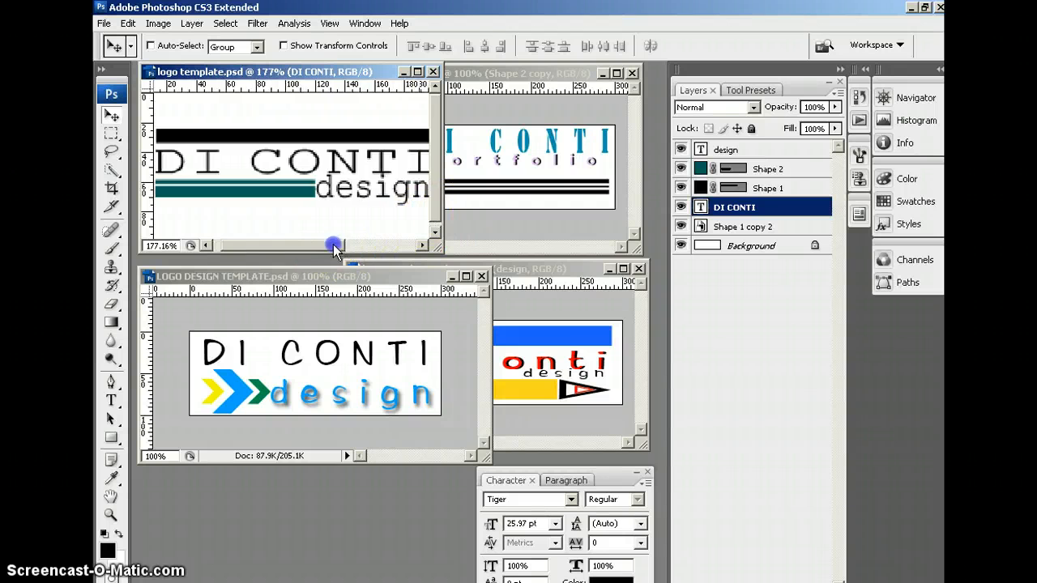
# Rearrange the logo windows and open the Dude PS Layout 2 logo template
pyautogui.moveTo(335, 246); pyautogui.dragTo(369, 245)
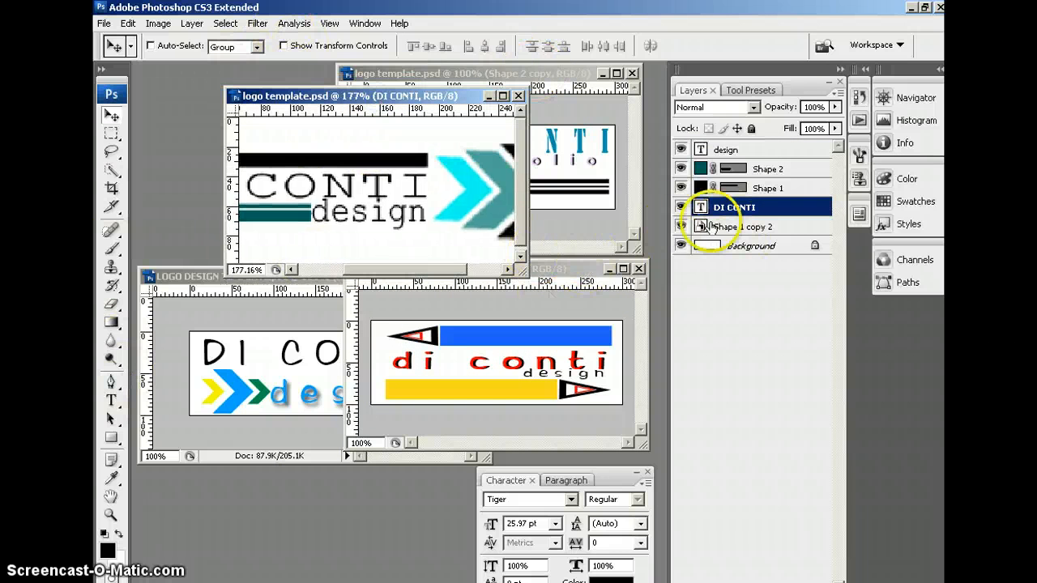
pyautogui.click(104, 23)
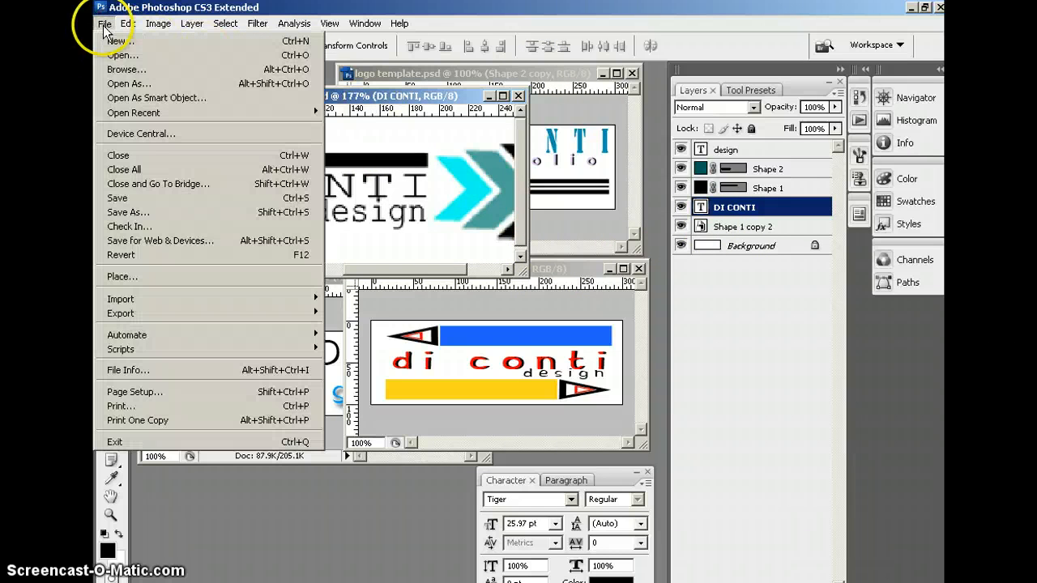
pyautogui.click(133, 113)
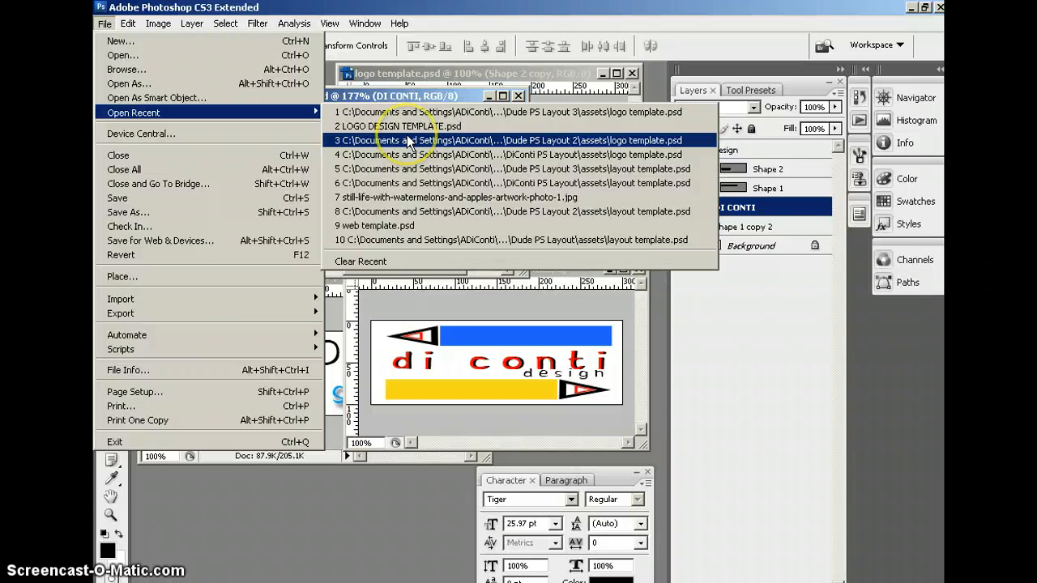
pyautogui.click(510, 140)
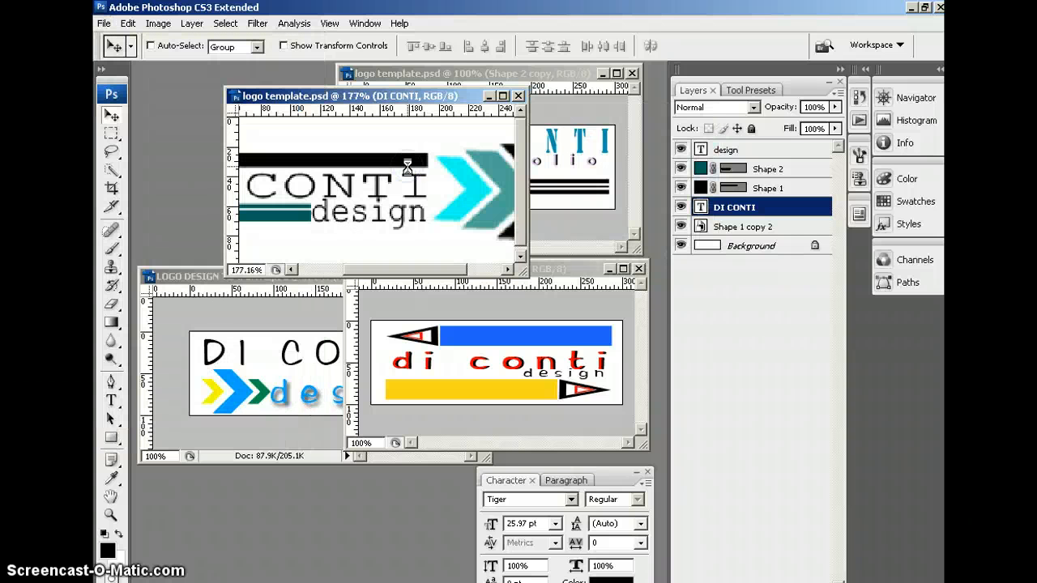